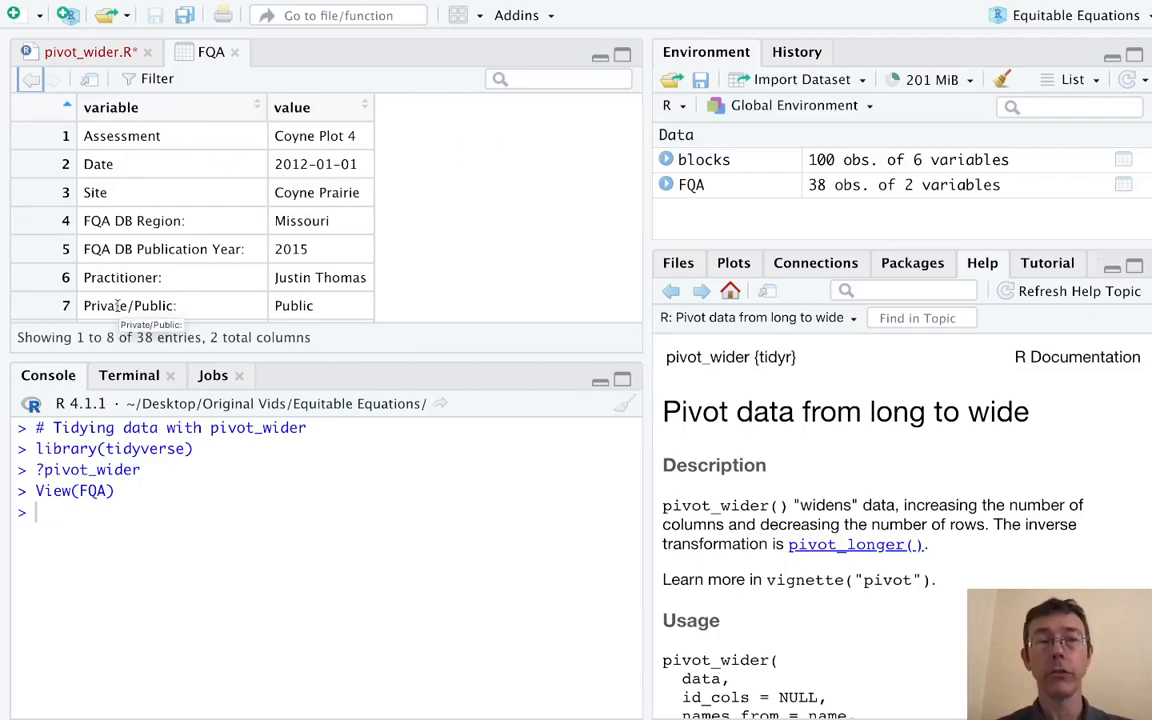
mouse_move(192, 144)
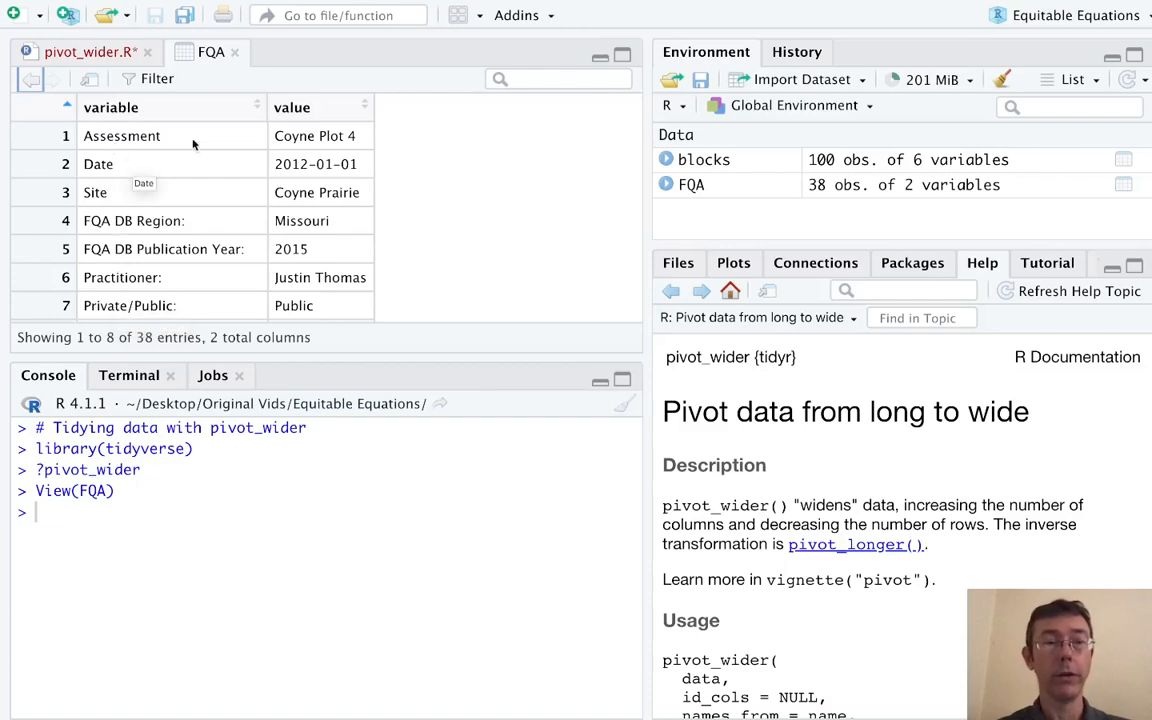
Begin a new line FQA_wide <- pivot_wider(FQA, in the pivot_wider.R script.
scroll("down", 3)
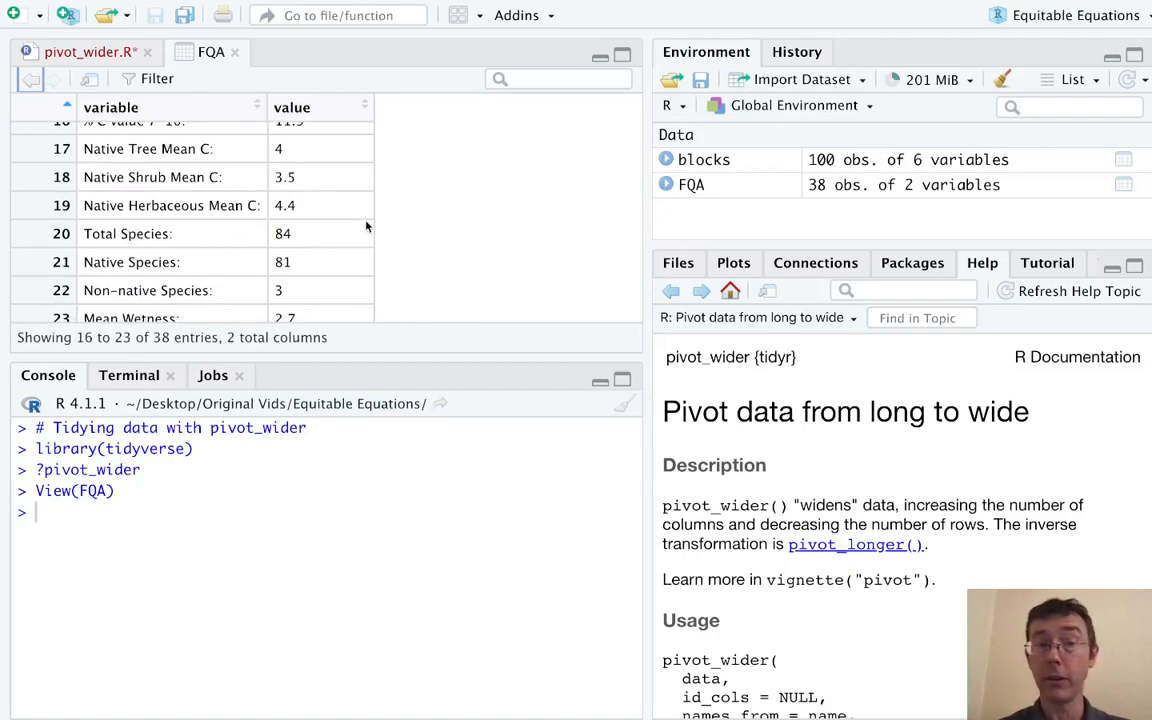
scroll("up", 3)
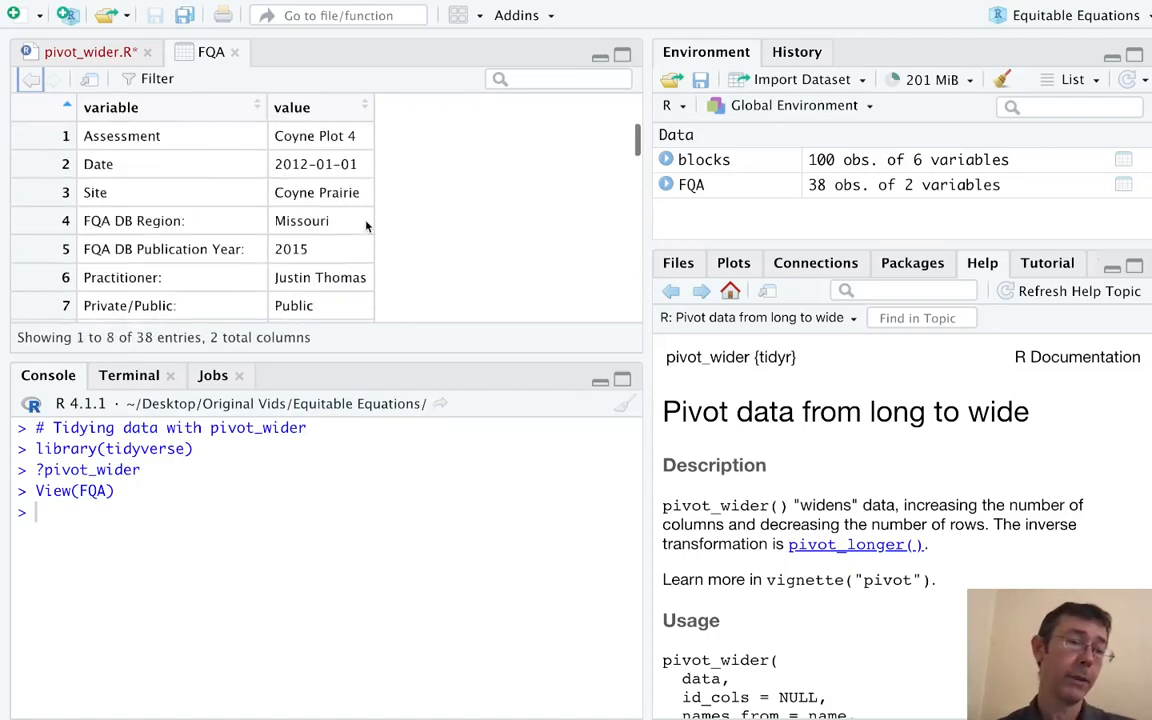
mouse_move(464, 190)
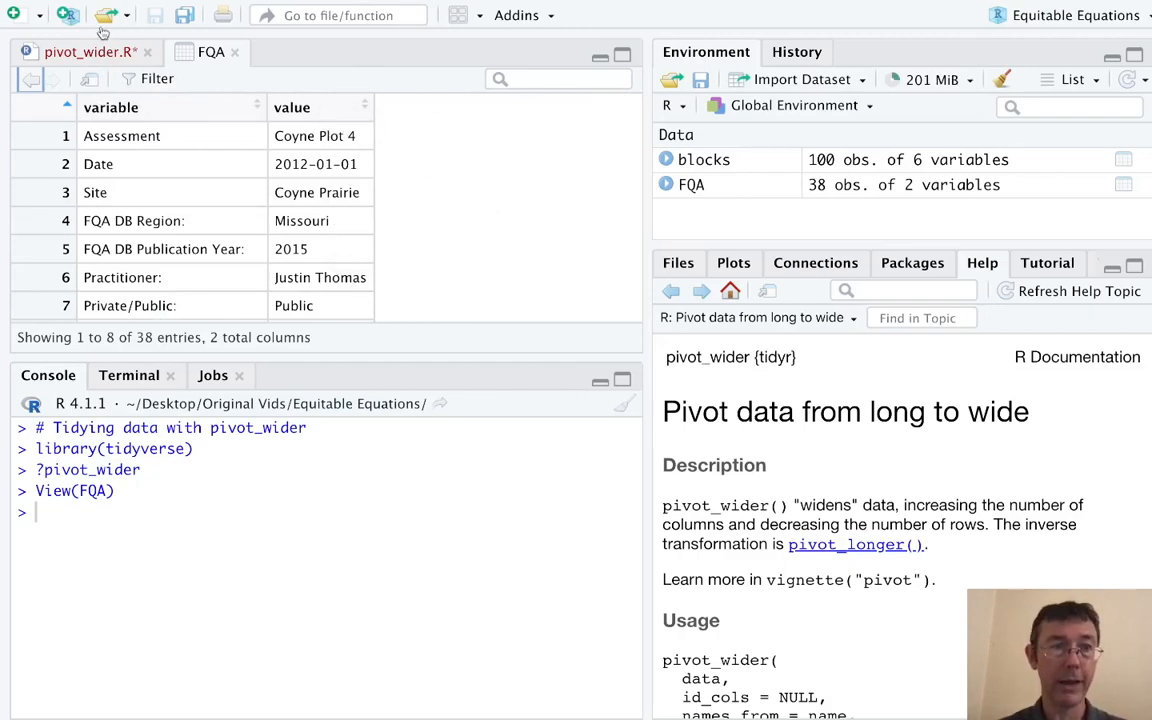
left_click(88, 52)
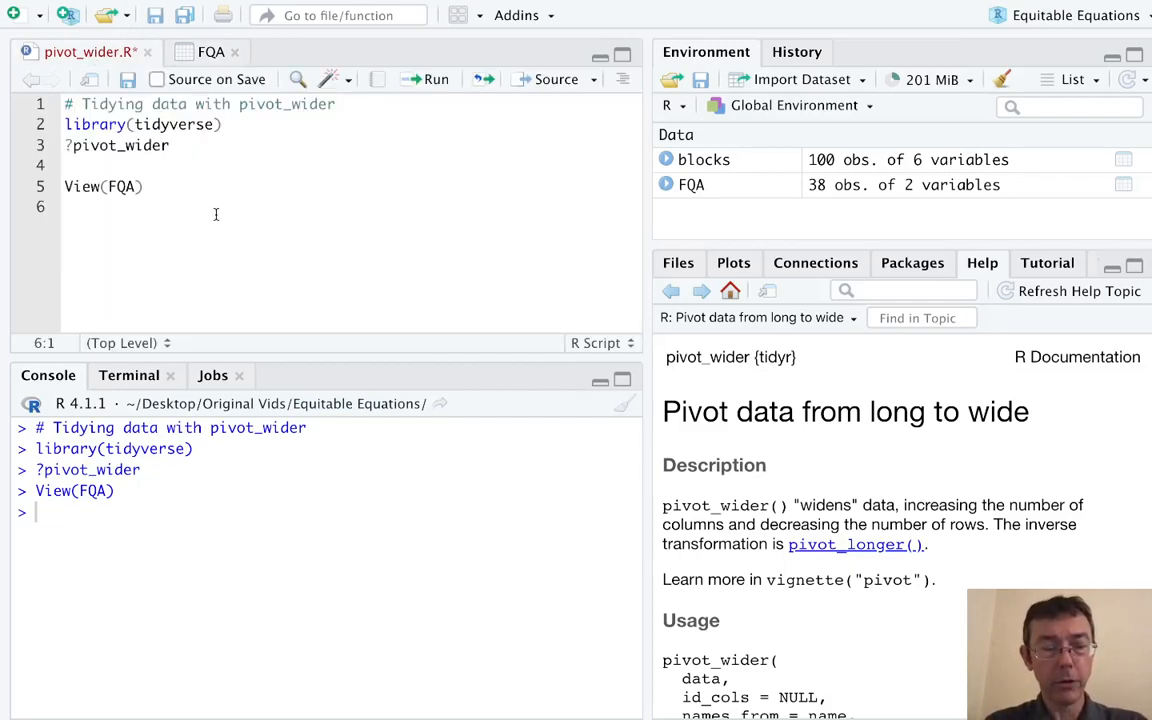
type("FQA_w")
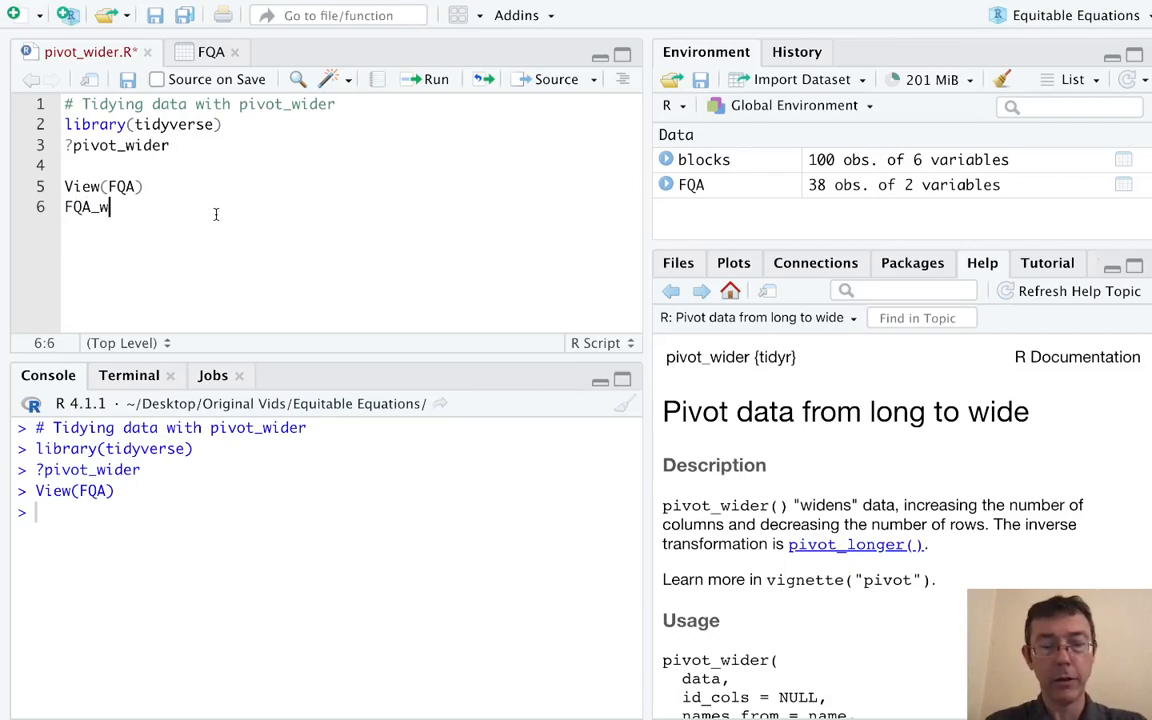
type("ide")
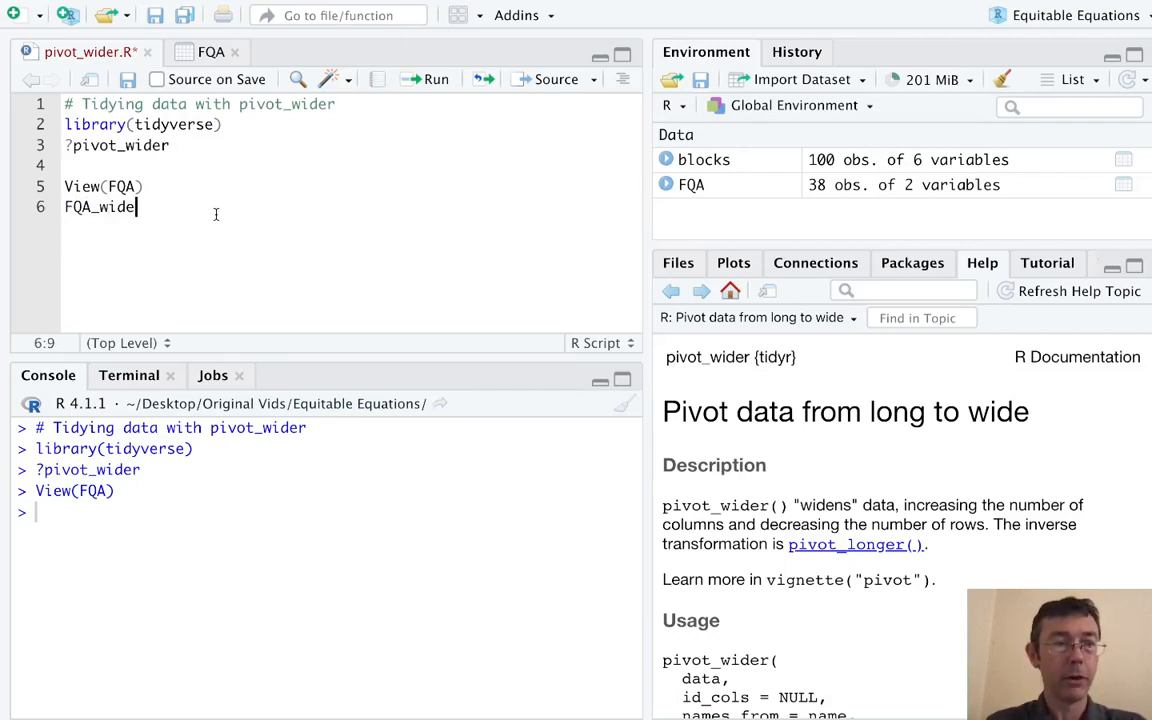
type("<-")
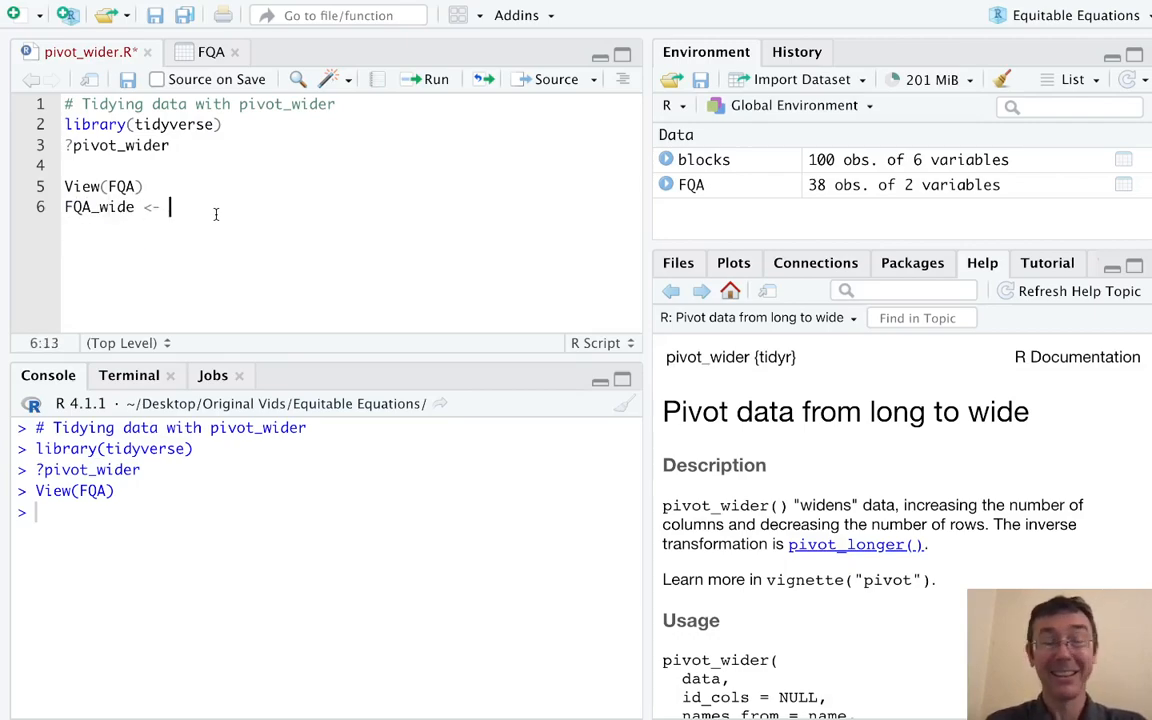
type("pivot_wider(")
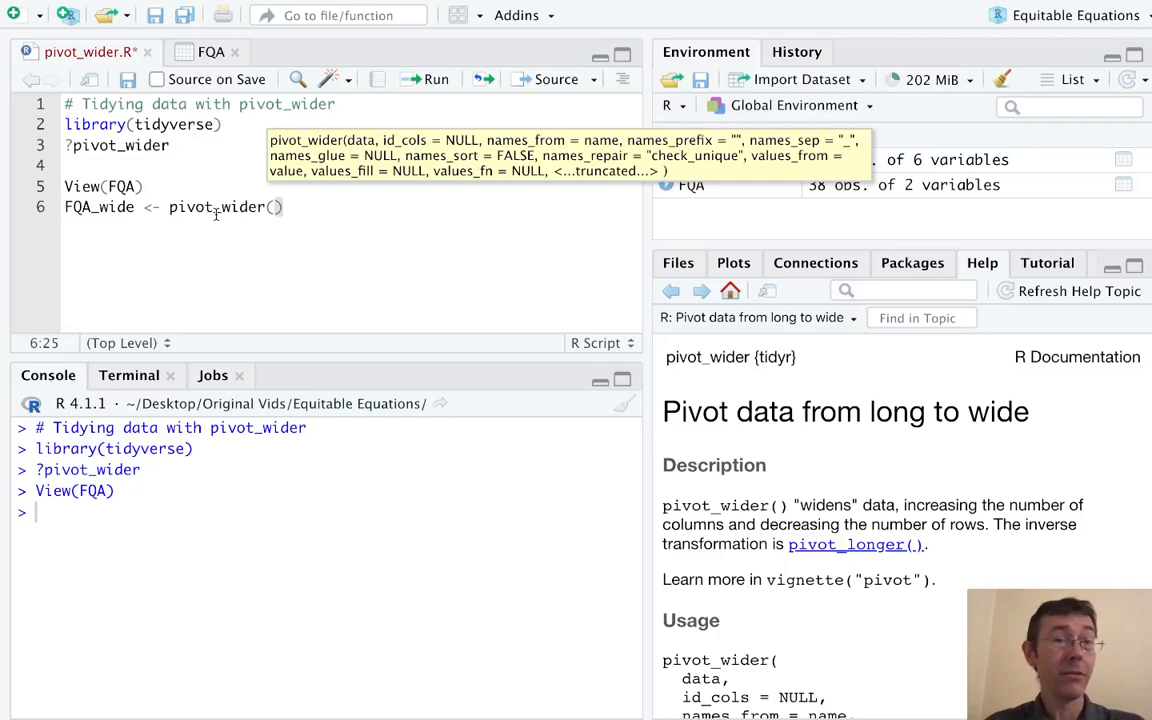
type("FQA")
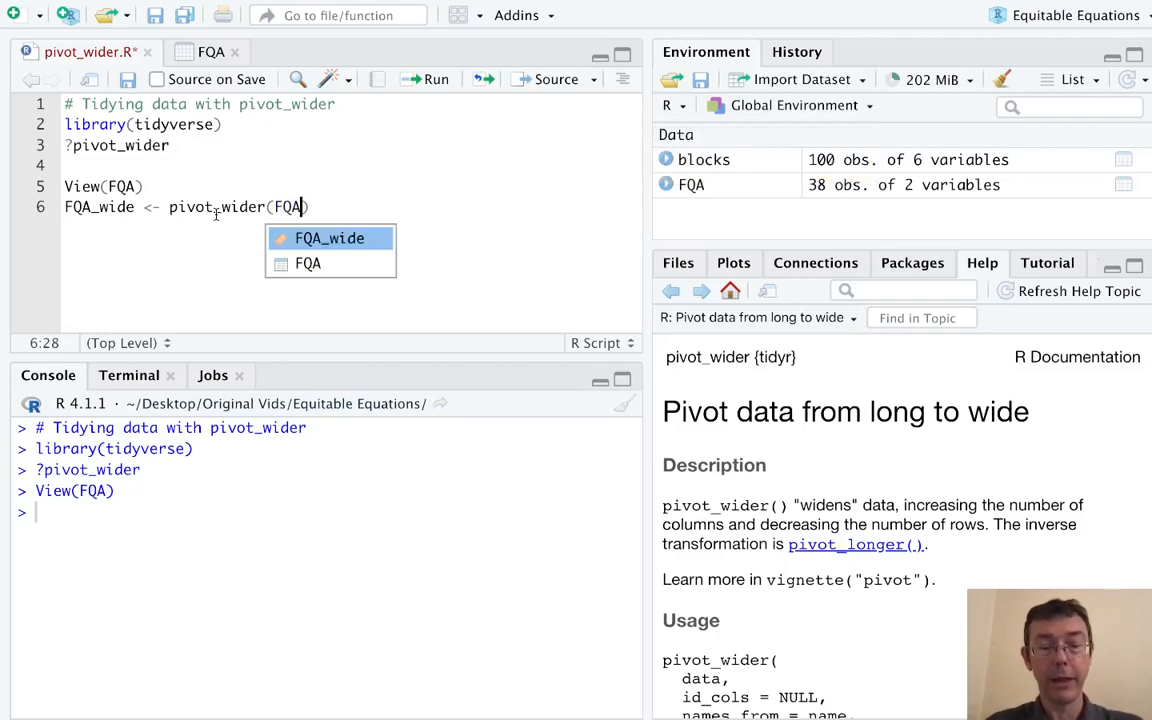
type(",")
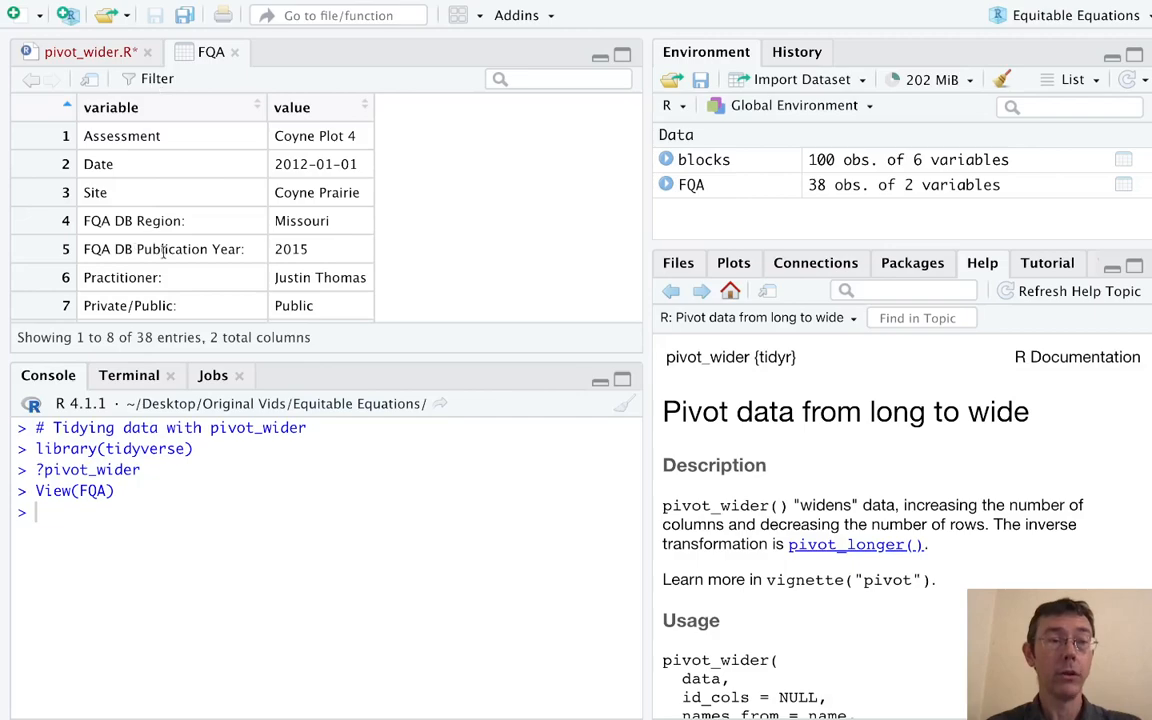
Complete the call with names_from = variable, values_from = value, checking FQA's column names, and run it.
left_click(88, 52)
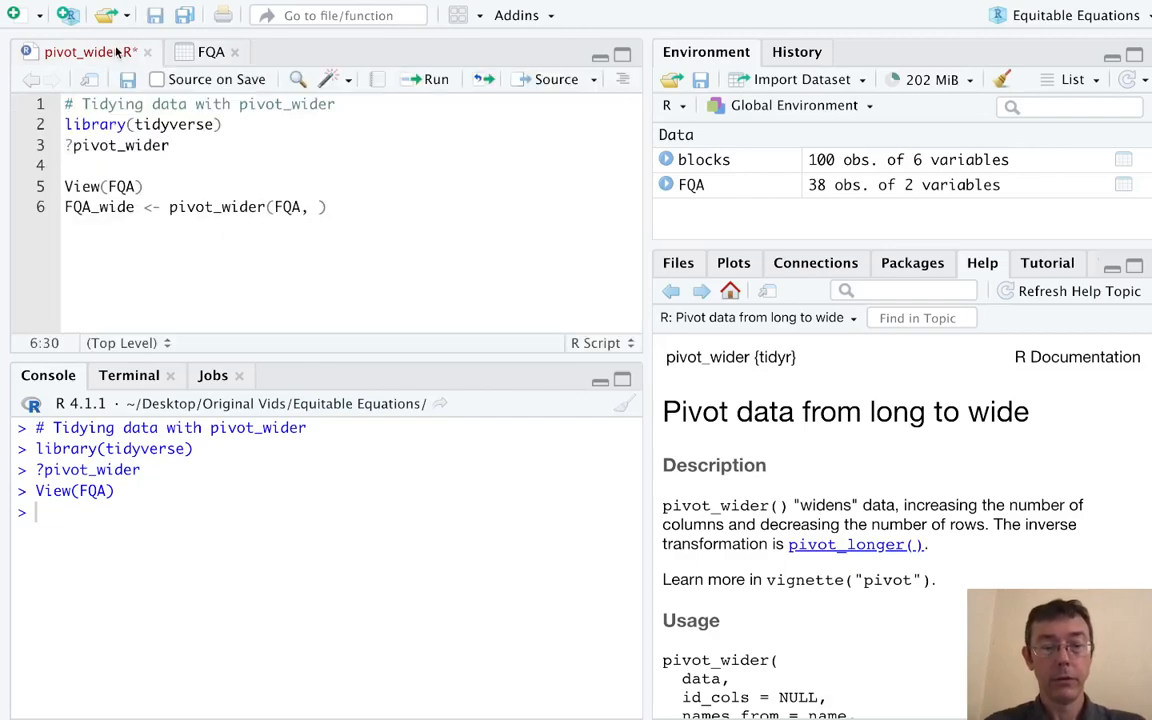
type("names_from")
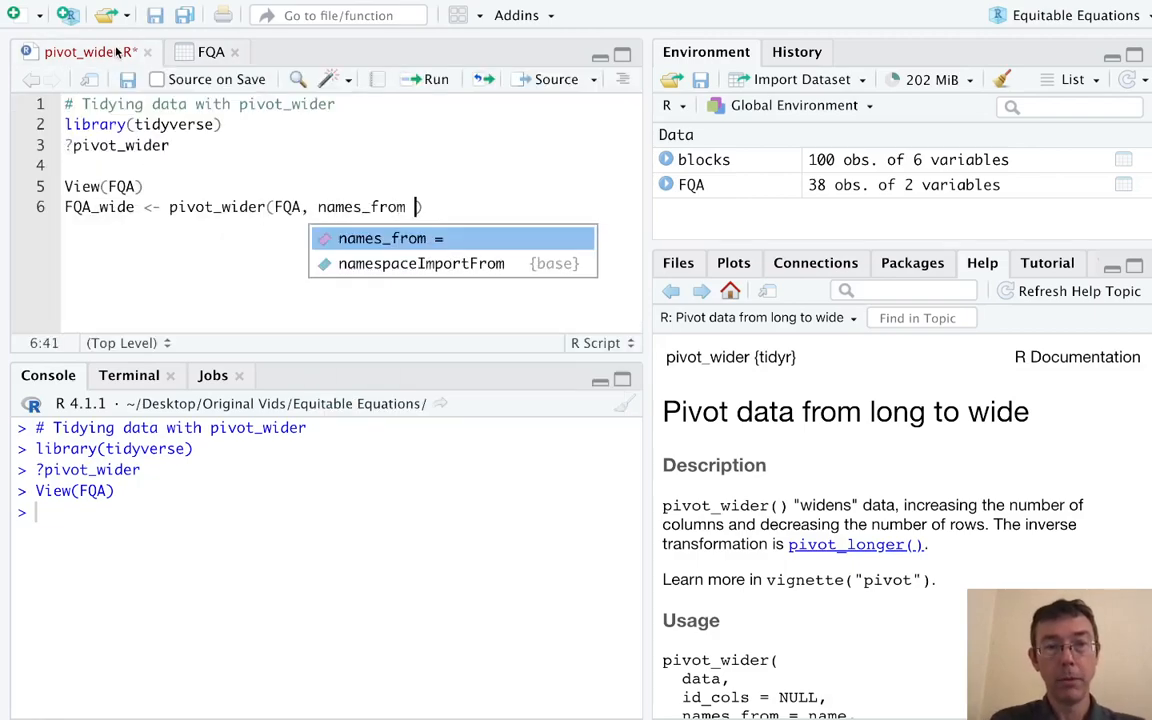
type("= variable,")
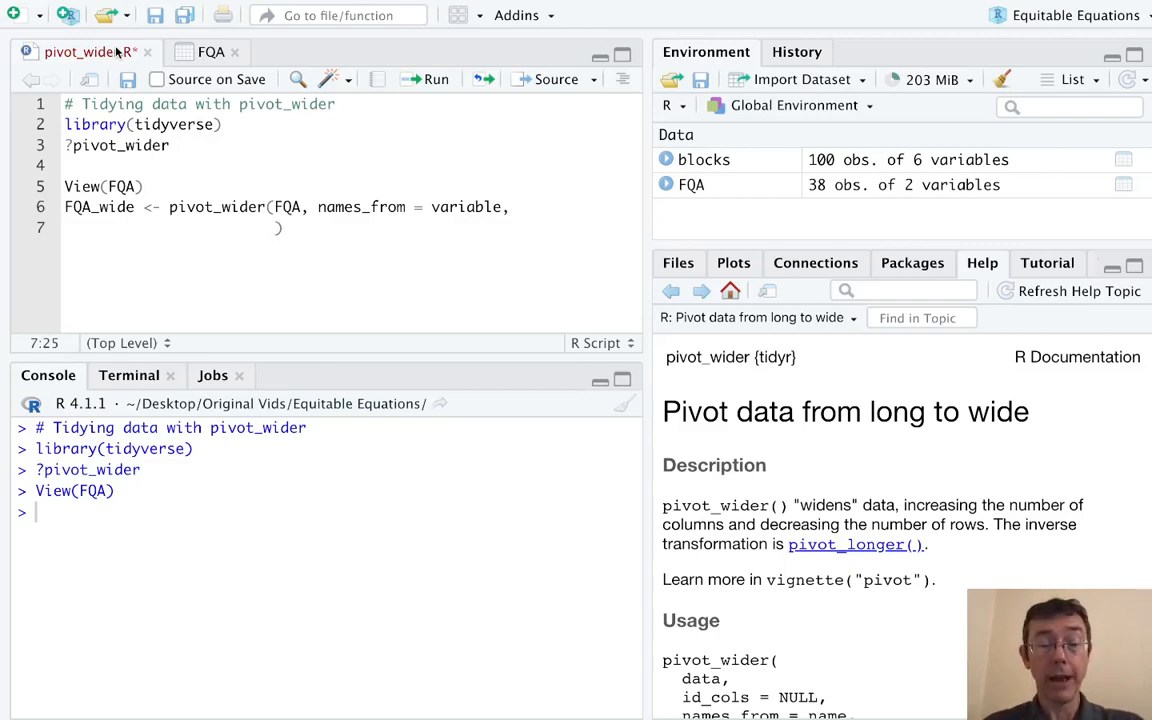
type("values_from =")
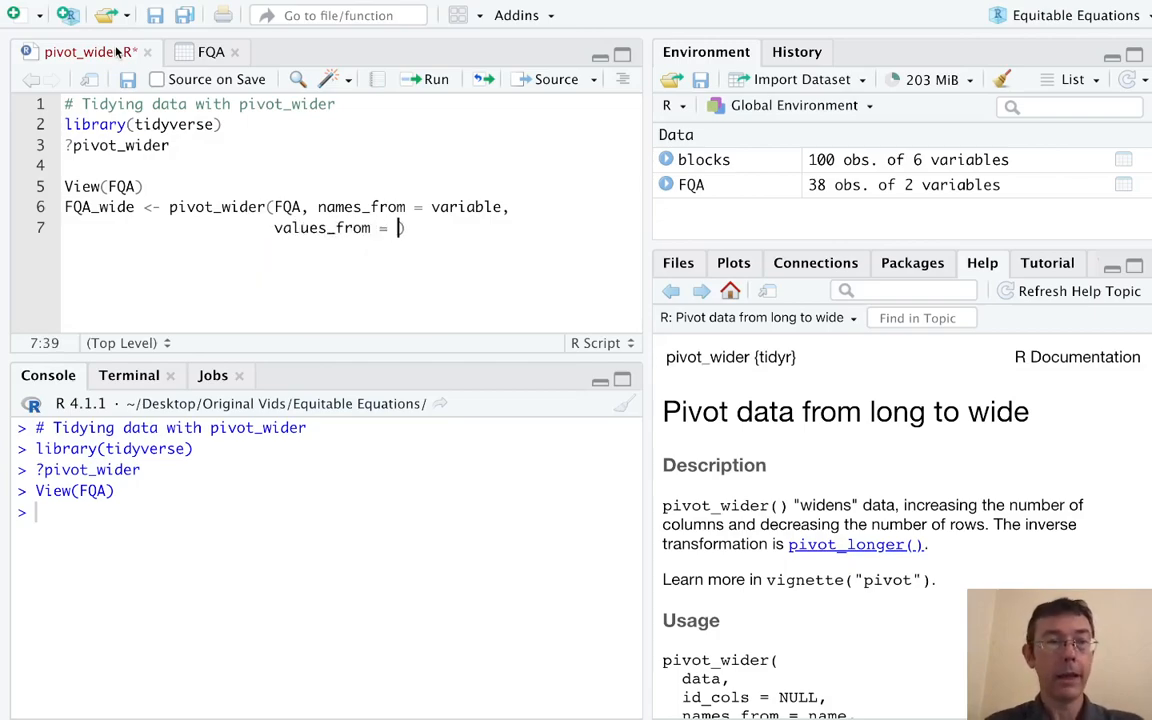
left_click(212, 52)
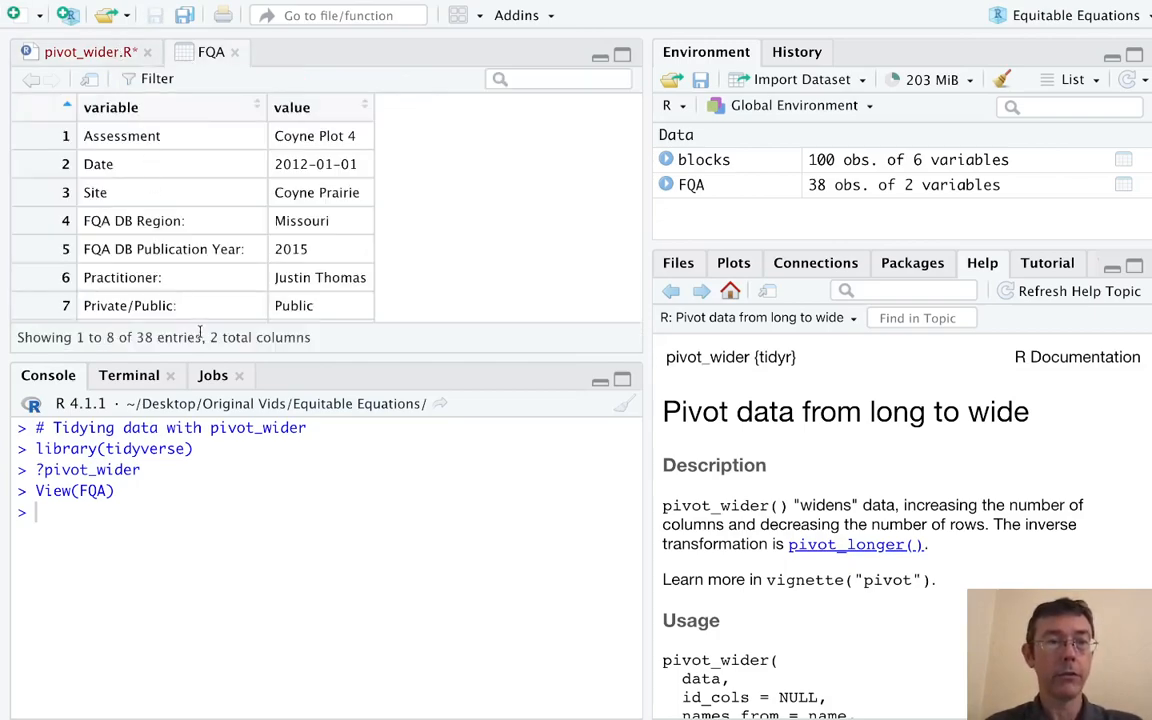
left_click(84, 52)
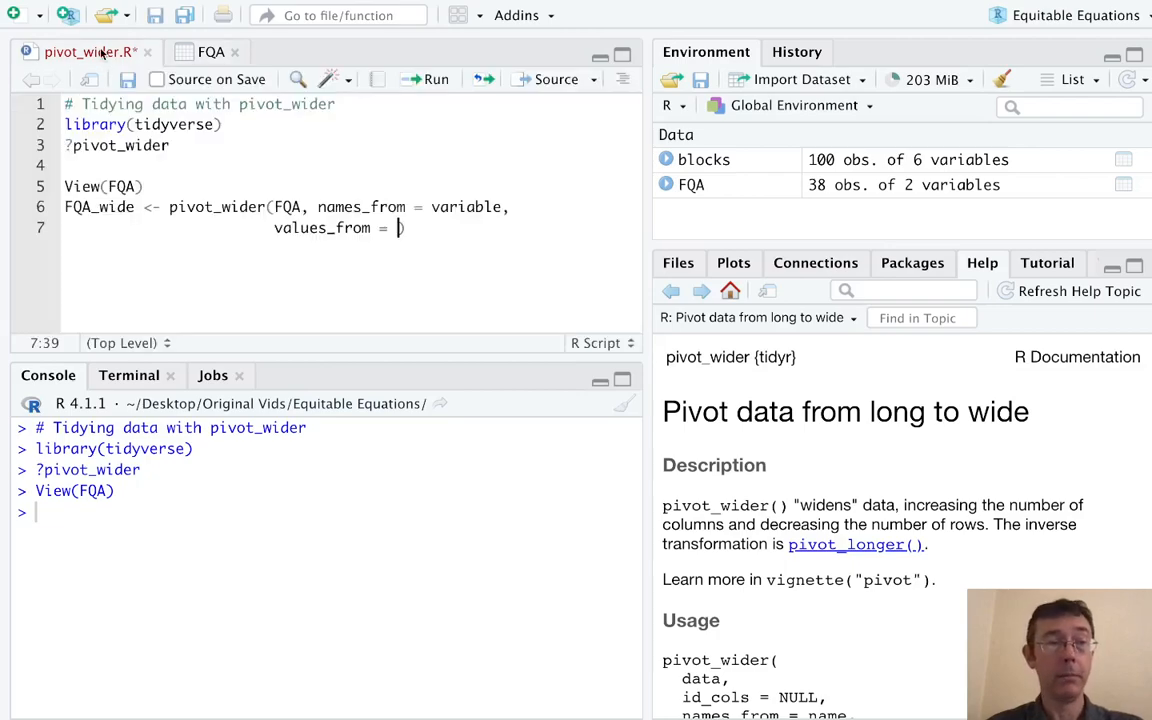
type("value")
type("View(FQ")
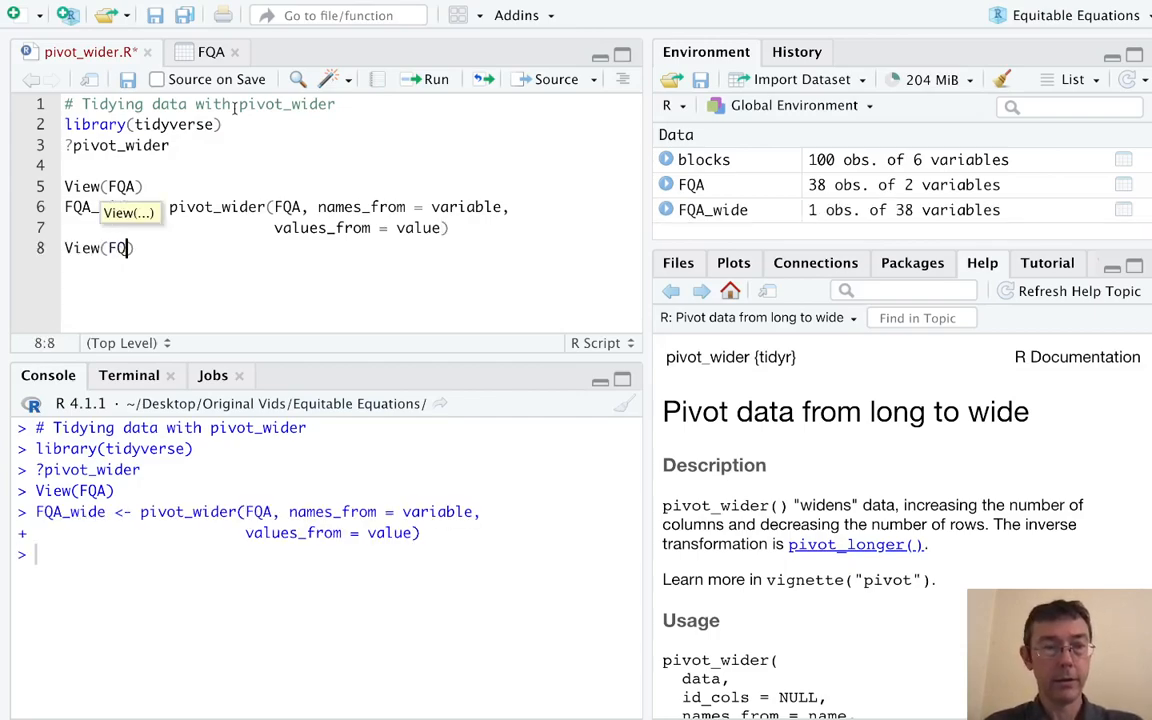
Add View(FQA_wide) and run it to open the one-row, 38-column table.
type("_wide")
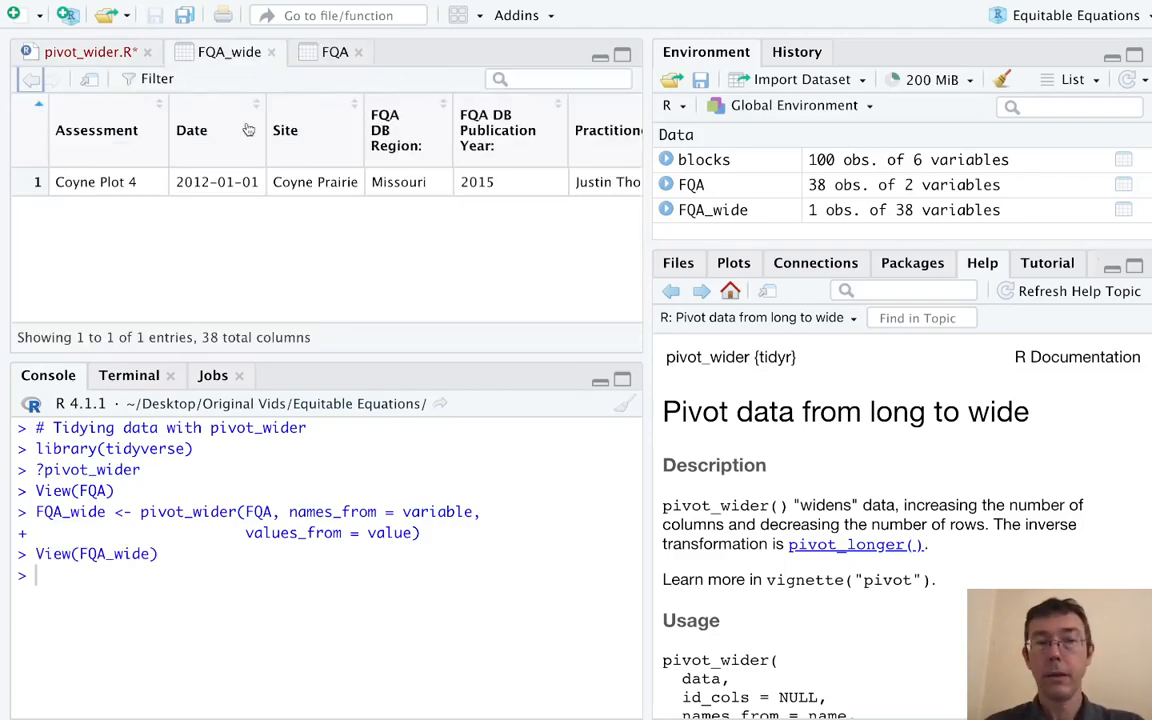
mouse_move(304, 220)
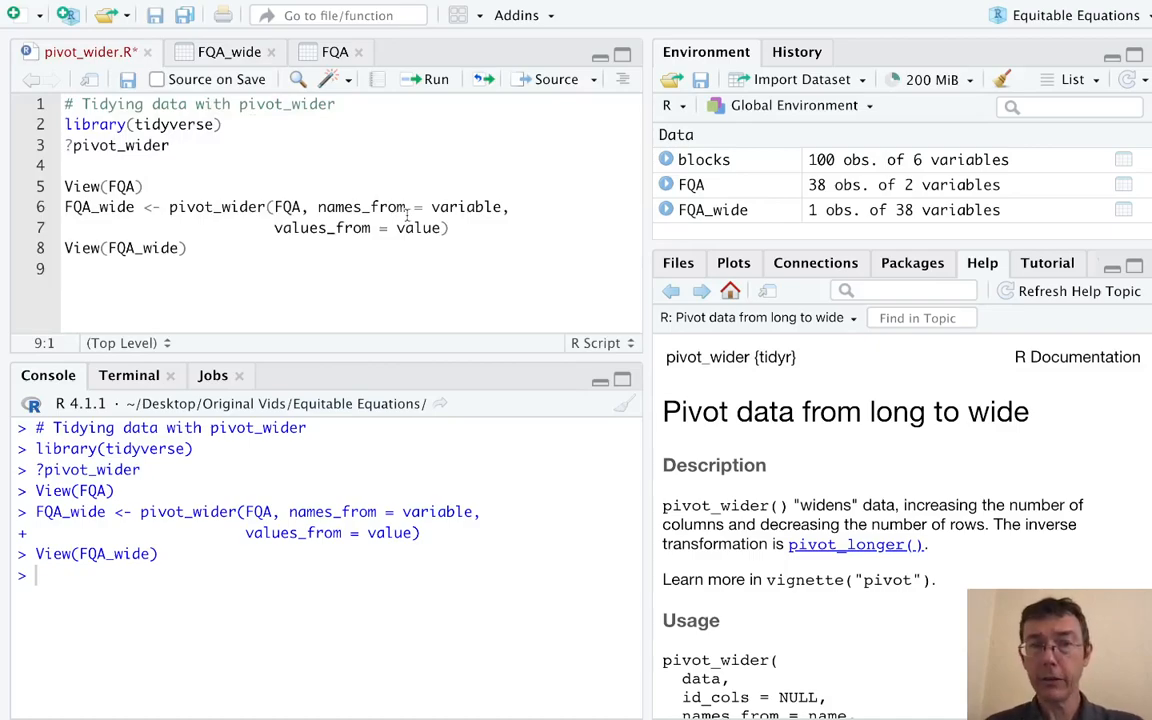
mouse_move(744, 160)
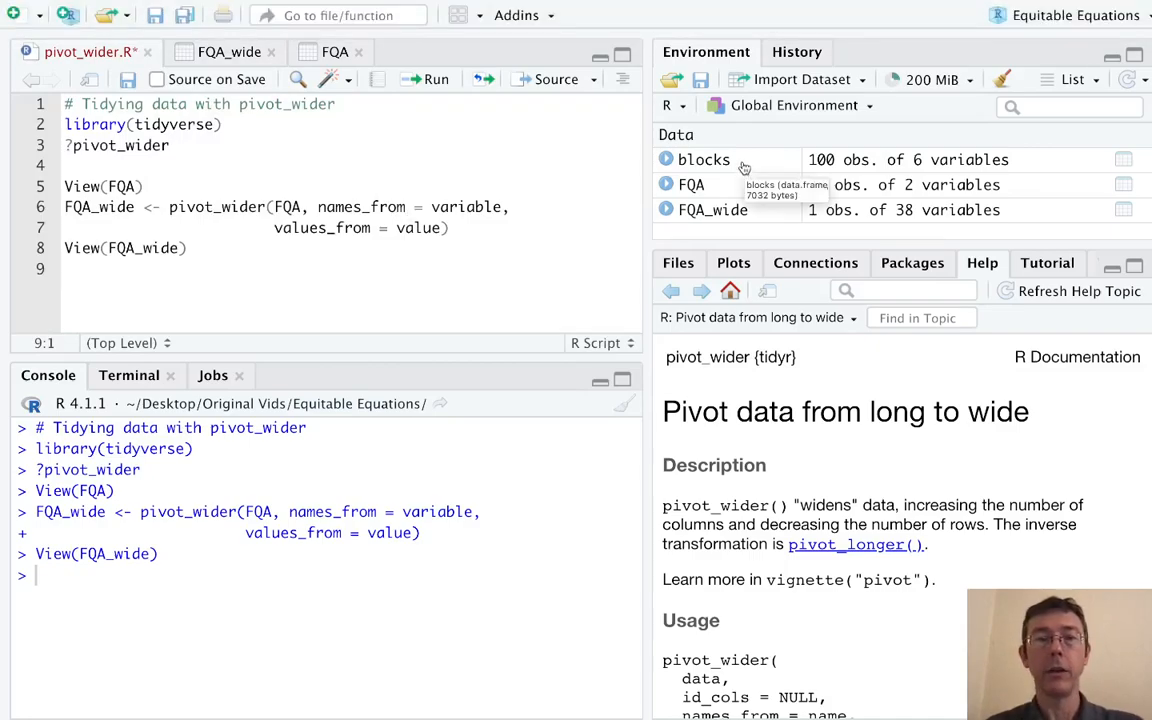
left_click(704, 160)
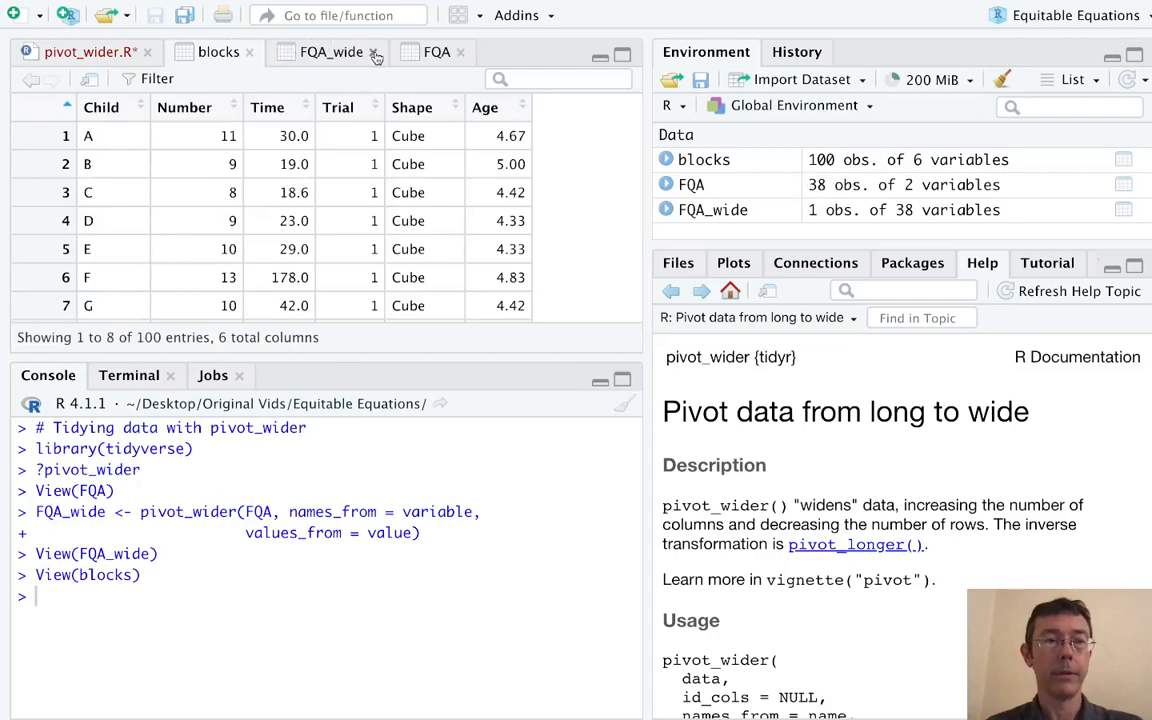
left_click(374, 52)
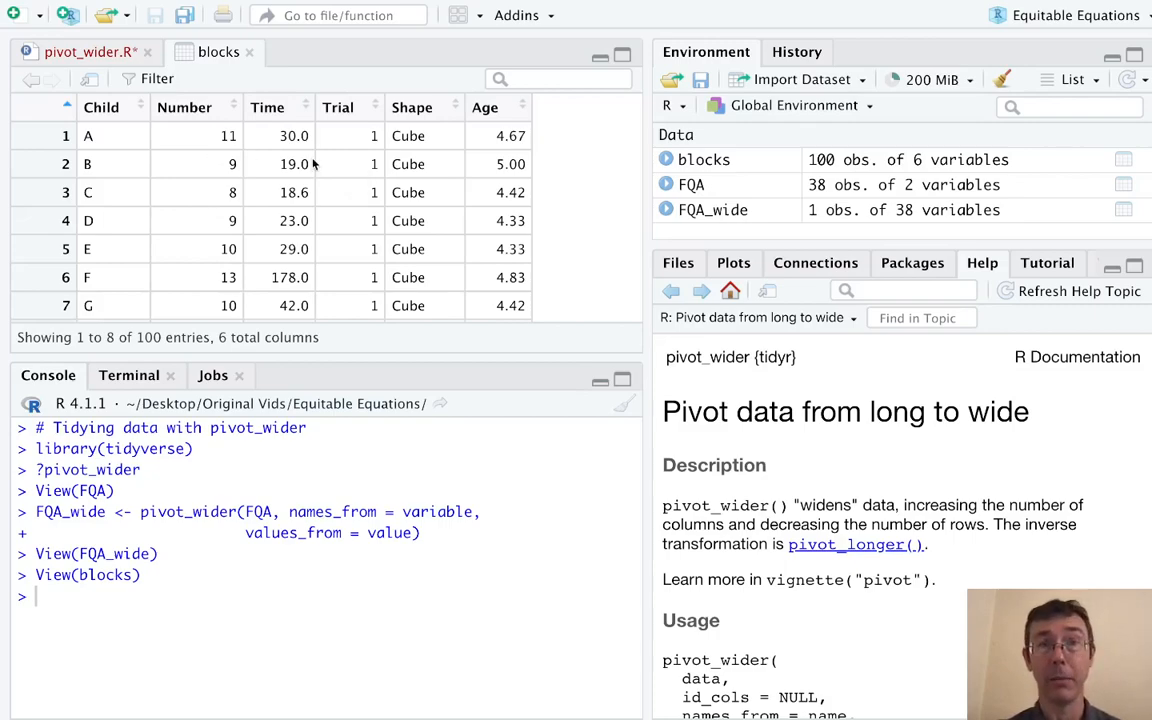
scroll("down", 3)
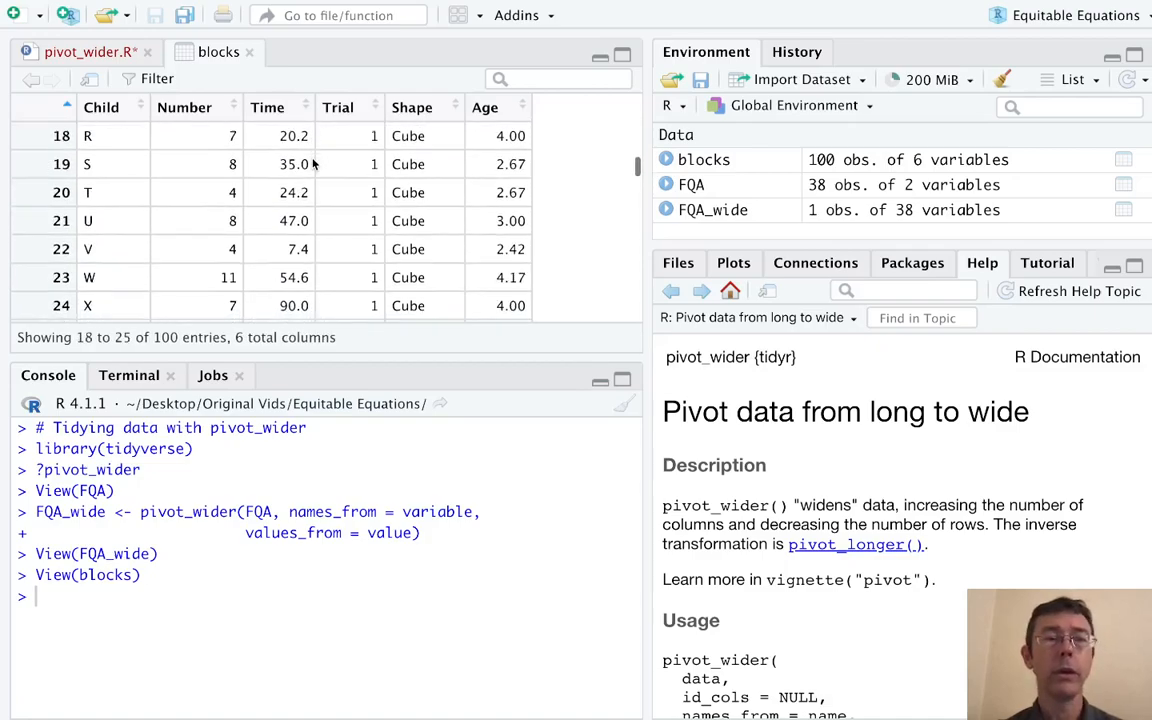
scroll("down", 3)
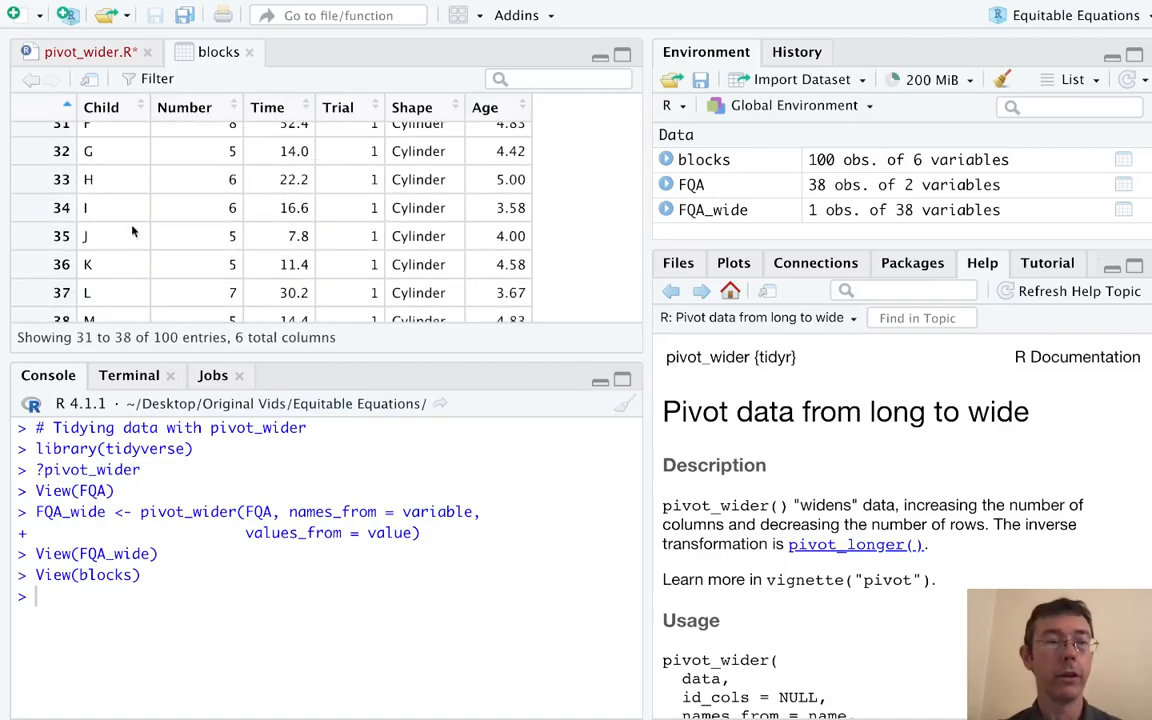
mouse_move(588, 242)
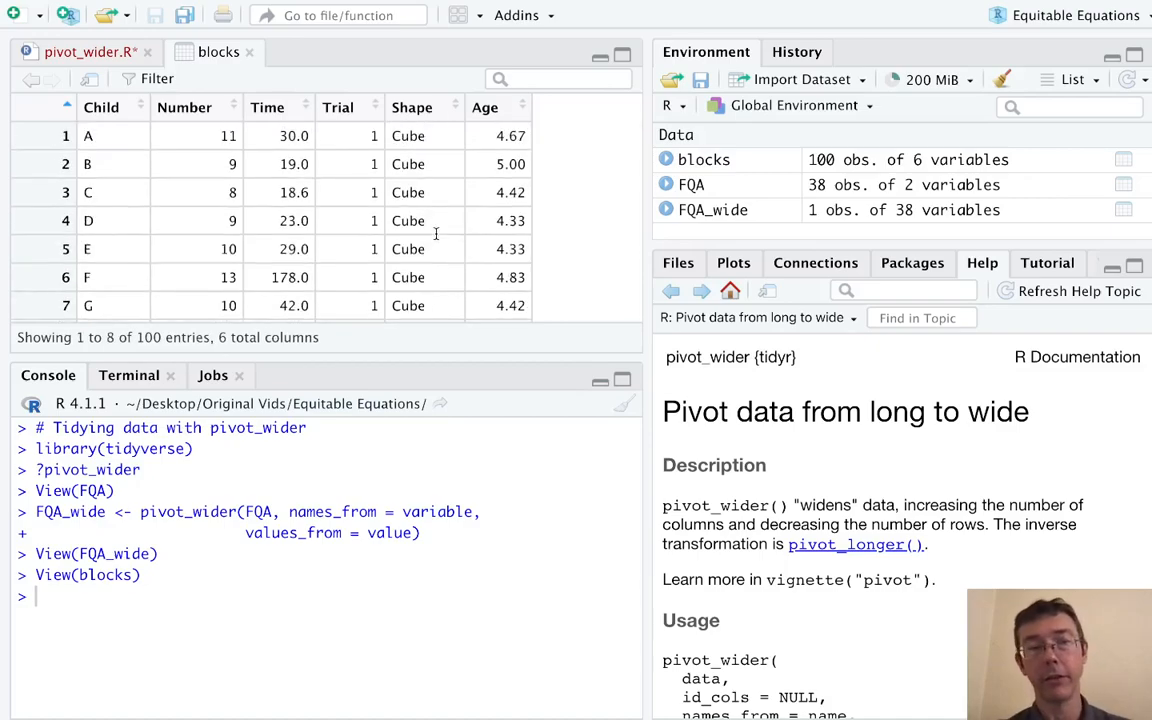
mouse_move(552, 210)
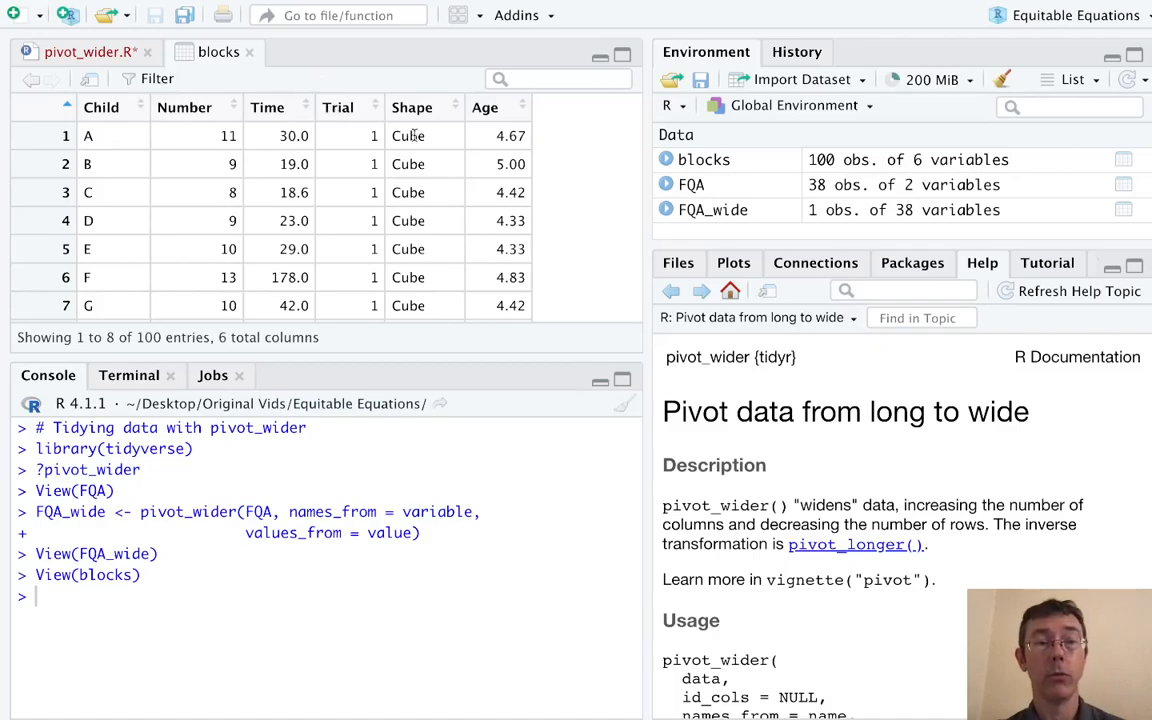
scroll("down", 3)
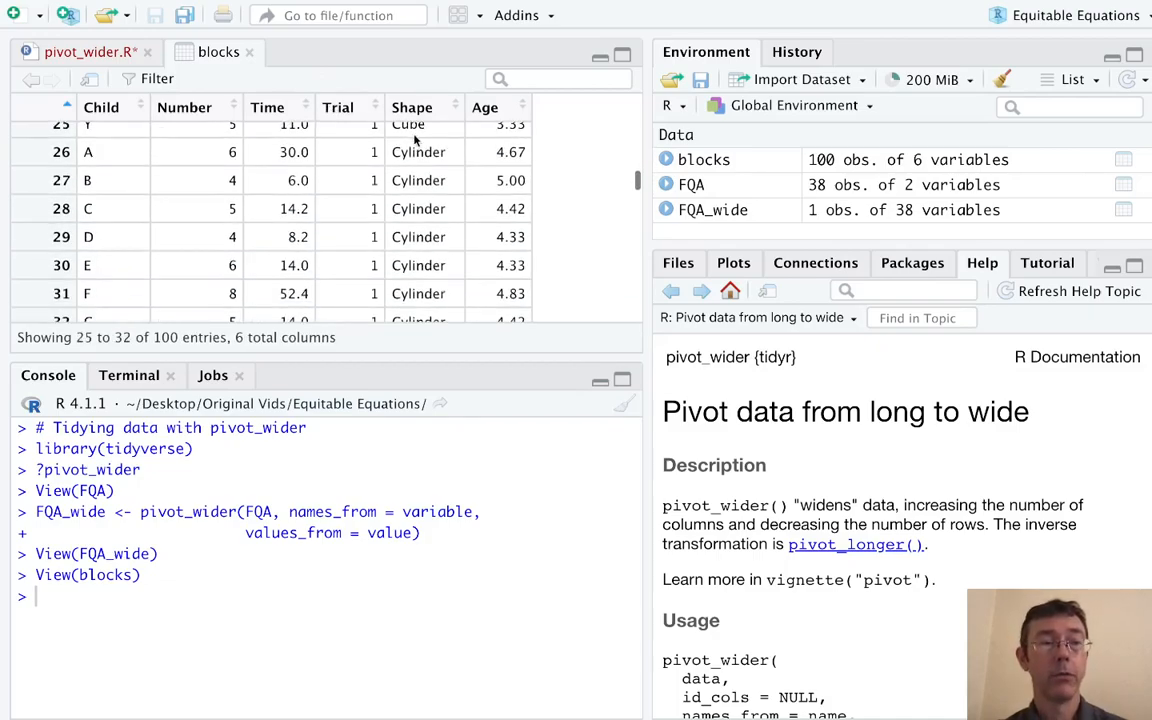
mouse_move(400, 164)
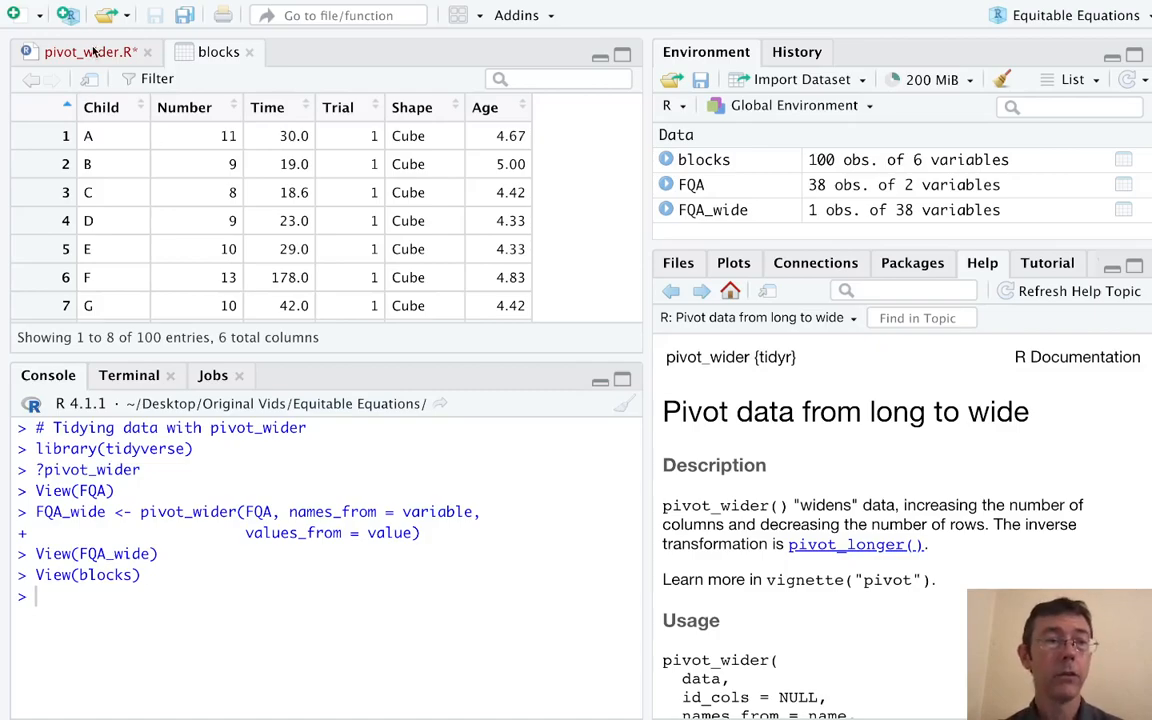
Write blocks_wide <- blocks %>% pivot_wider(names_from = as a new piped call.
left_click(88, 52)
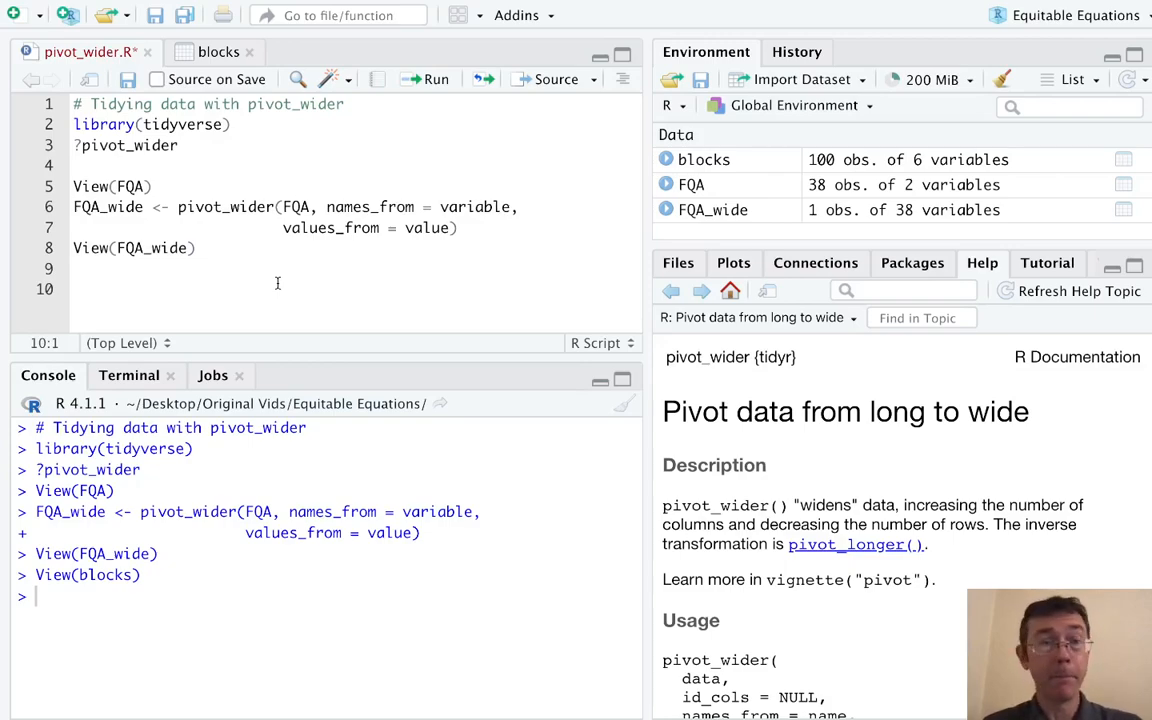
type("blocks_wide")
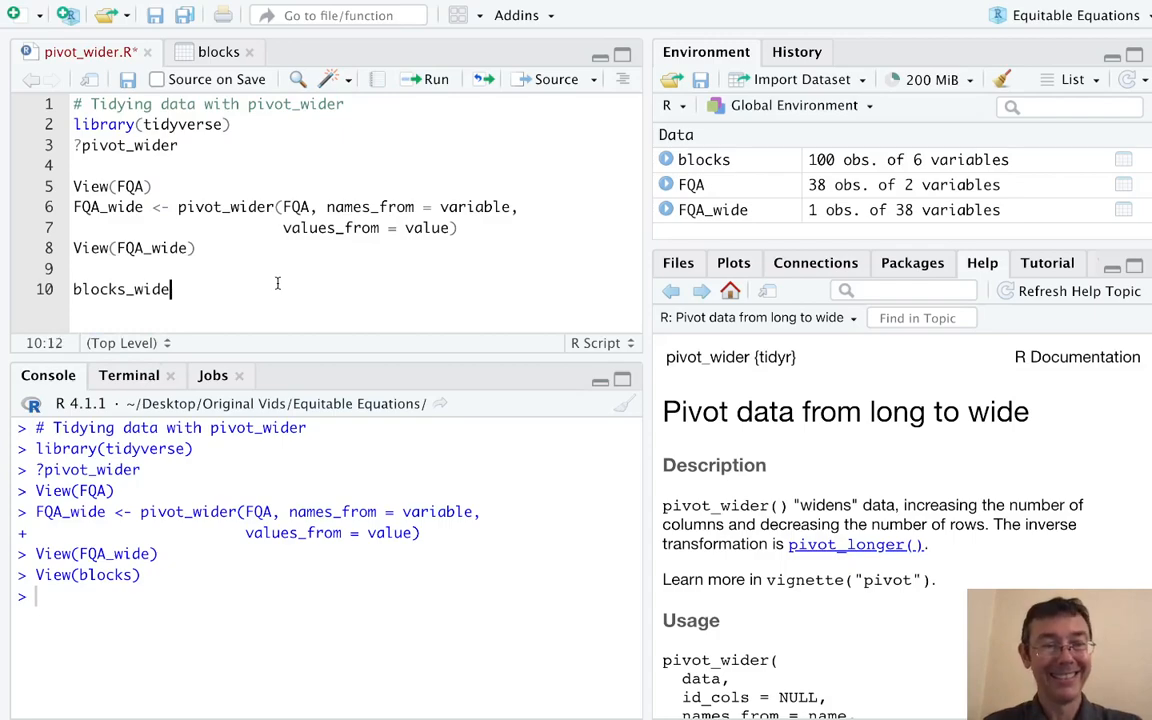
type("<-")
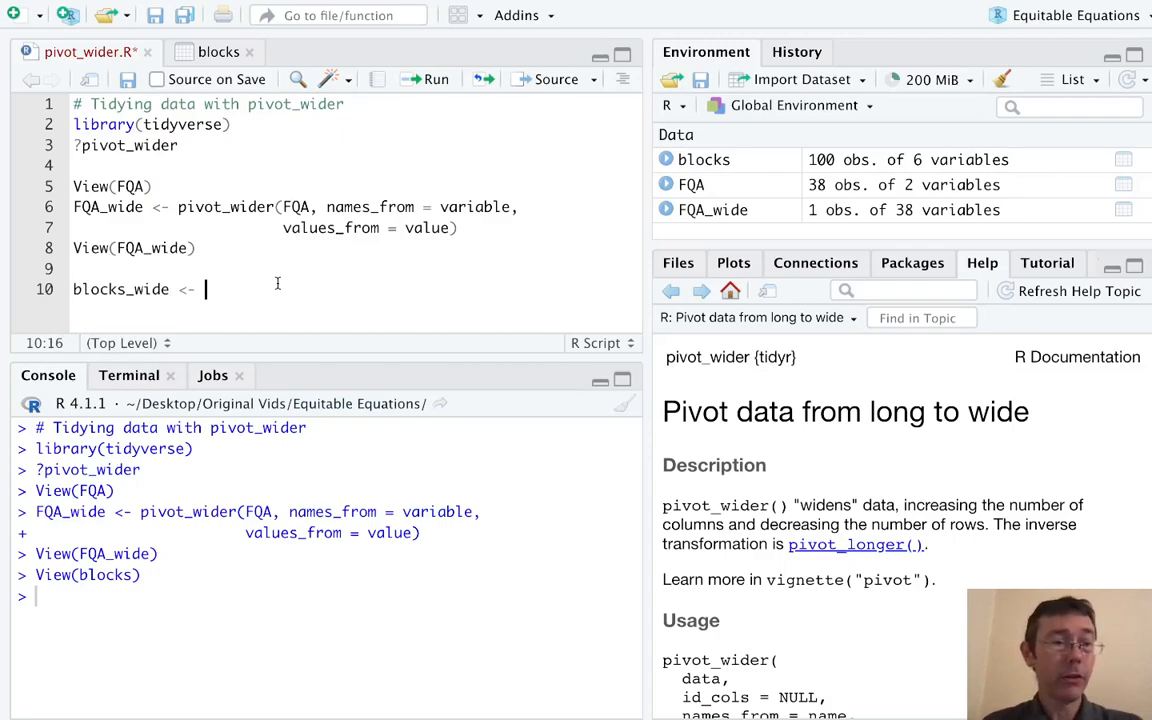
type("blocks %>%")
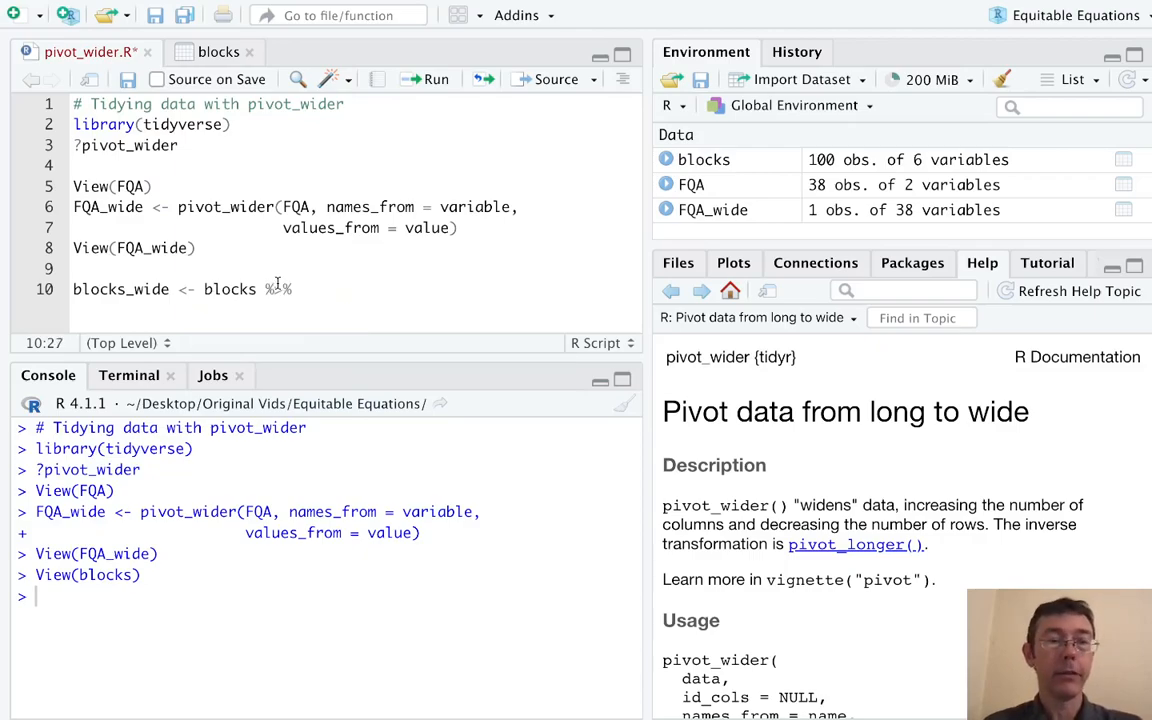
key("Enter")
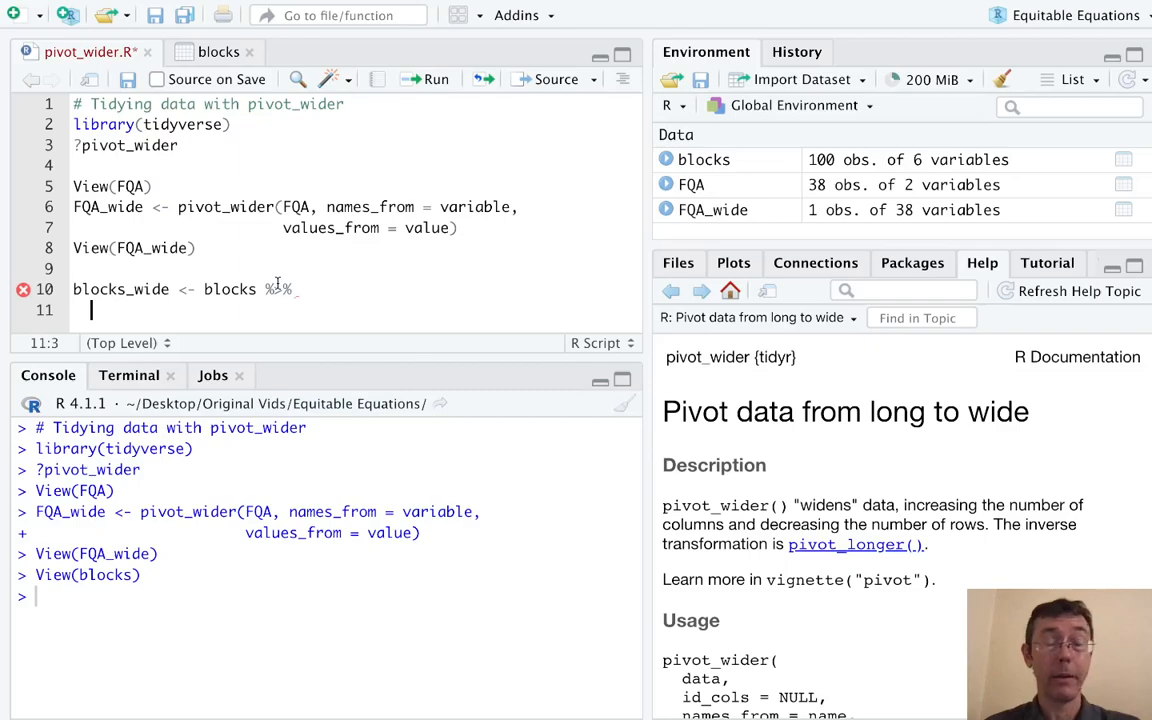
type("pivot_")
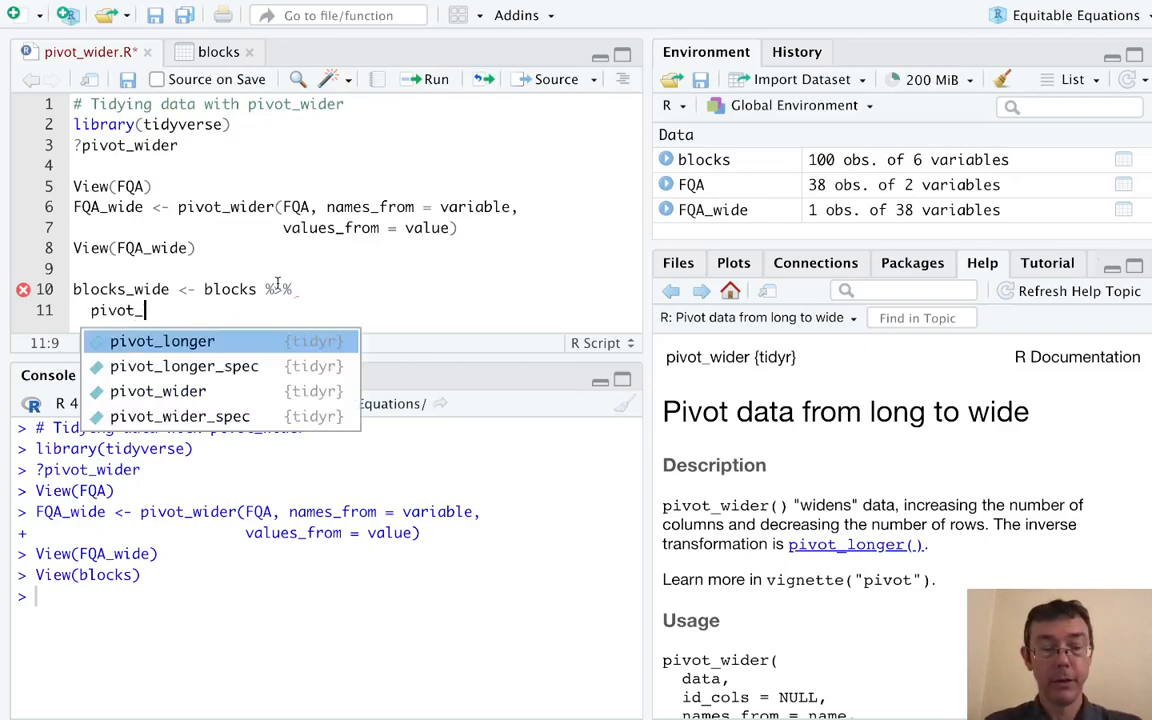
left_click(156, 390)
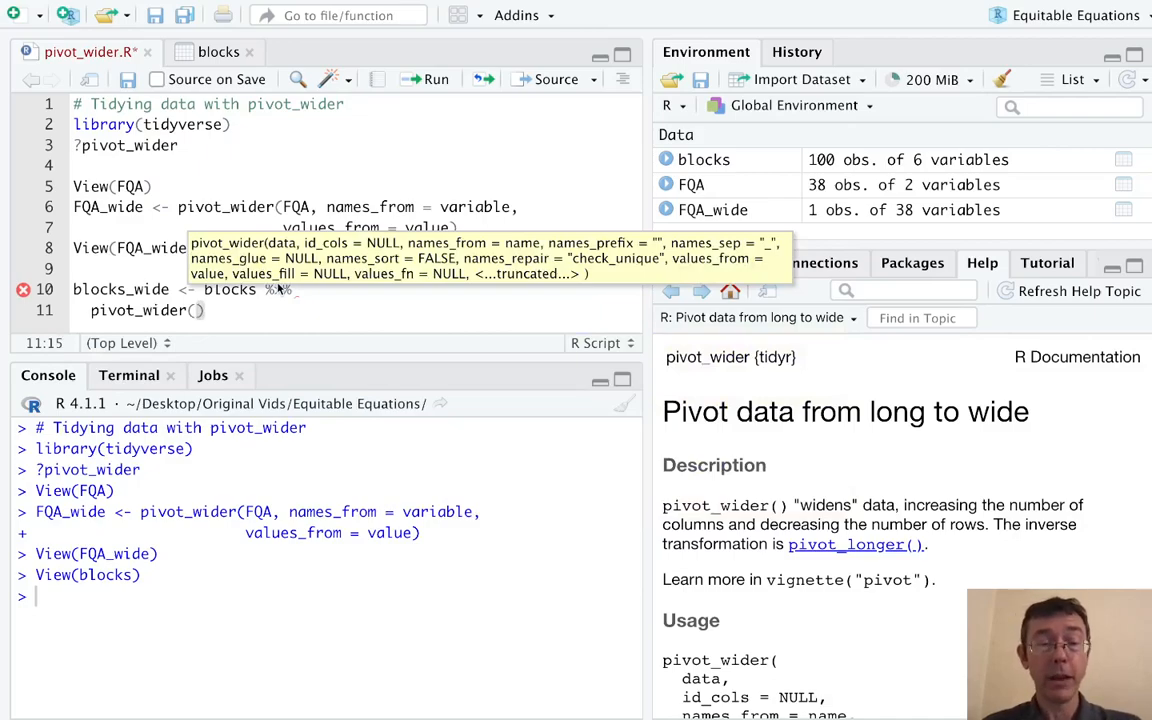
type("names_from =")
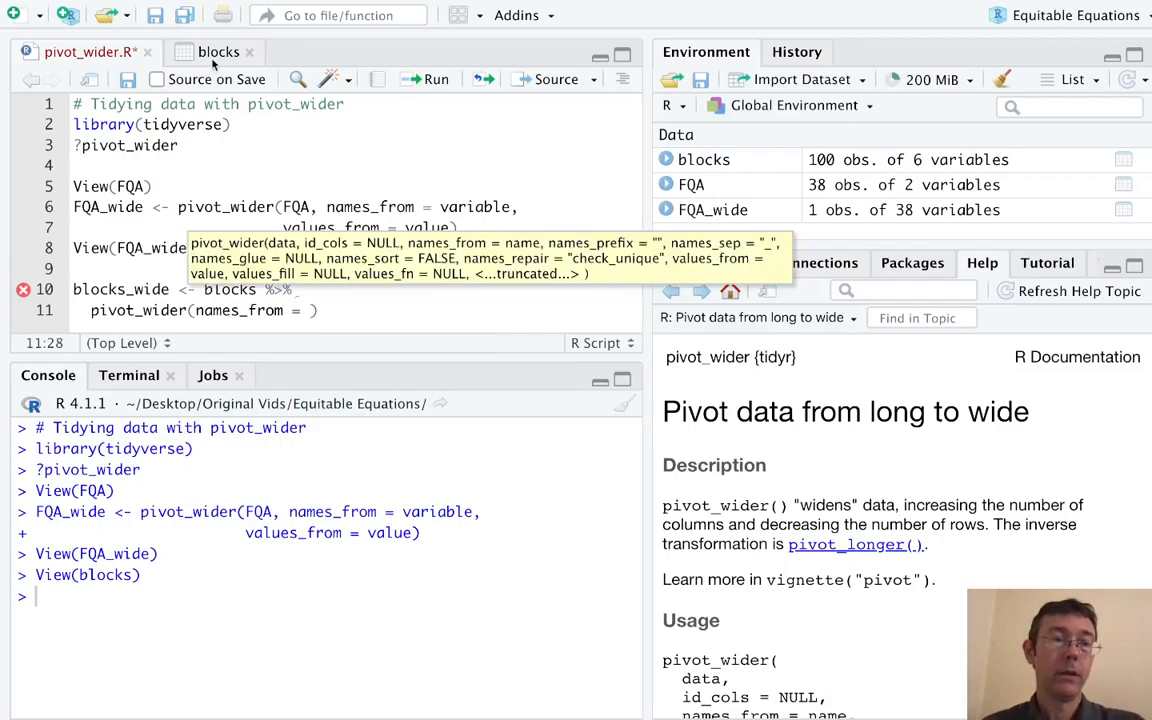
Review the blocks table columns to choose the Shape, Number and Time fields.
left_click(218, 52)
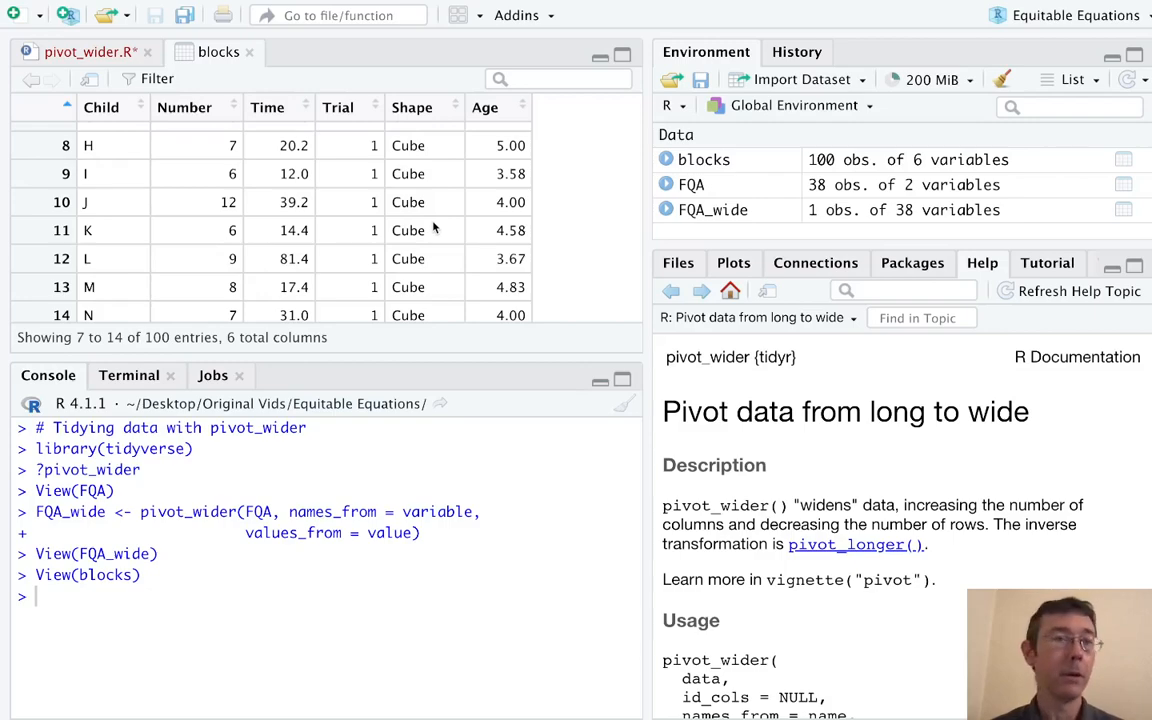
scroll("down", 3)
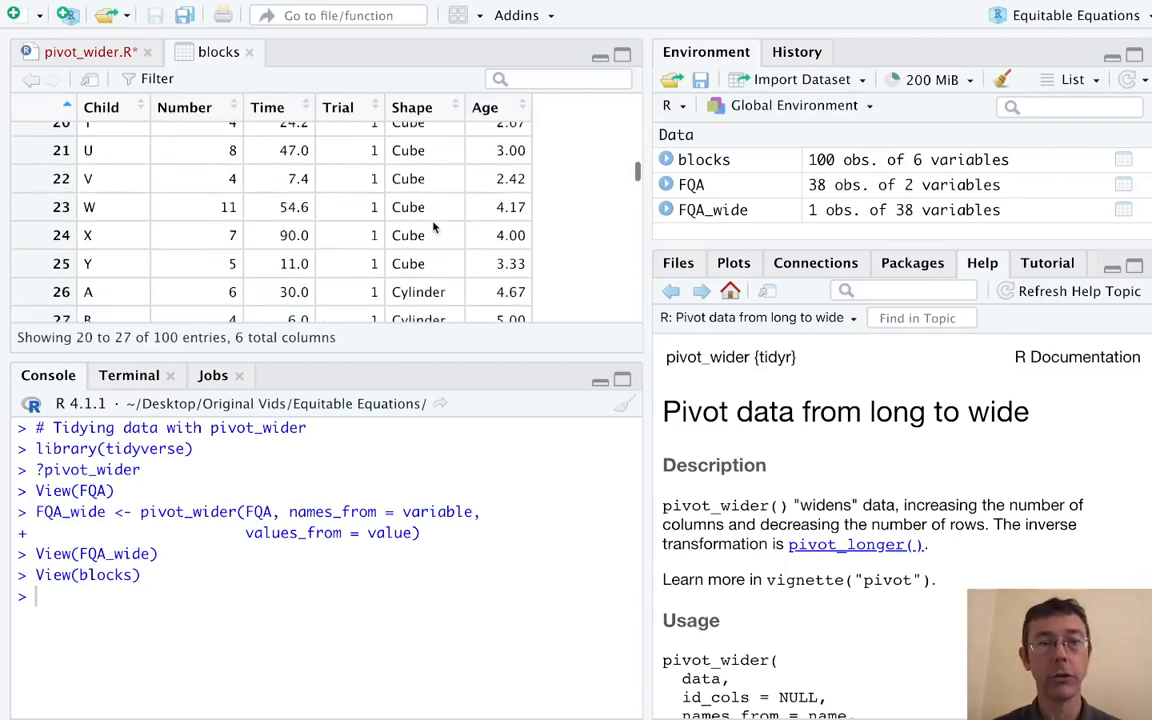
scroll("down", 3)
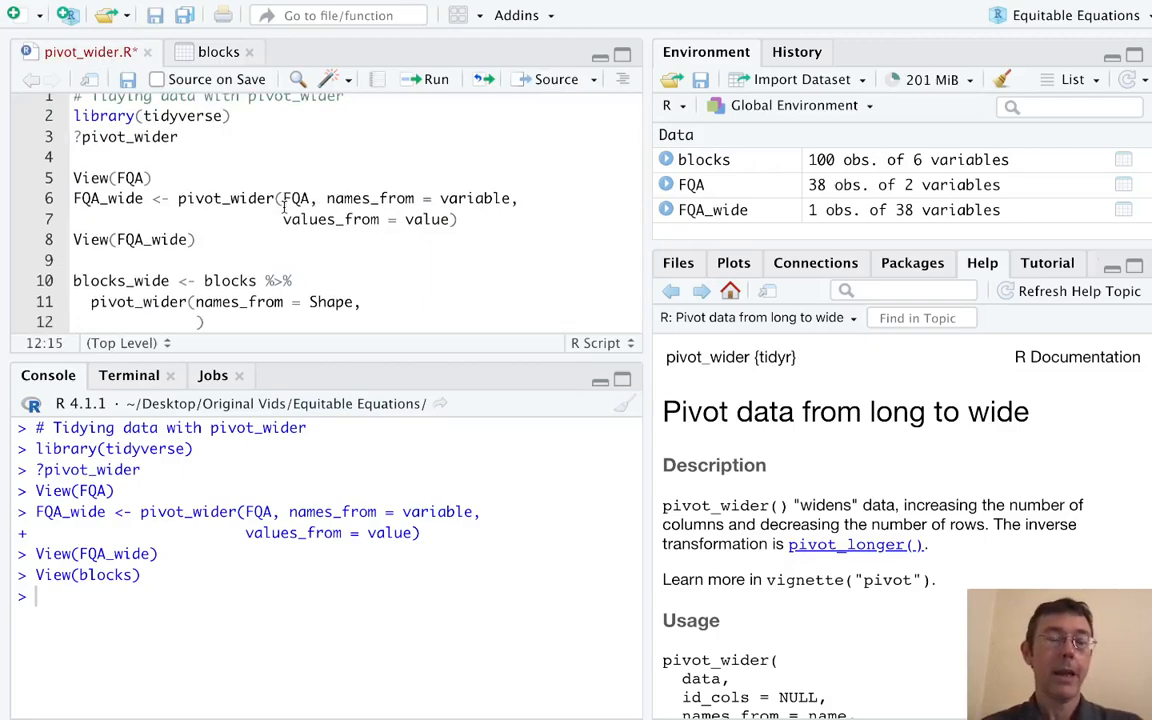
left_click(218, 52)
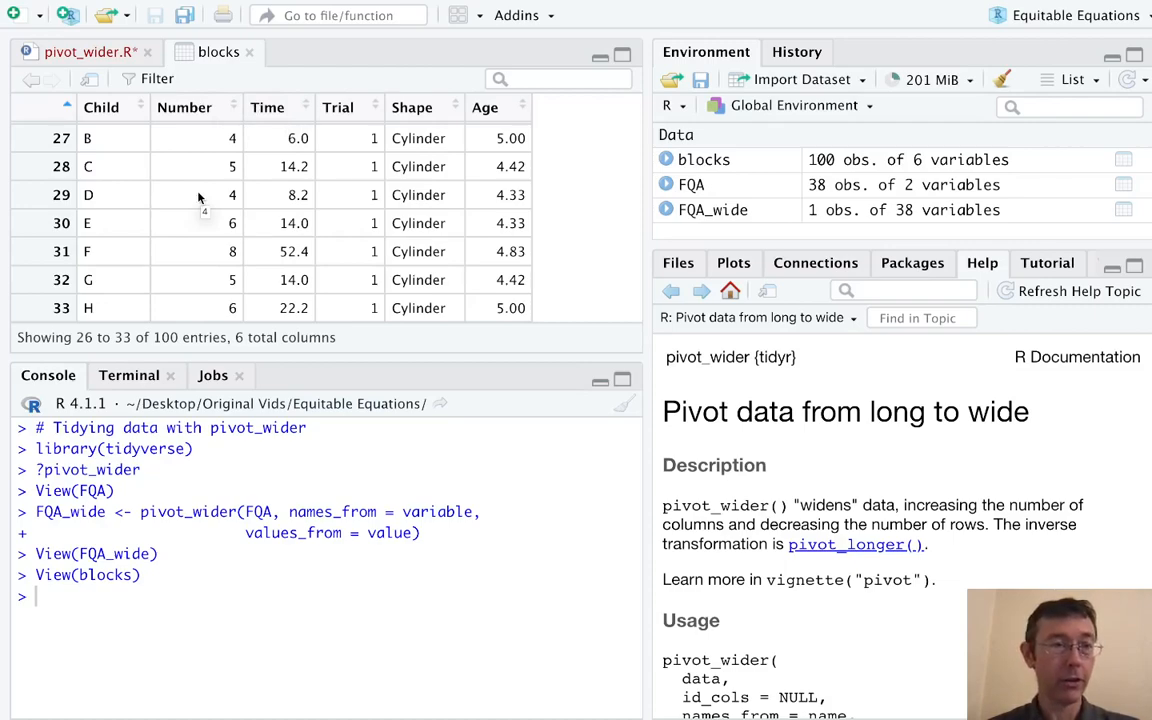
mouse_move(332, 140)
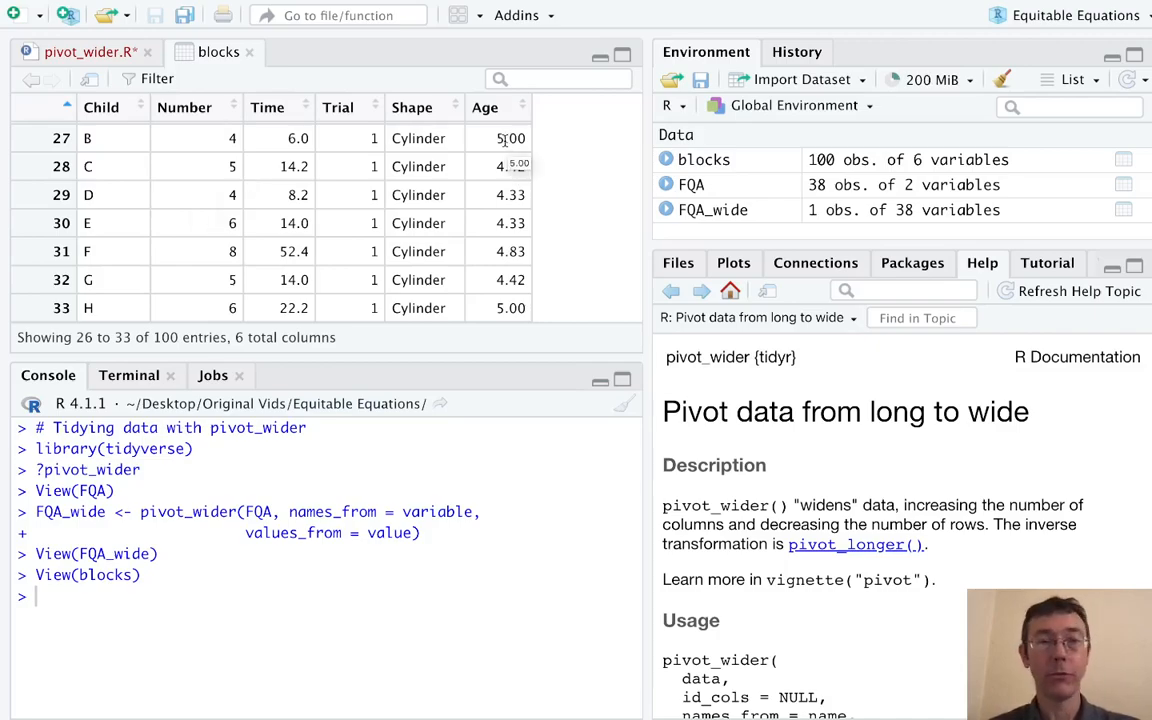
Finish with names_from = Shape, values_from = c(Number, Time), run it, and view blocks_wide.
left_click(80, 52)
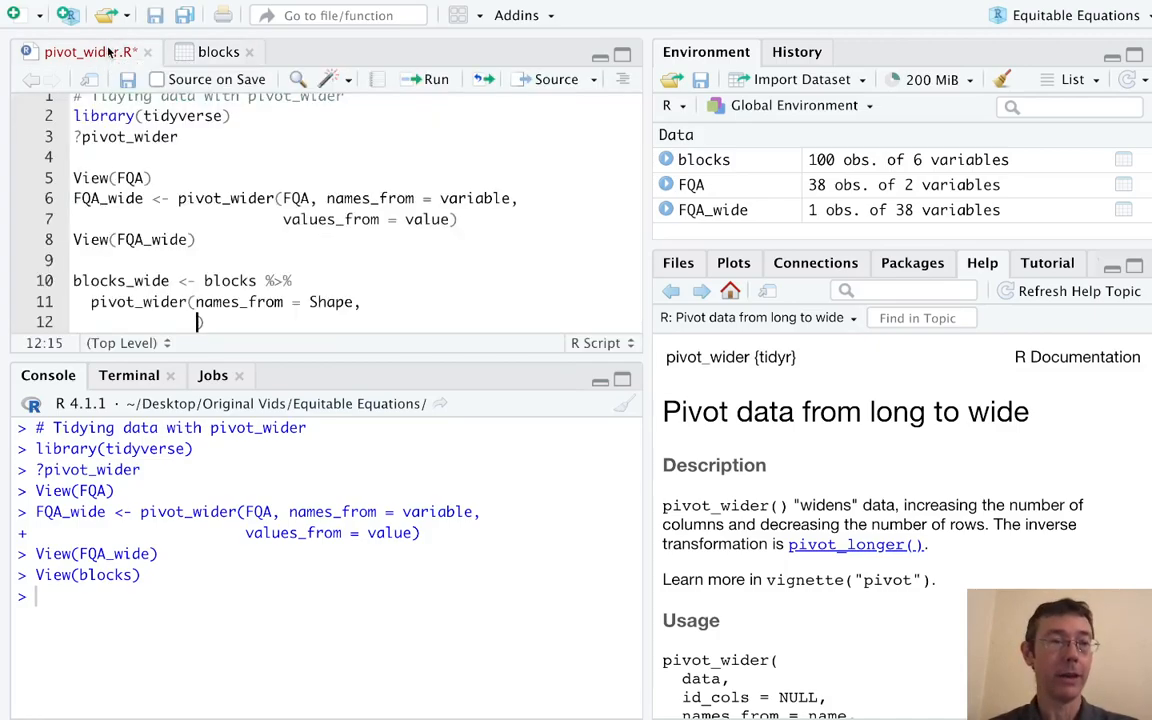
type("names")
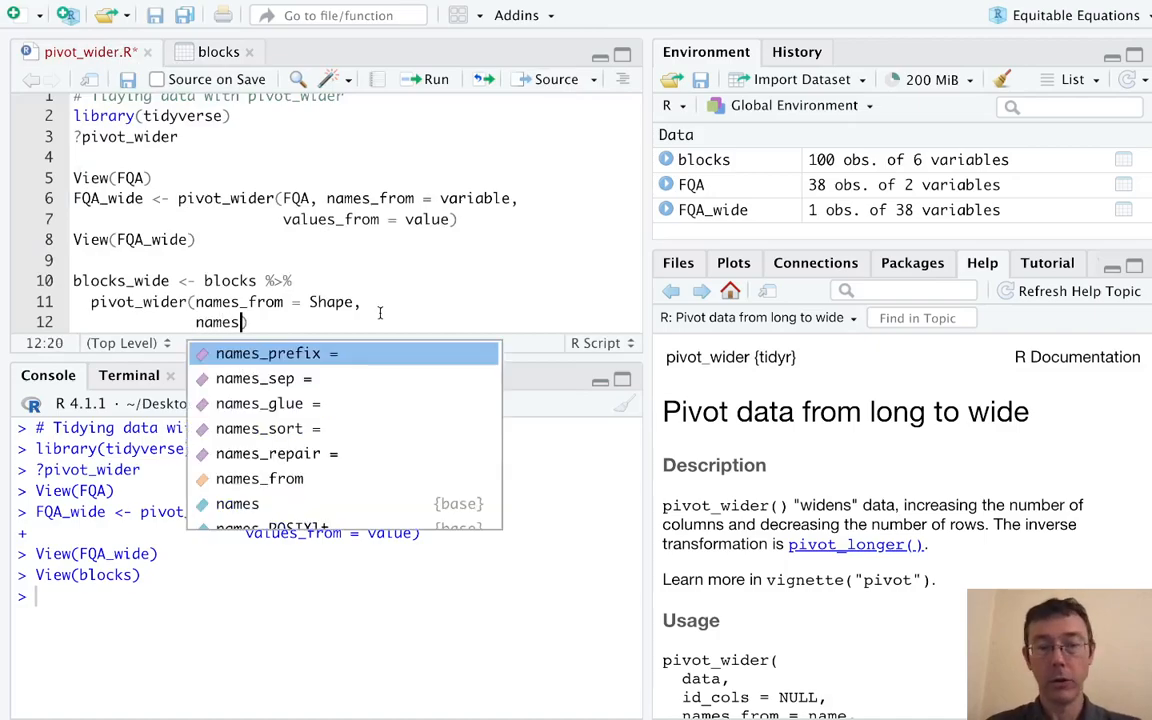
type("values_from =")
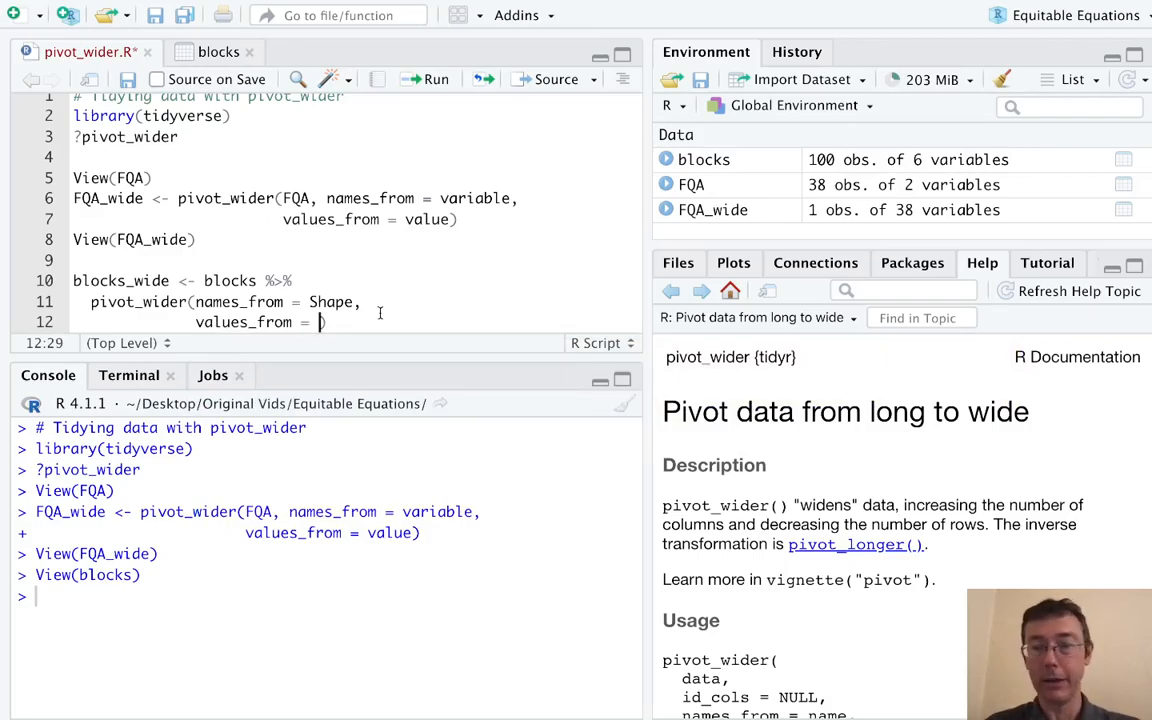
type("c()")
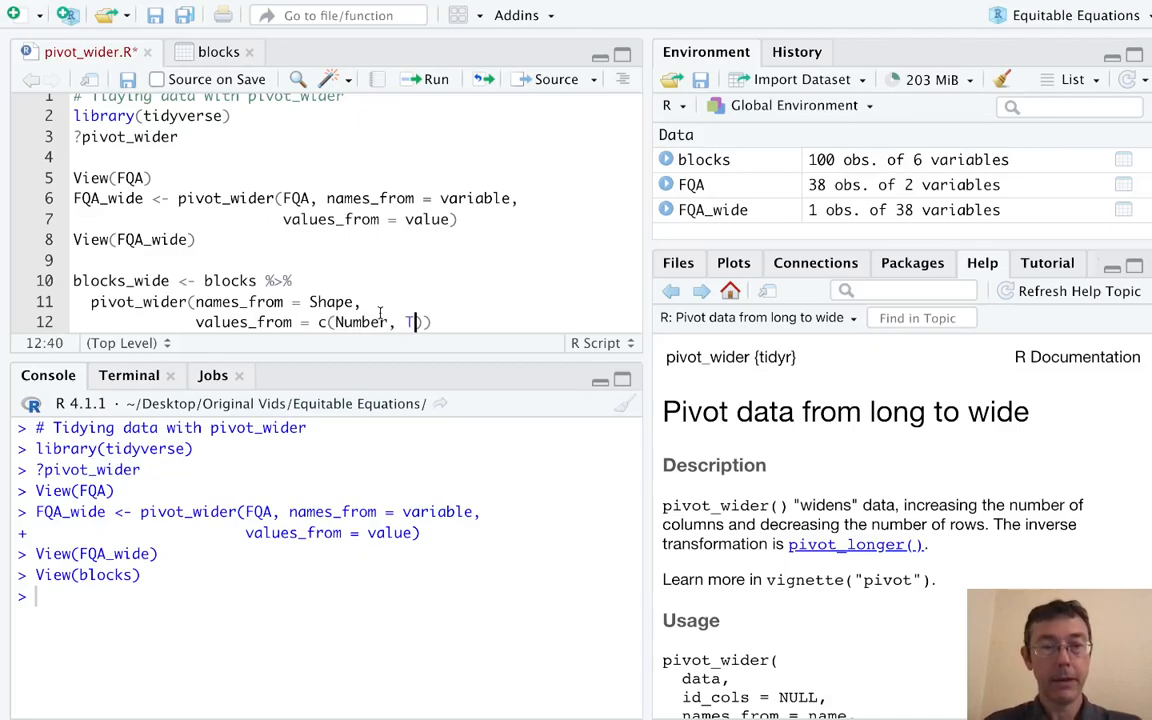
type("ime")
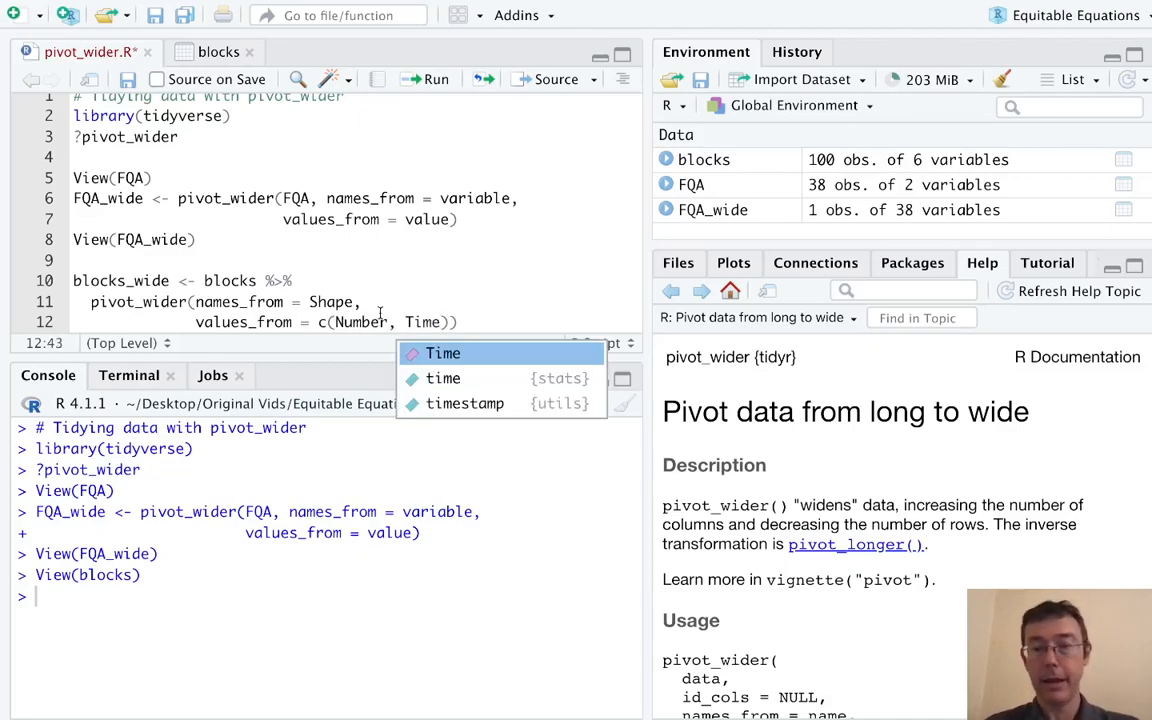
key("Return")
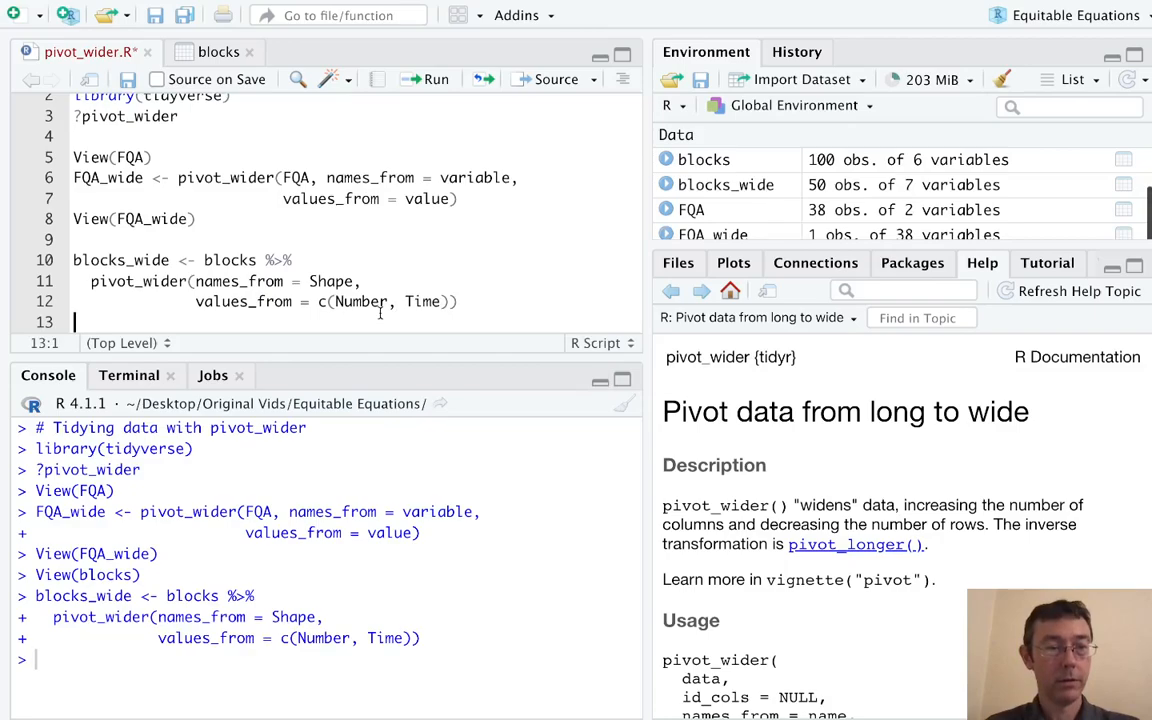
type("View(")
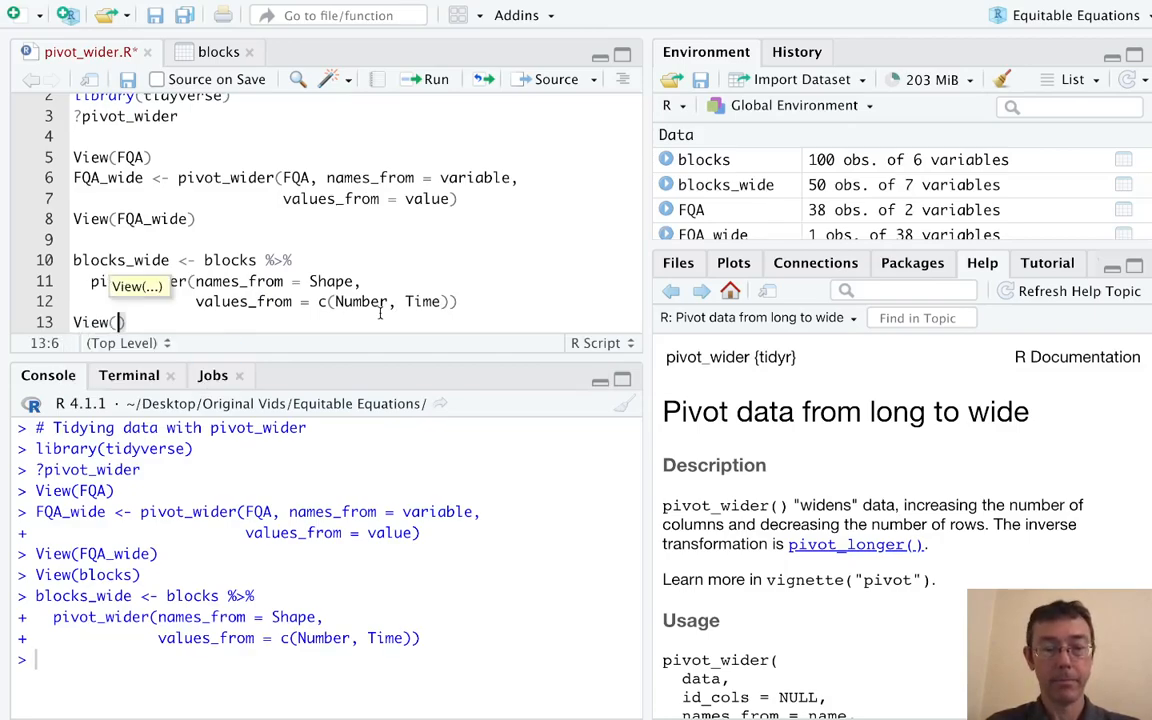
type("blocks")
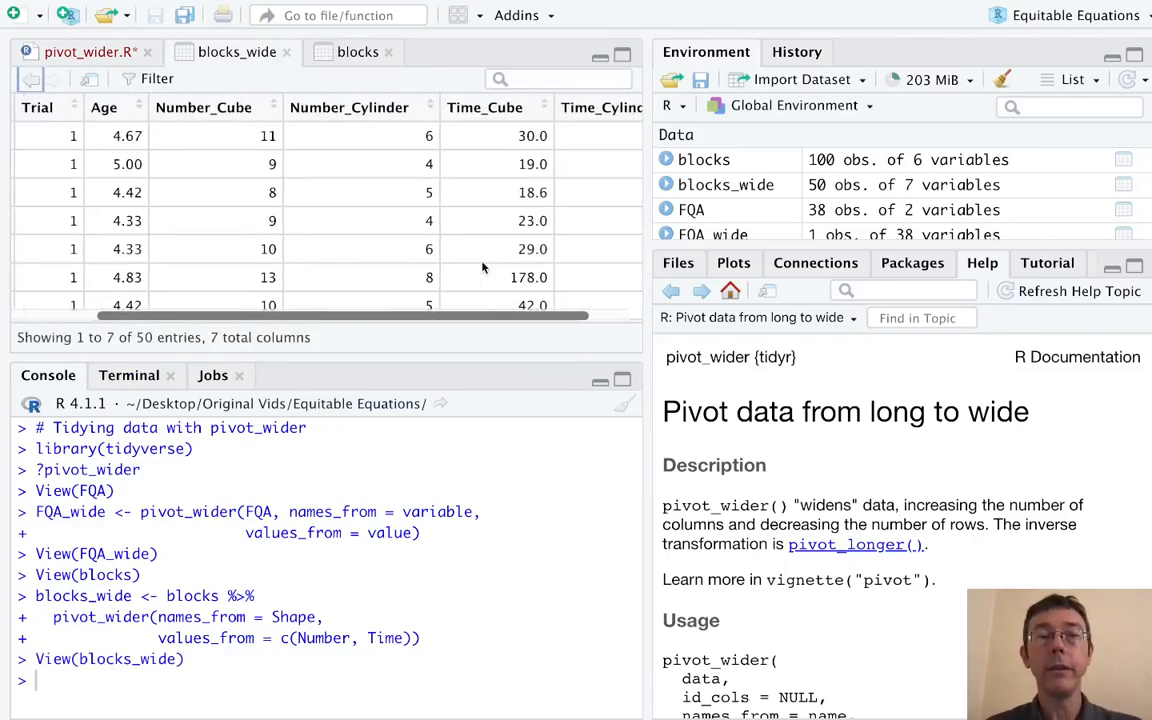
Scroll the blocks_wide table right to reveal the Number_Cylinder and Time_Cylinder columns.
scroll("right", 3)
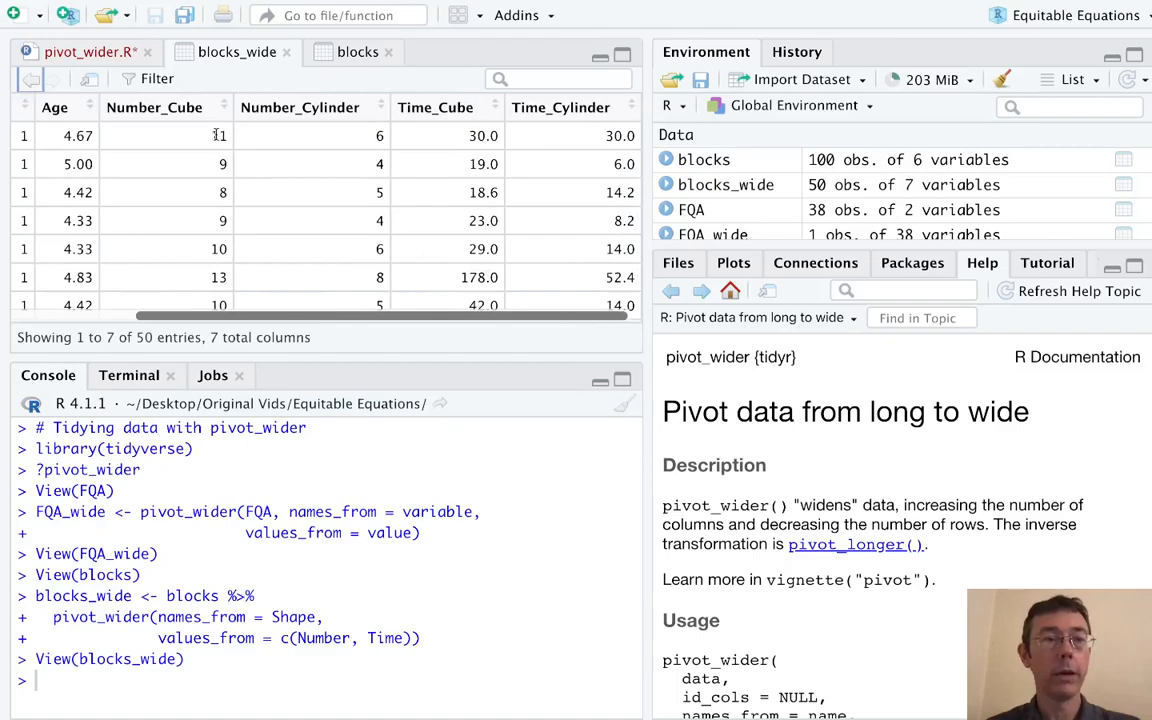
mouse_move(304, 112)
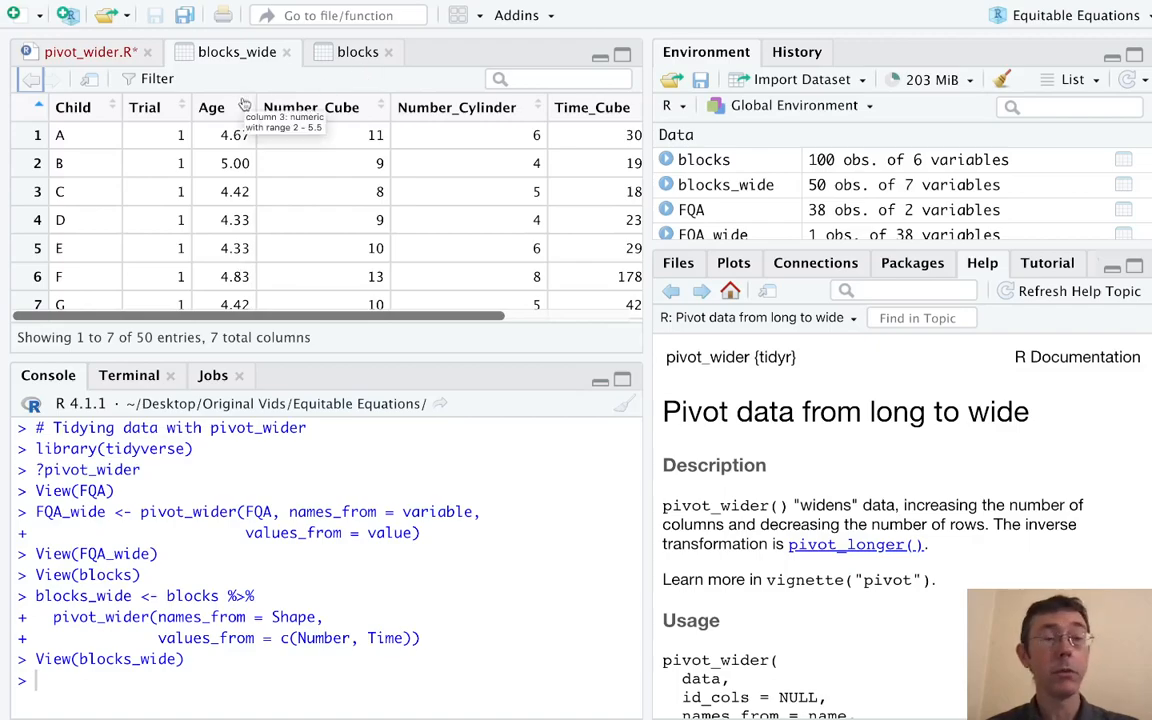
mouse_move(340, 198)
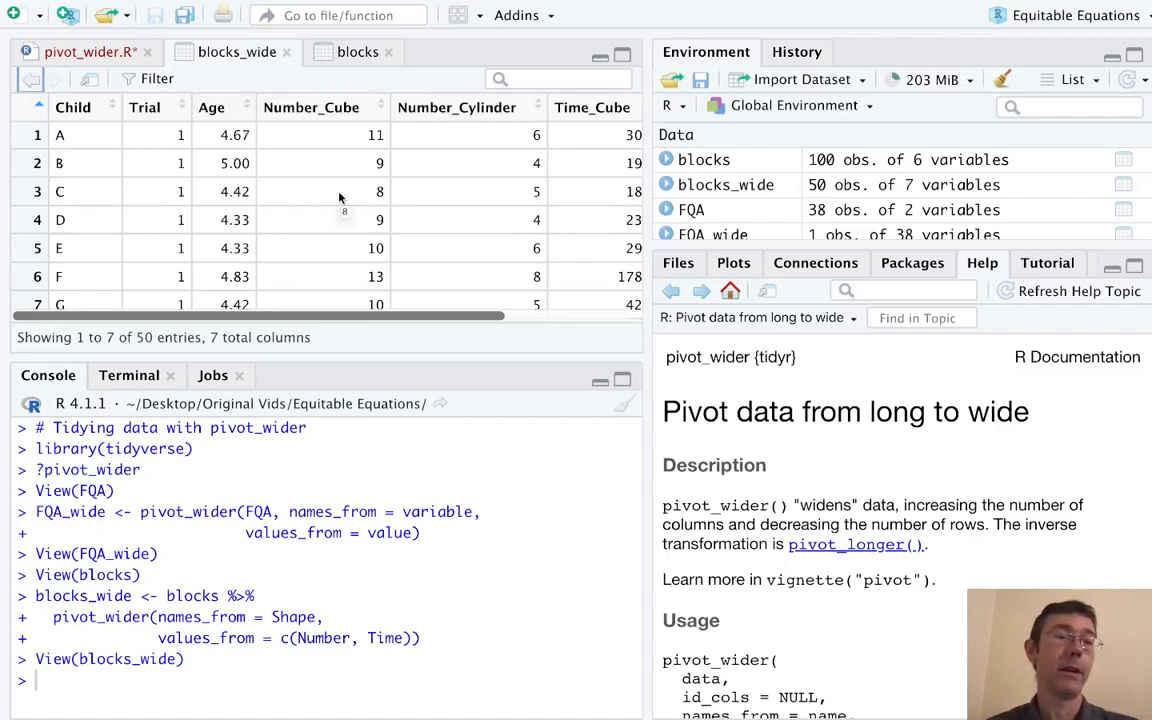
mouse_move(88, 52)
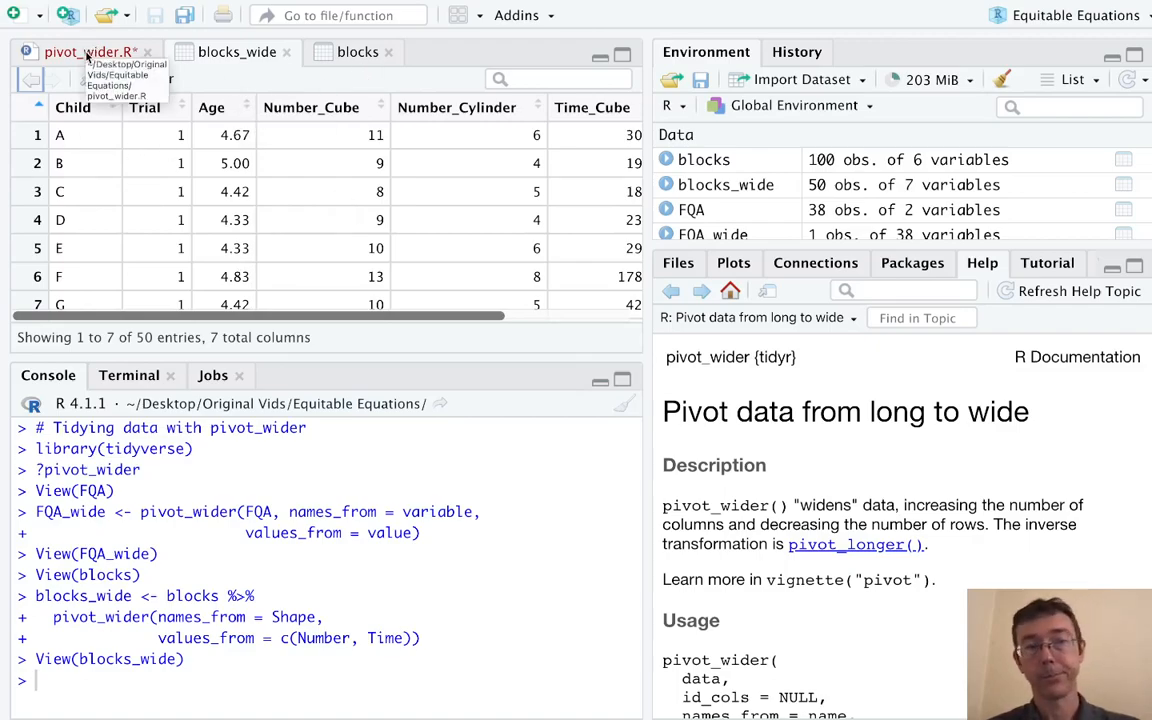
mouse_move(372, 180)
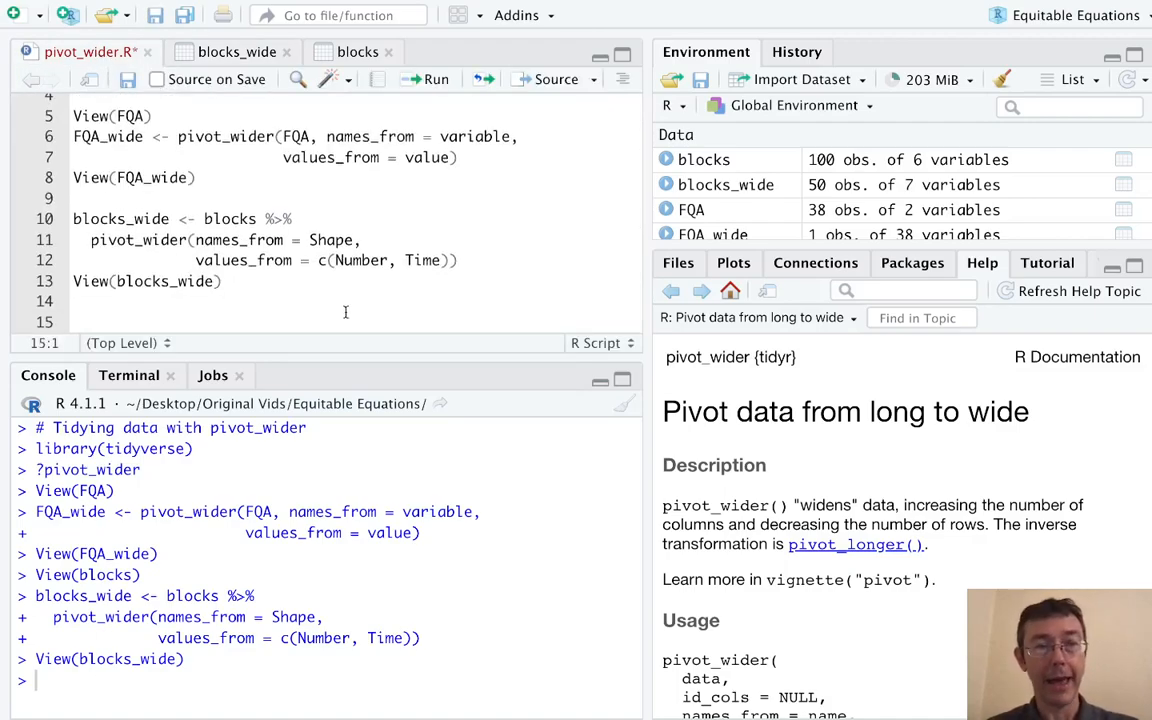
Mutate blocks_wide to add Difference = Number_Cube - Number_Cylinder and run it.
type("blo")
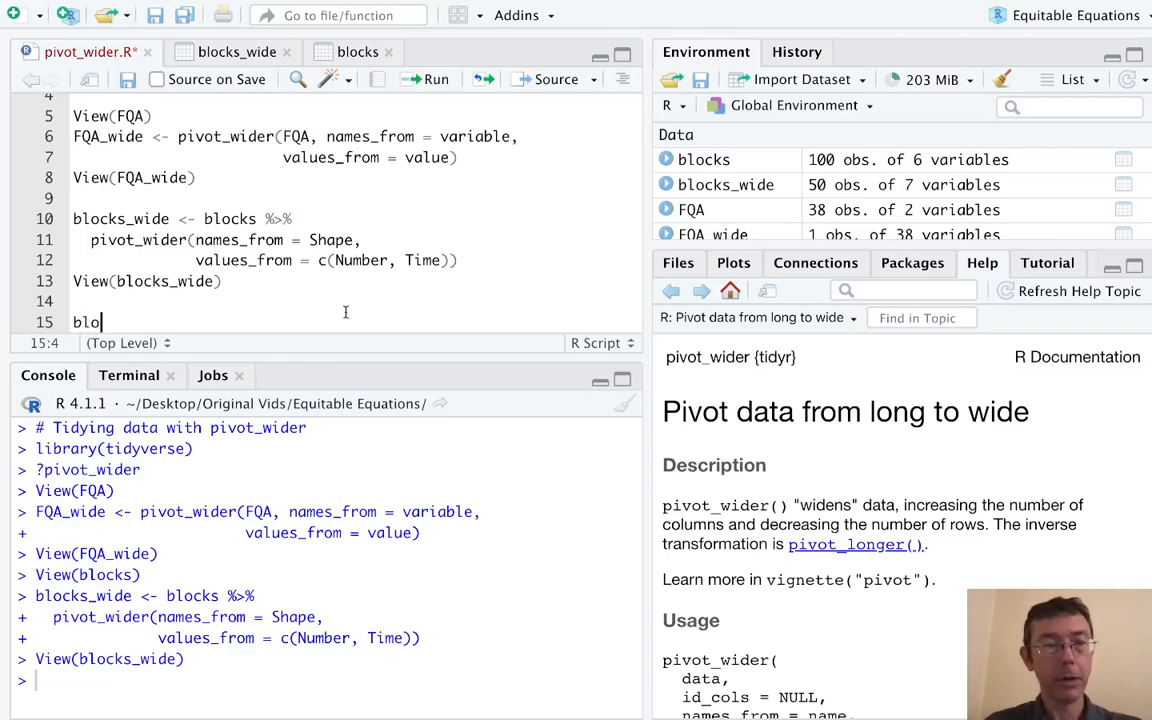
type("cks_wide <-")
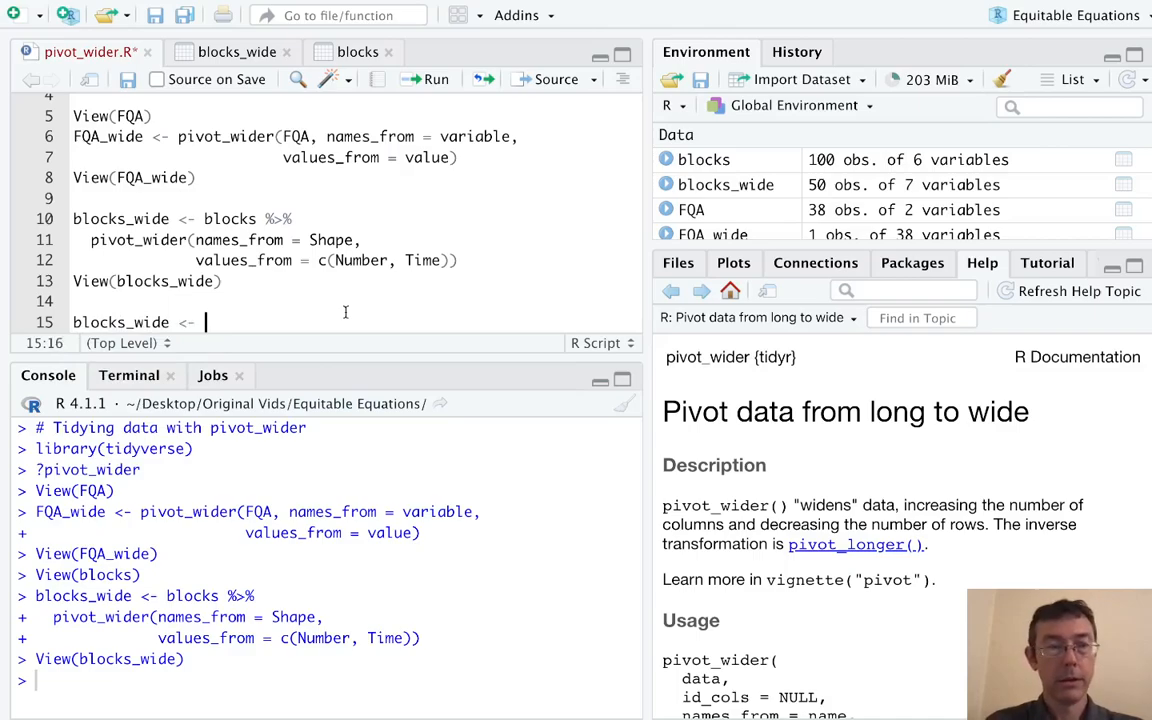
type("blocks")
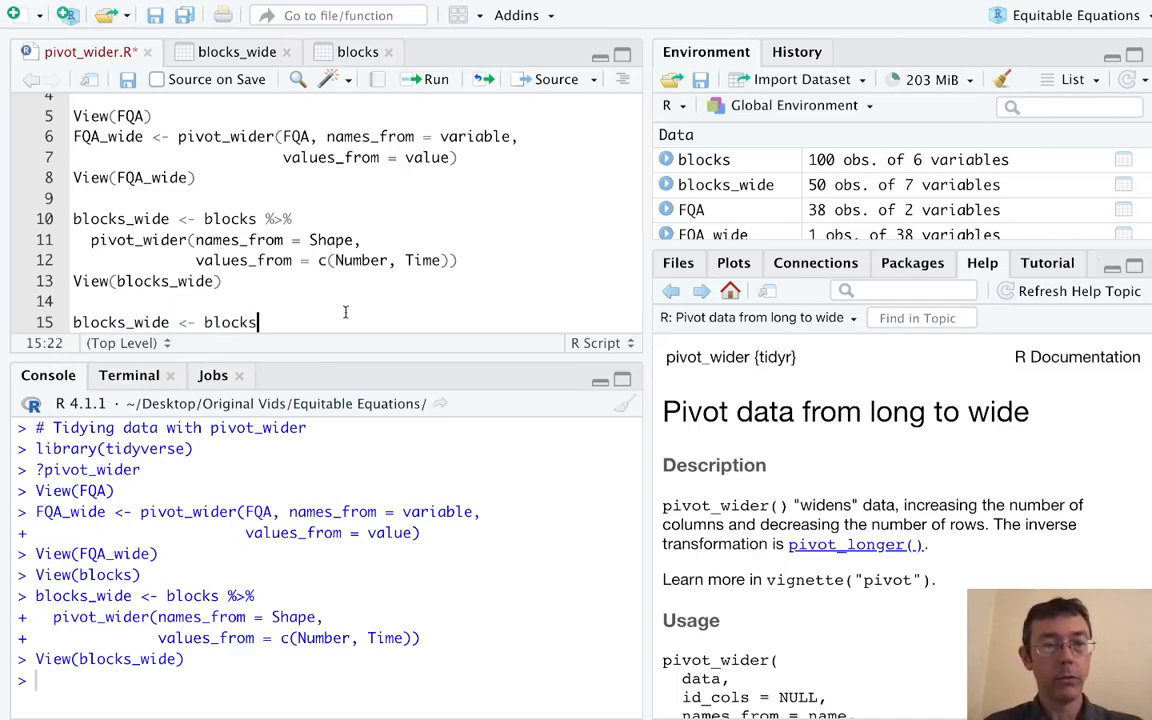
type("_wide %>%")
type("mutate(")
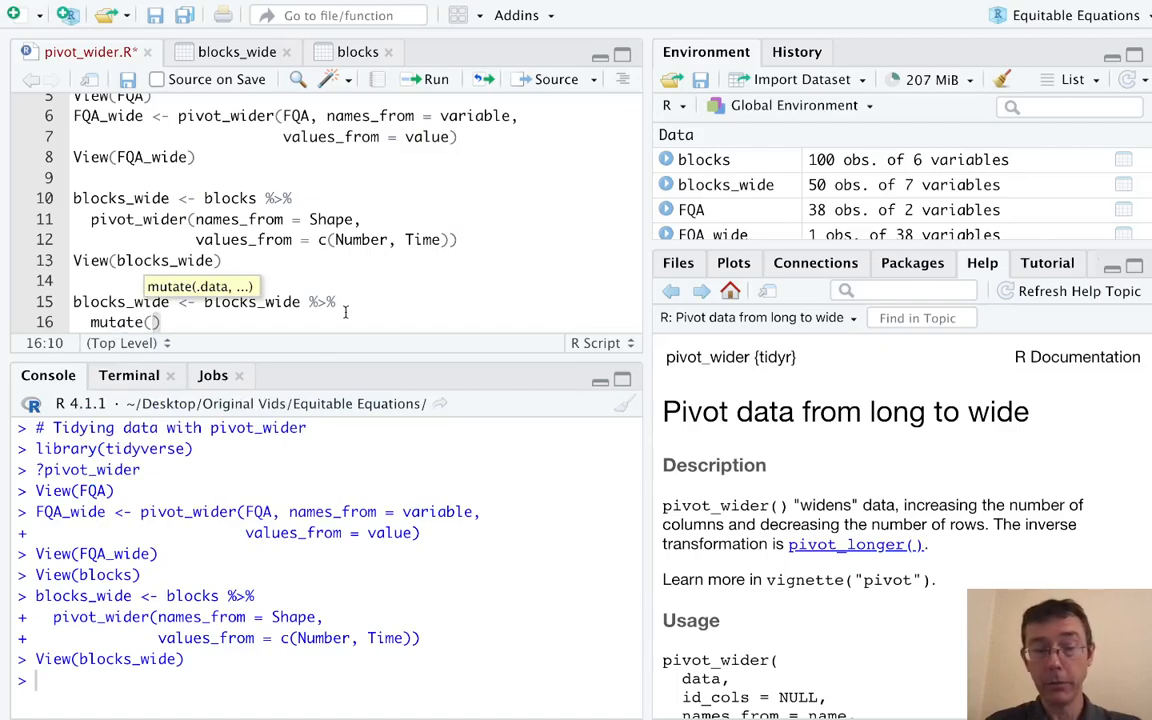
type("Diff")
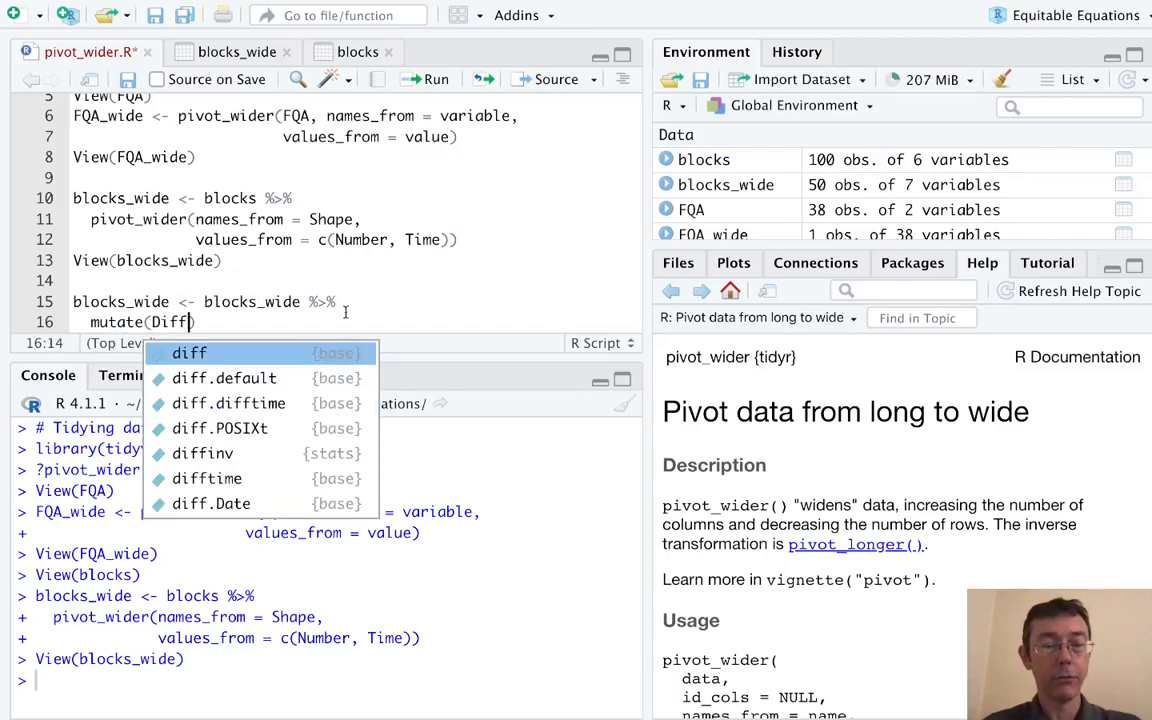
type("Difference")
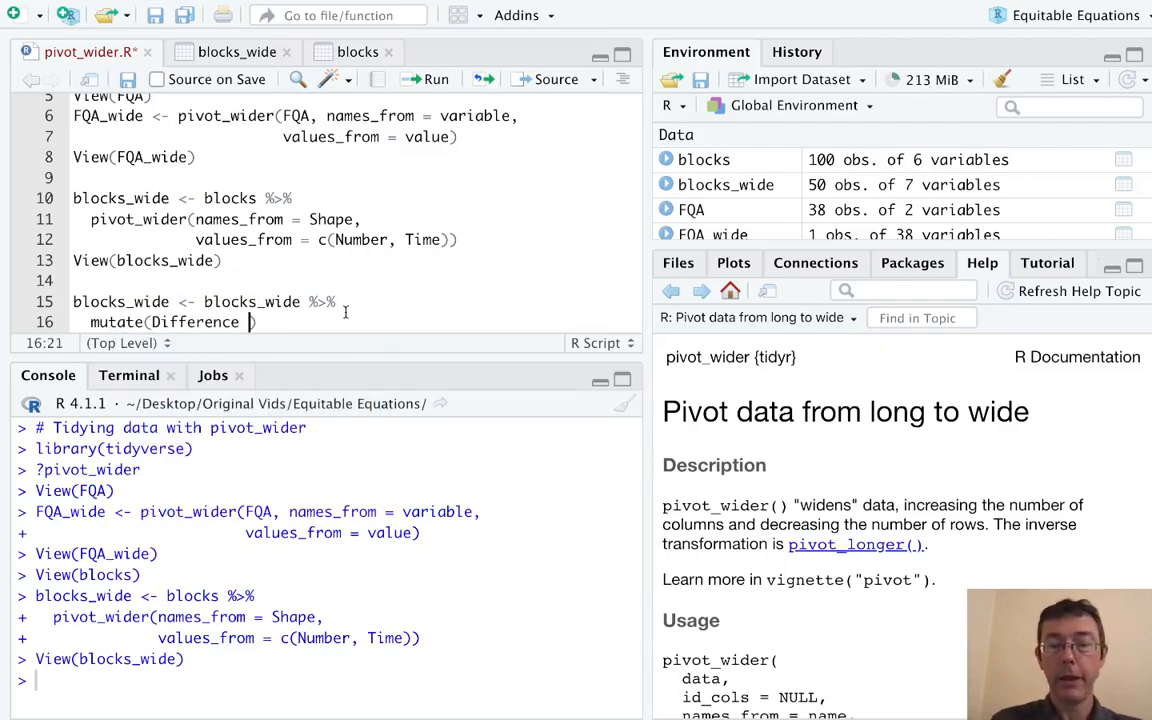
type("= Number_Cube - Number_Cylinder")
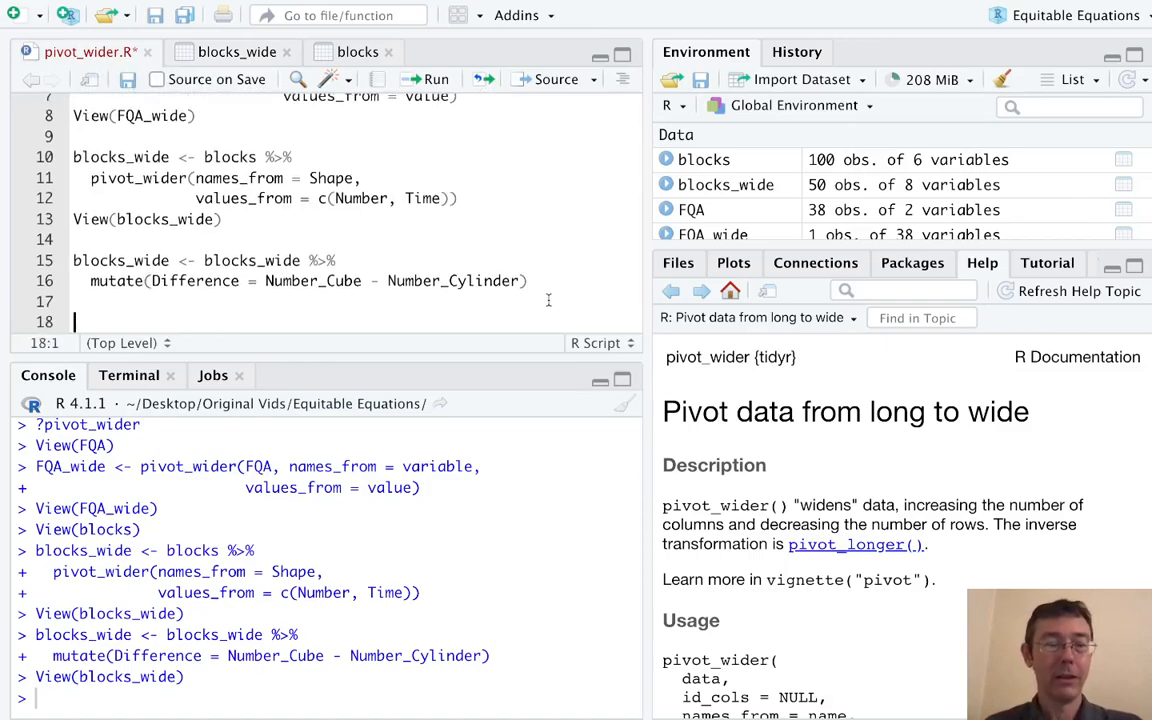
Start ggplot(blocks_wide, aes(Difference)) for a plot of the Difference column.
type("ggplot")
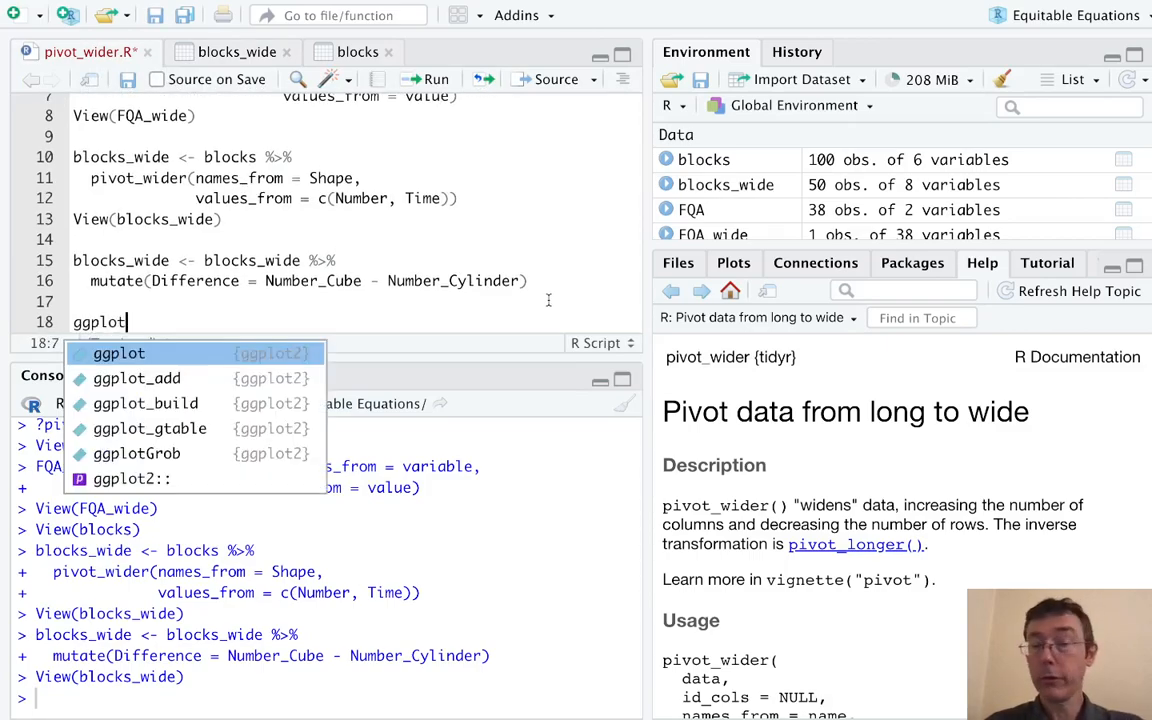
type("(blocks_wide")
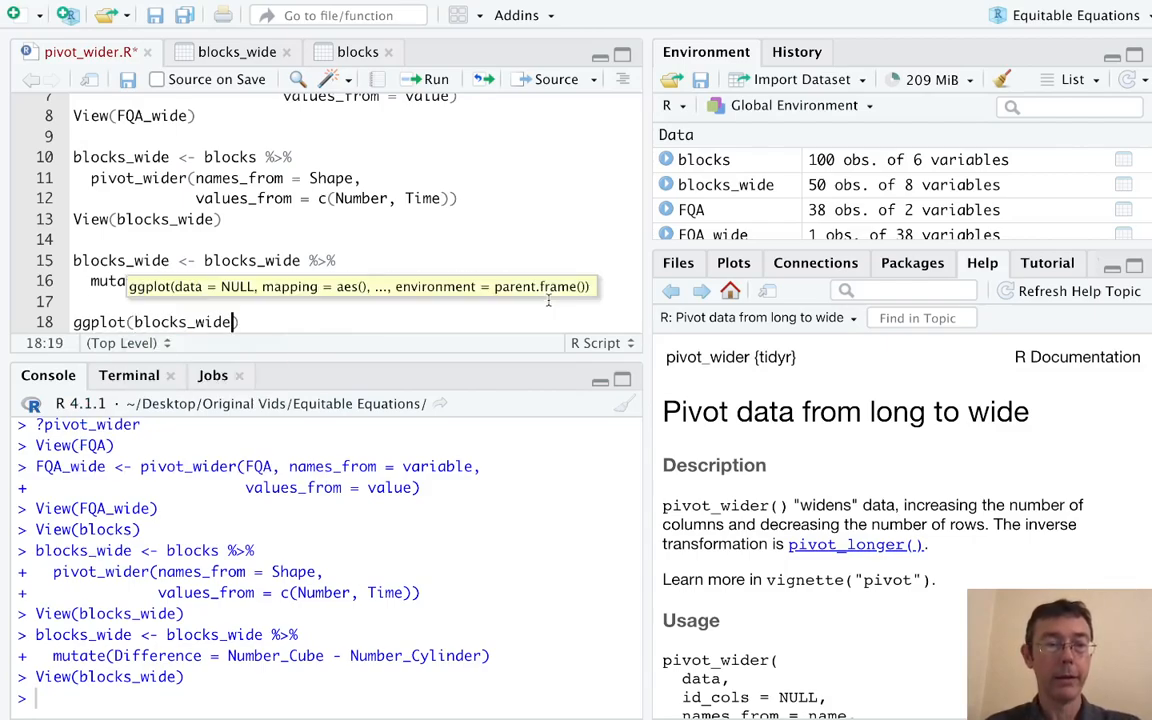
type(", aes")
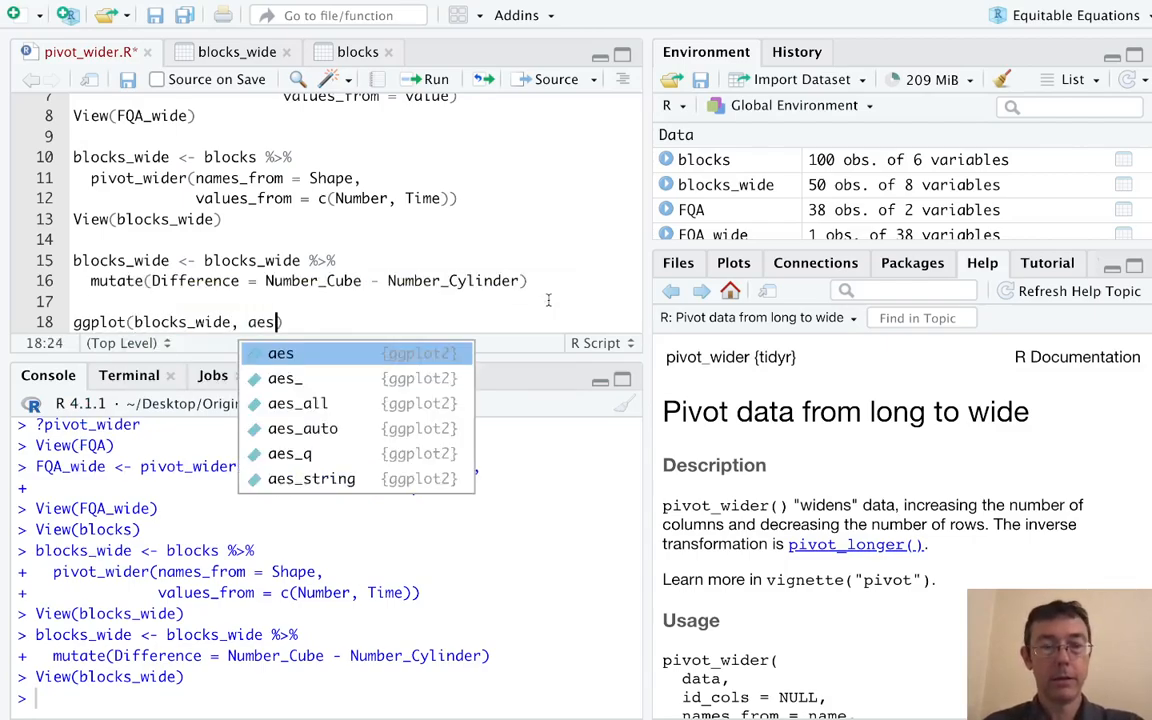
type("(")
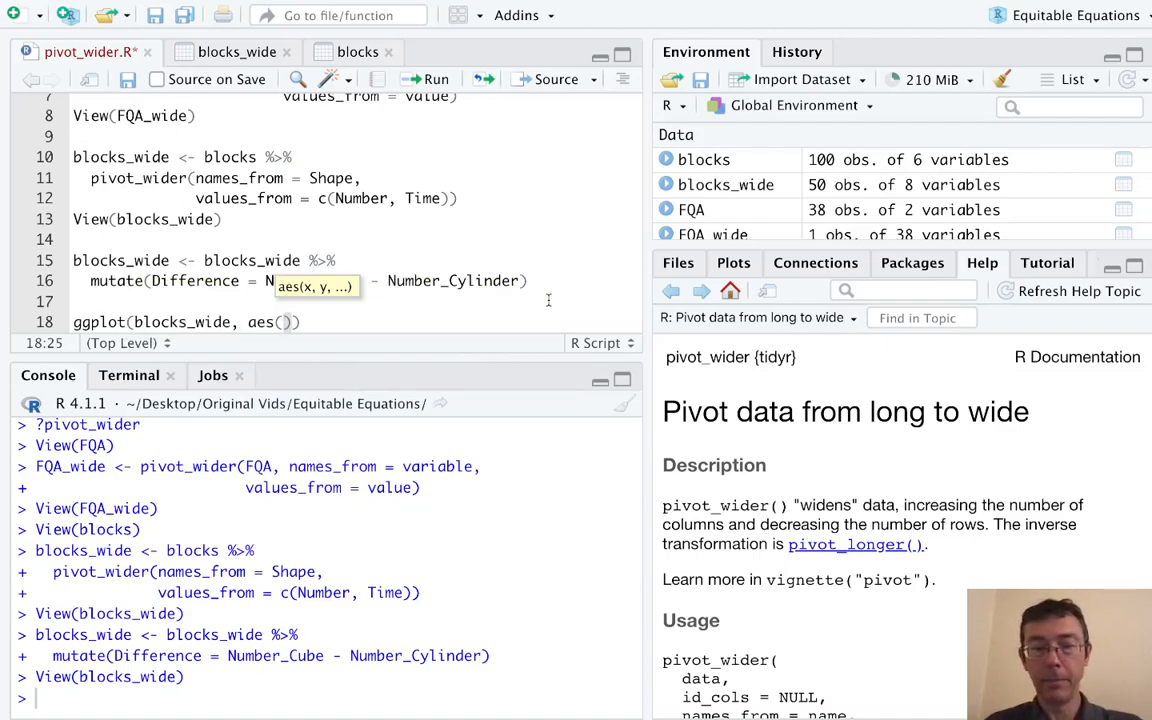
type("Difference")
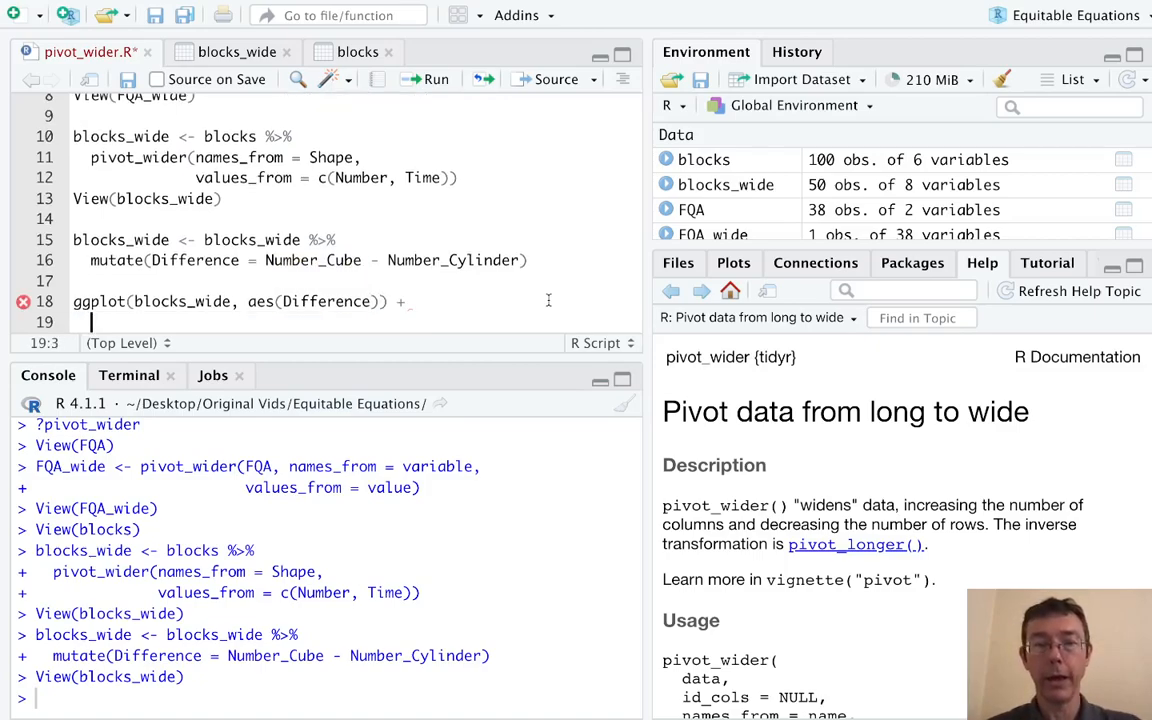
Add geom_histogram(binwidth = 1, col = "black") + theme_minimal() to draw the histogram.
type("geom_")
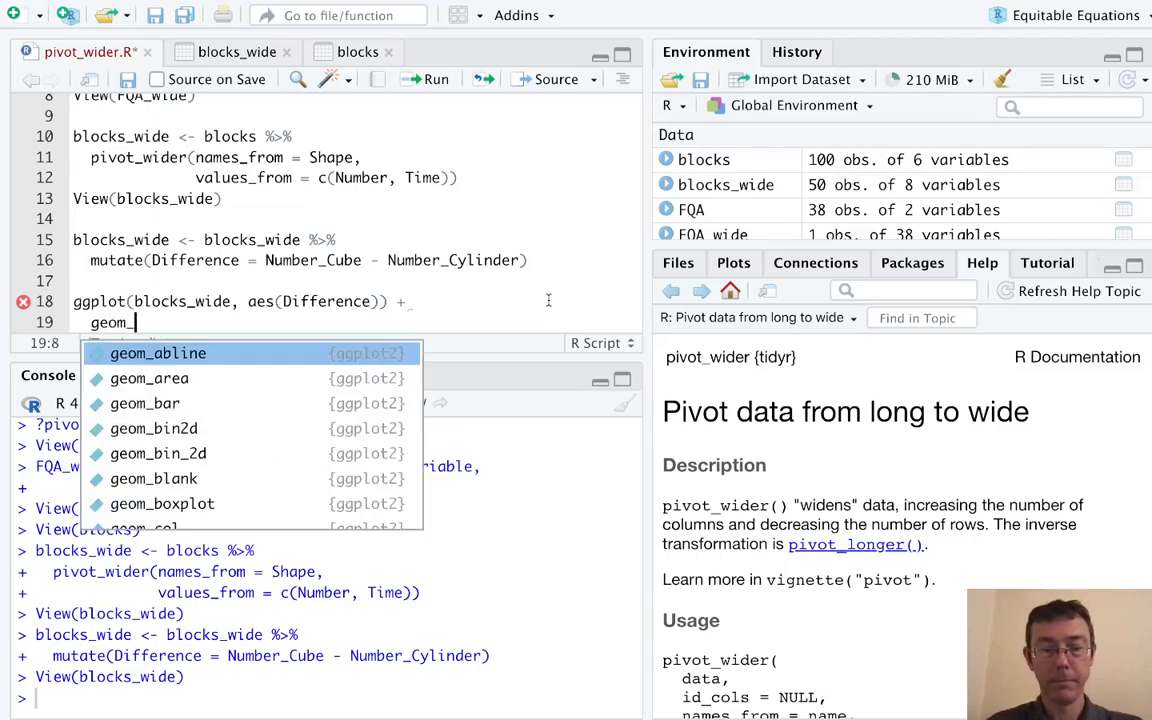
type("histogram(")
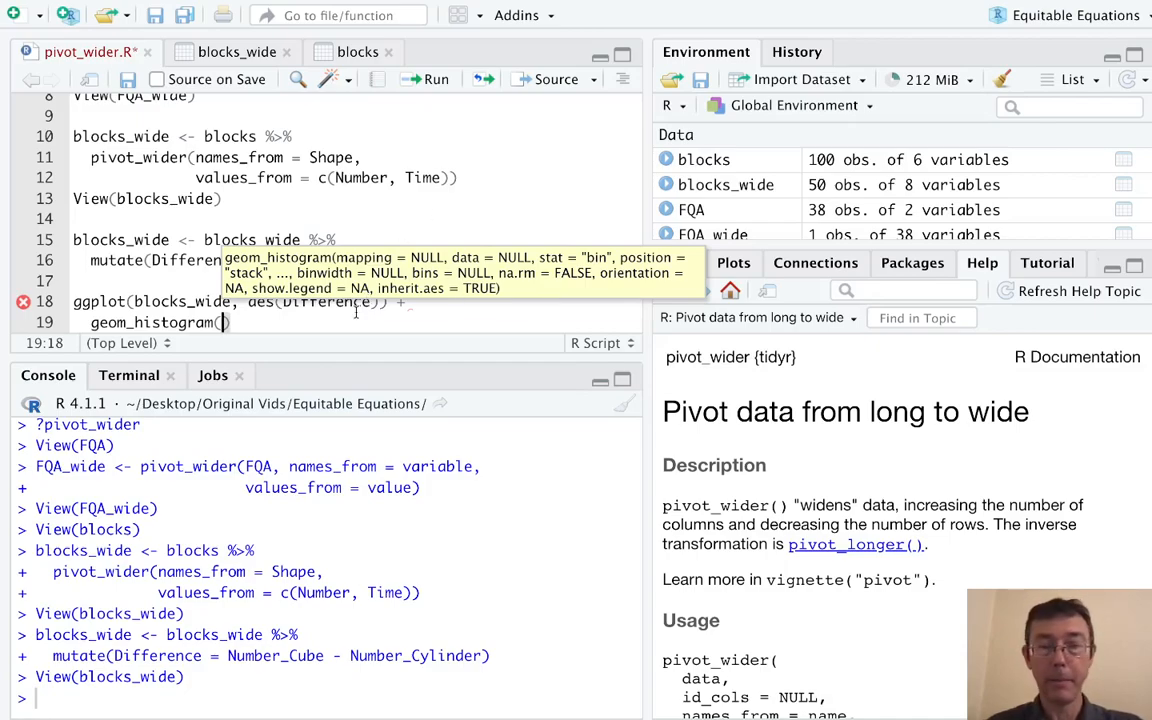
type("binwidth =")
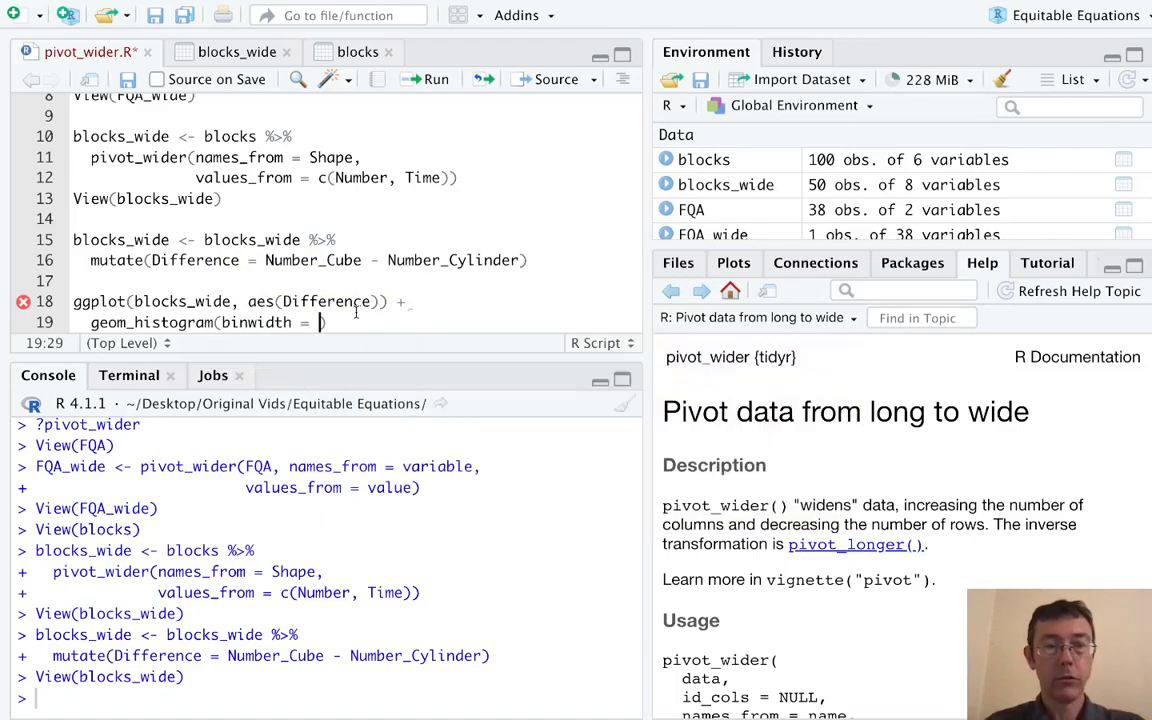
type("1)")
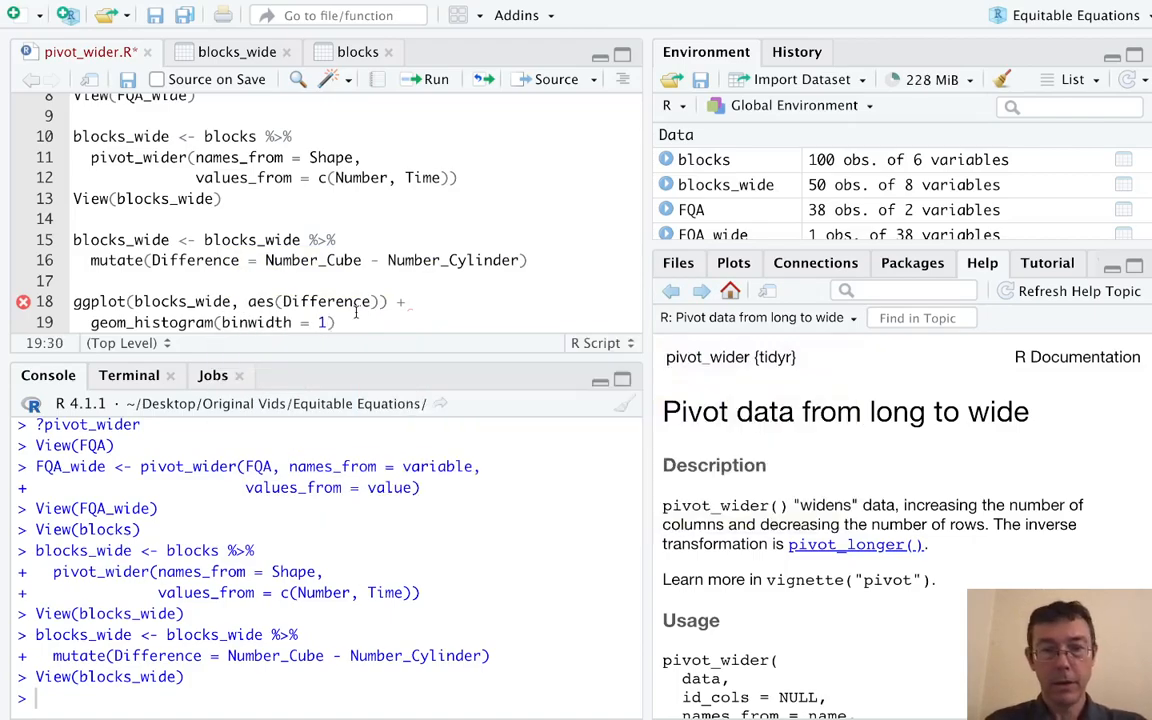
type(", col")
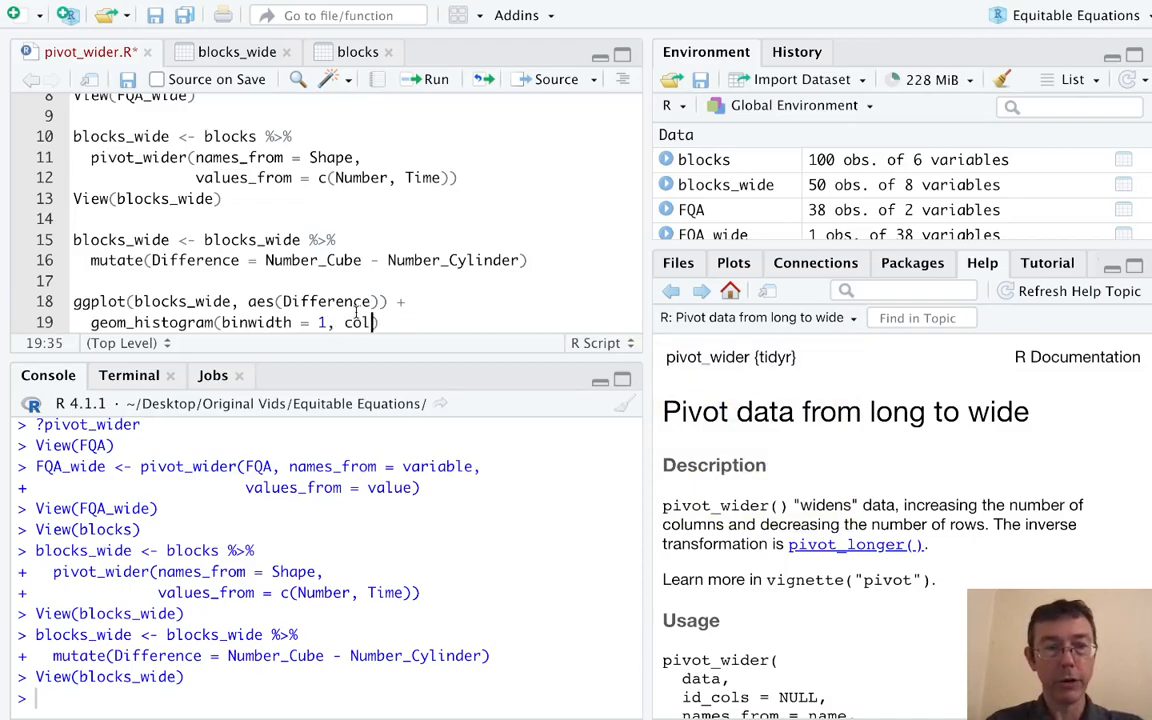
type("= \"\"")
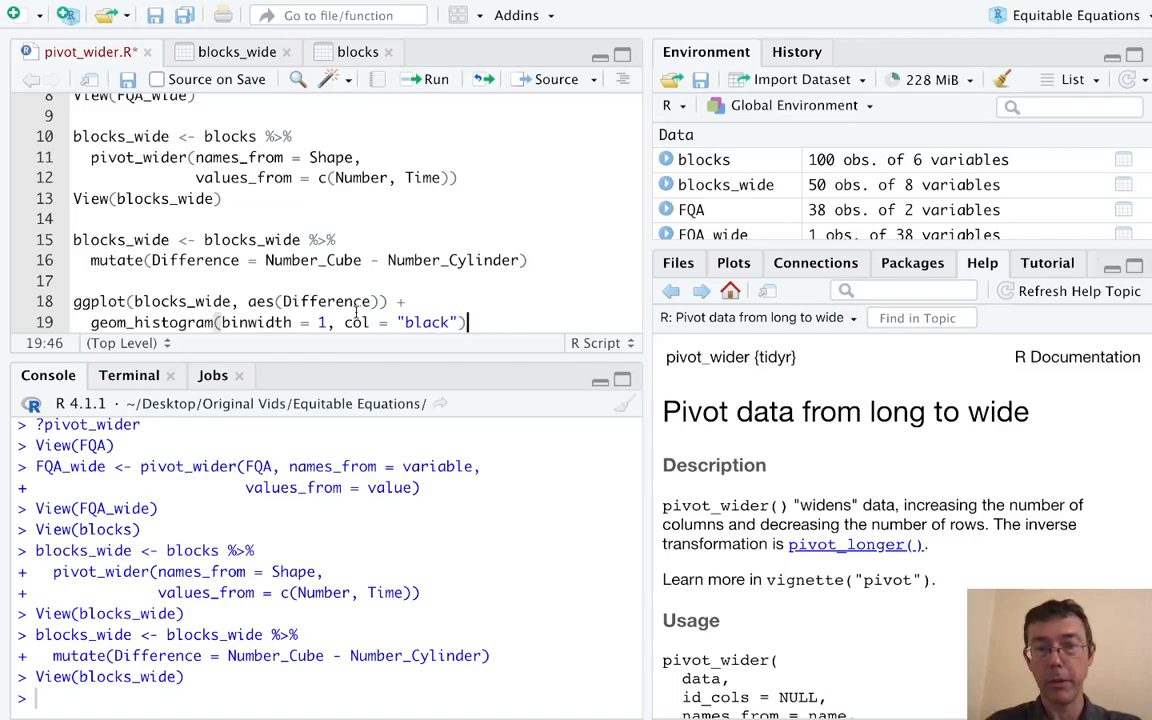
type("+")
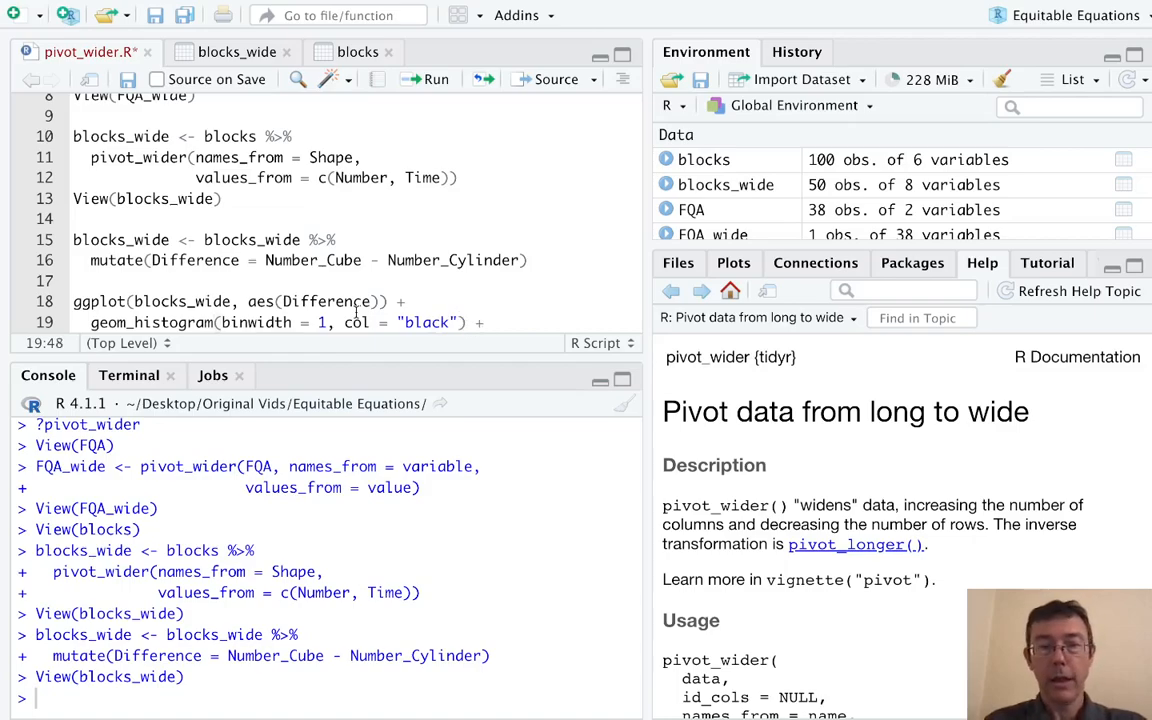
type("t")
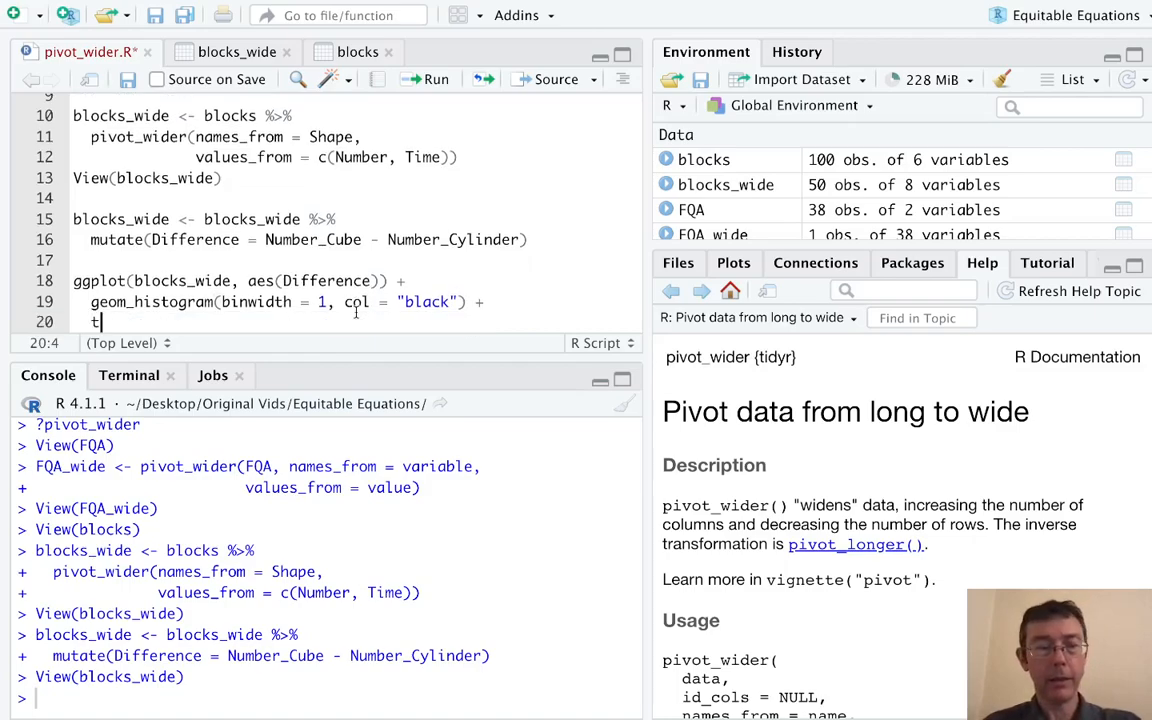
type("heme_minimal(")
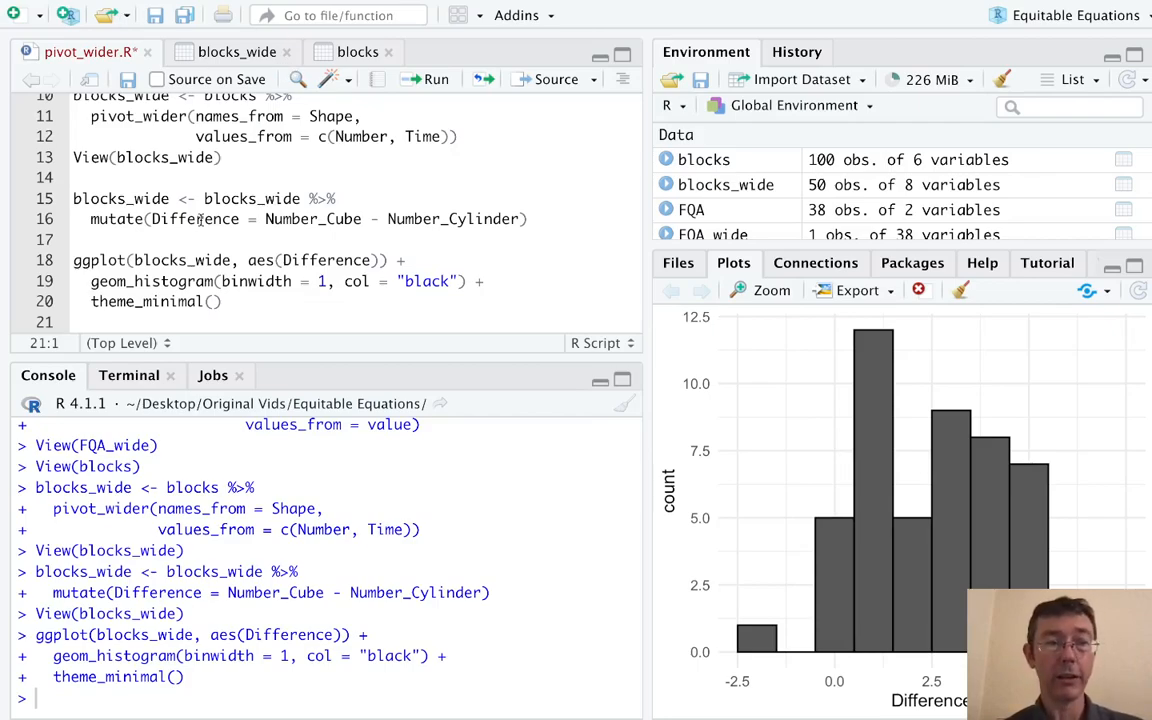
mouse_move(342, 82)
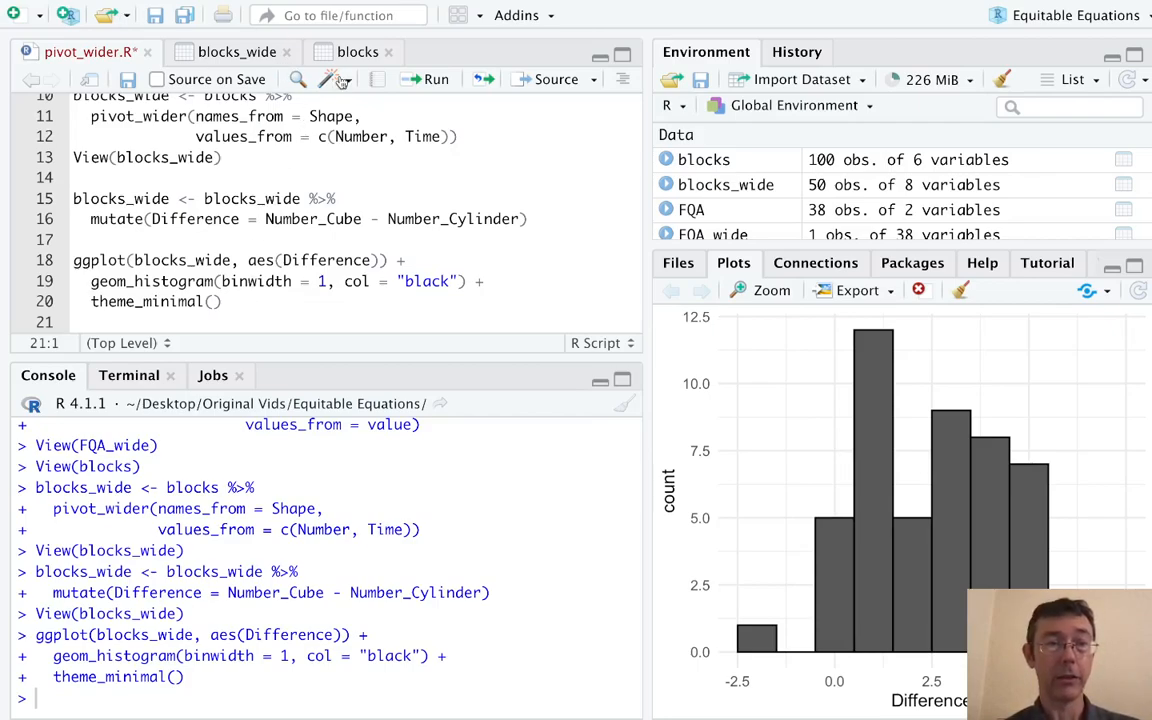
Glance at the blocks data table, then bring the pivot_wider.R script back into view.
left_click(218, 52)
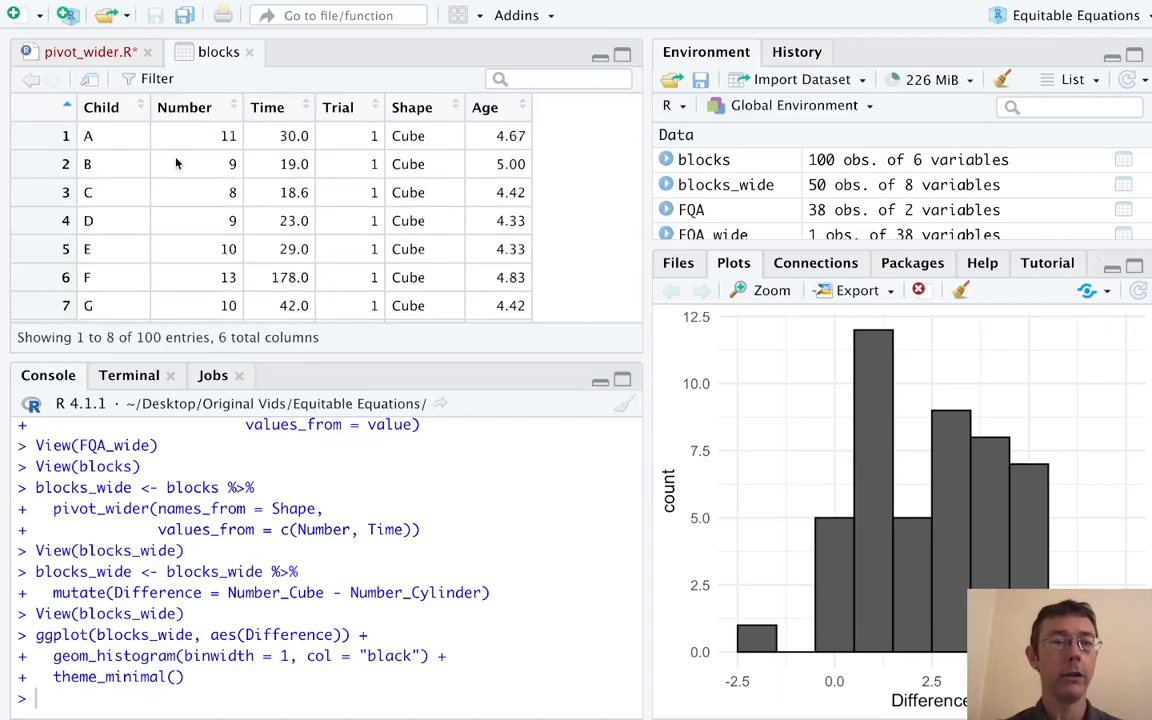
mouse_move(432, 188)
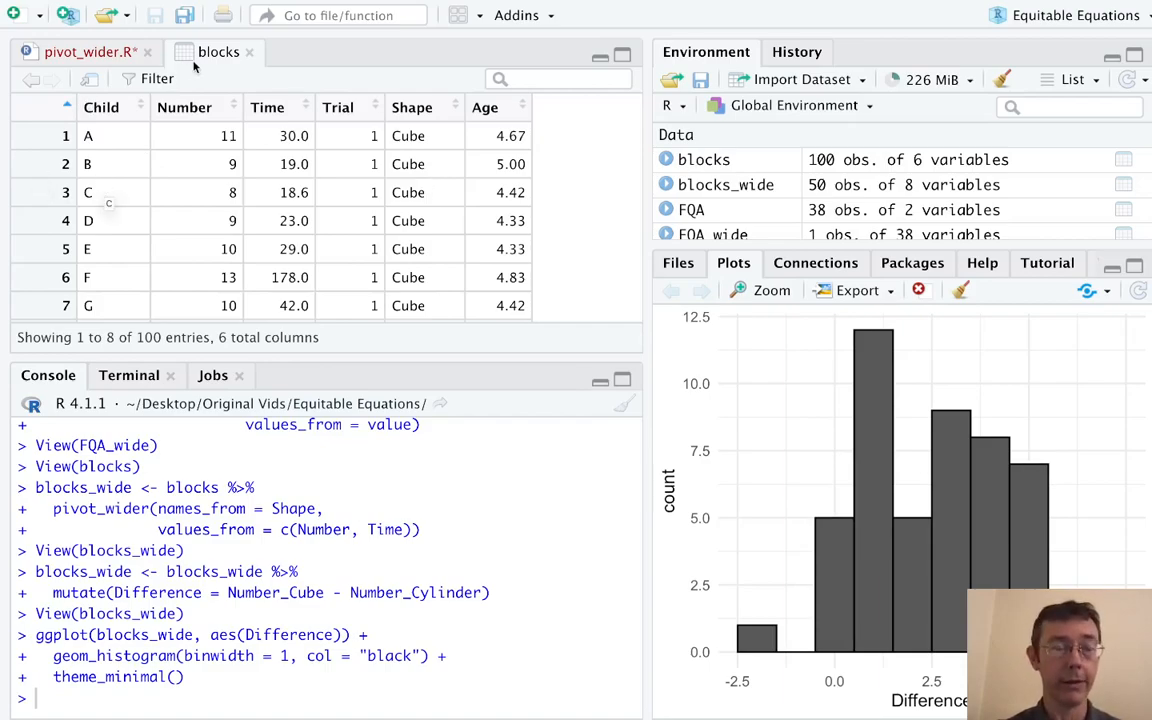
mouse_move(196, 154)
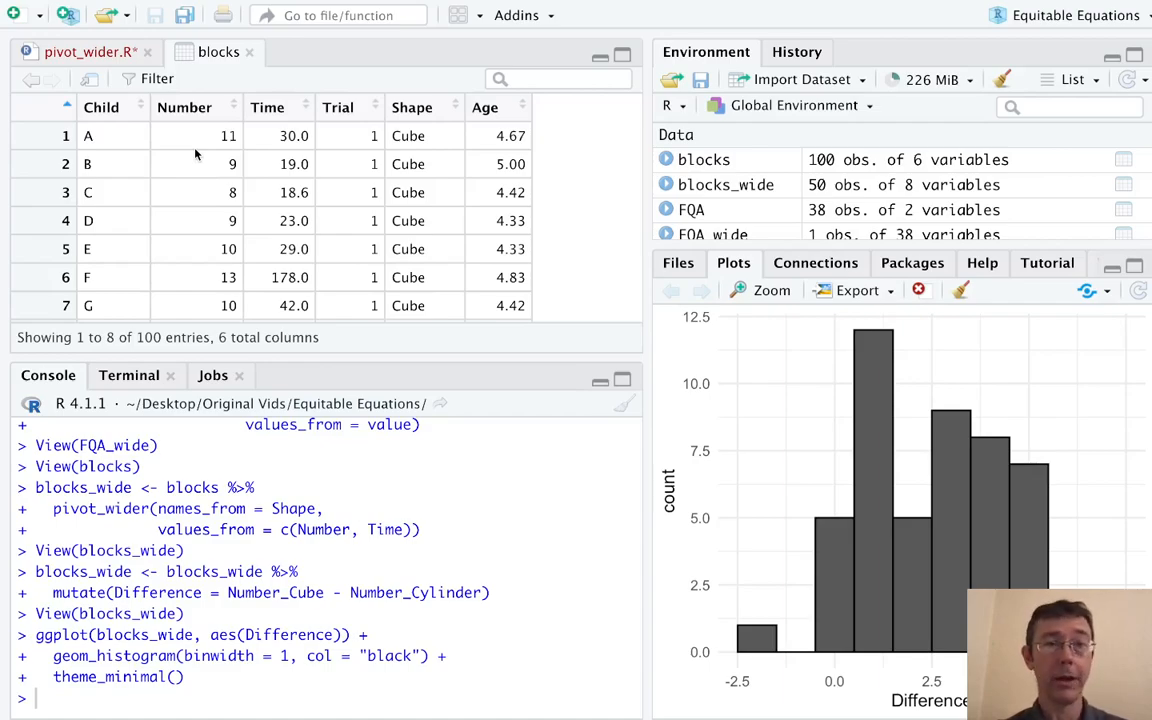
mouse_move(140, 300)
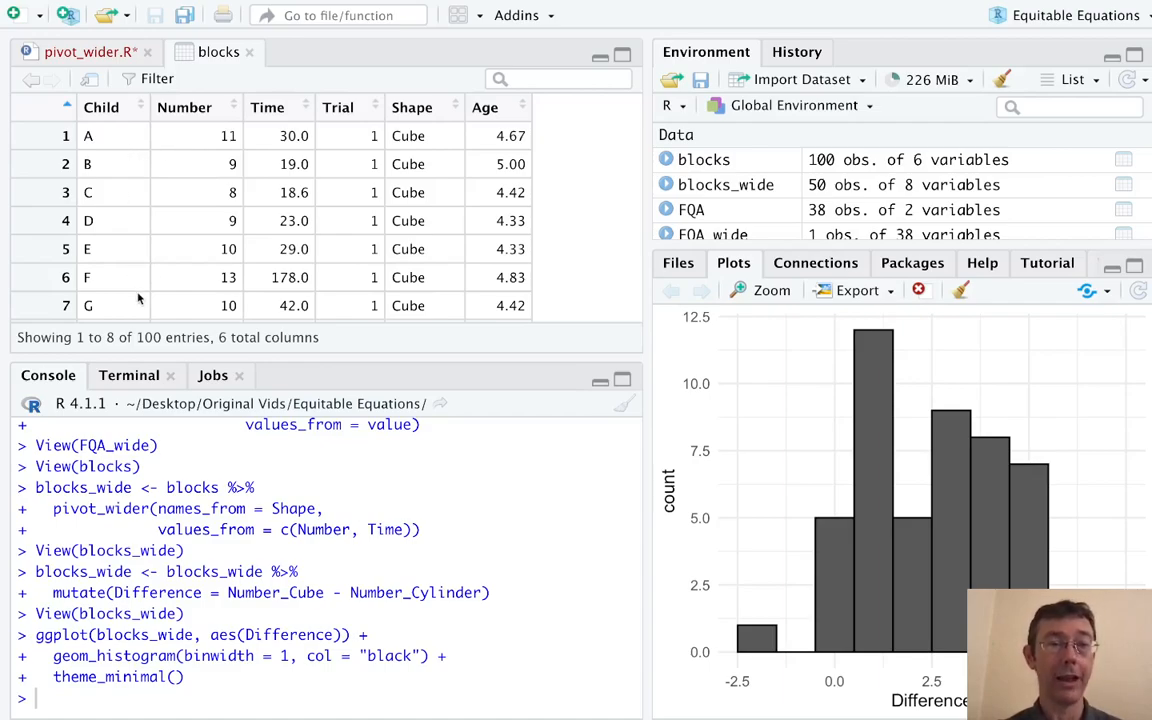
mouse_move(90, 52)
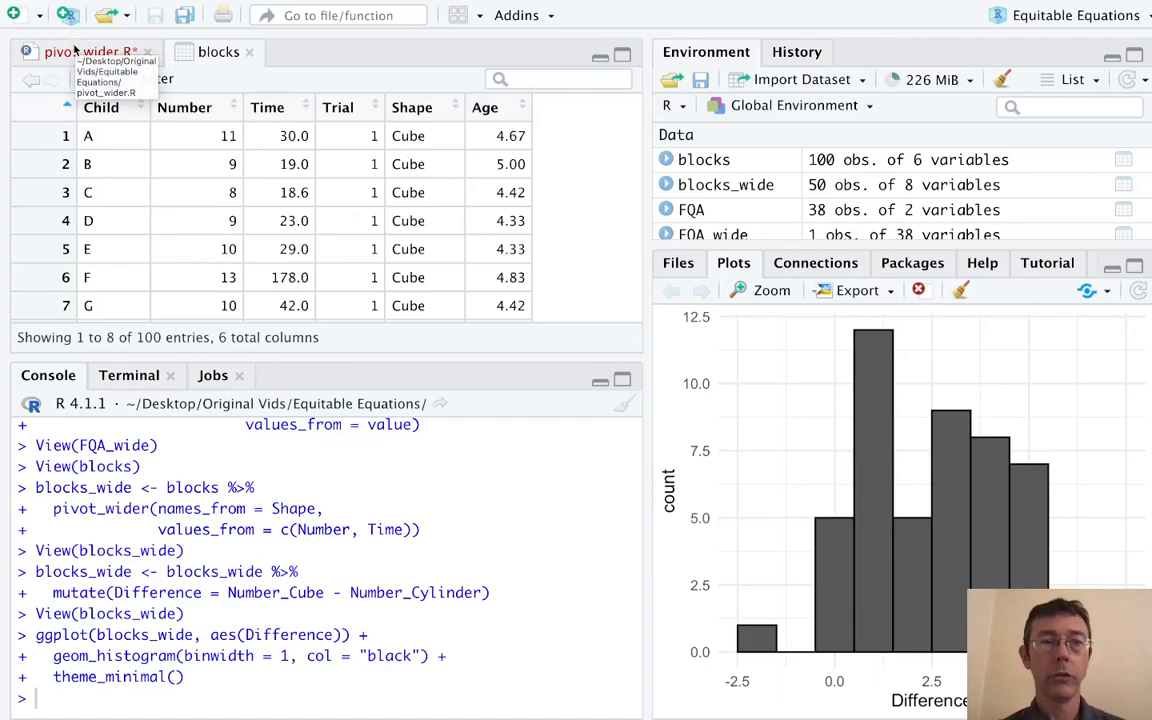
left_click(84, 52)
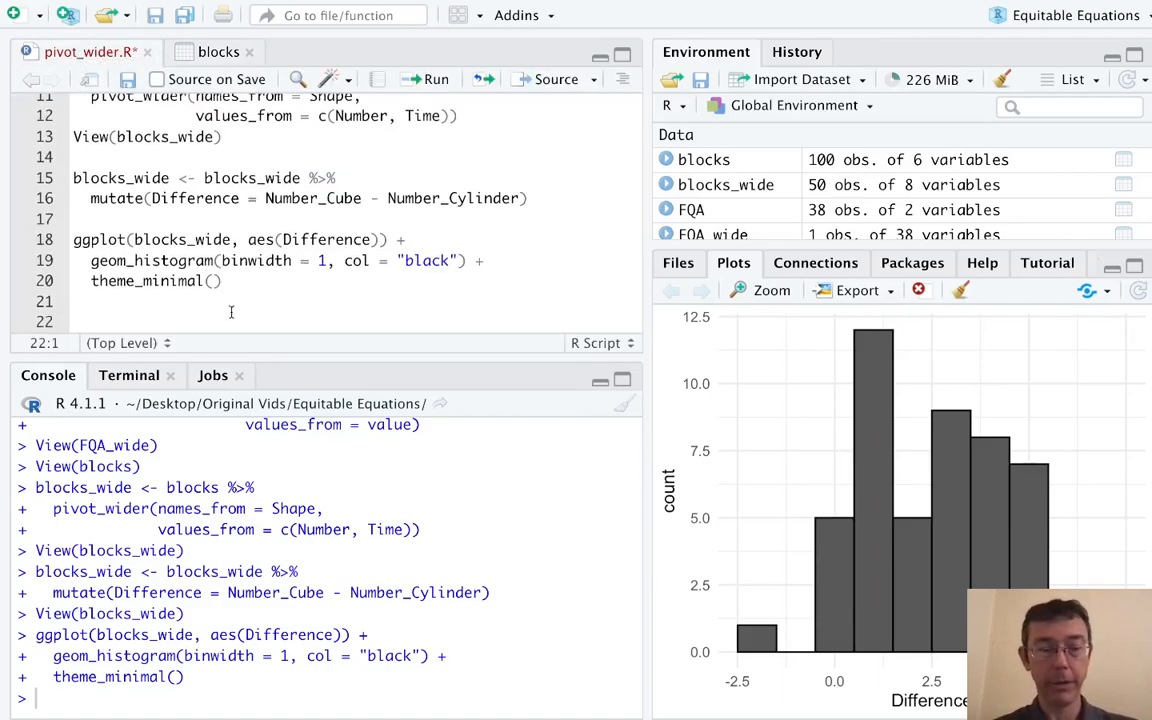
Start blocks_wider <- blocks %>% pivot_wider( on a new line.
type("blocks")
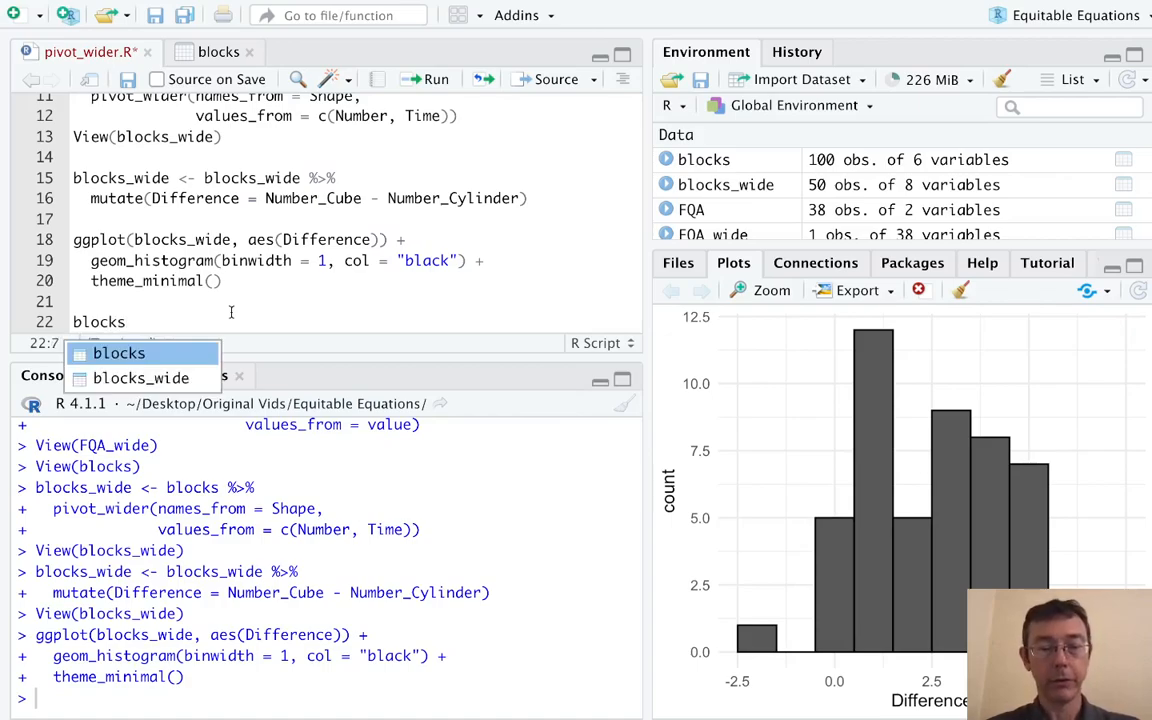
type("_wider <-")
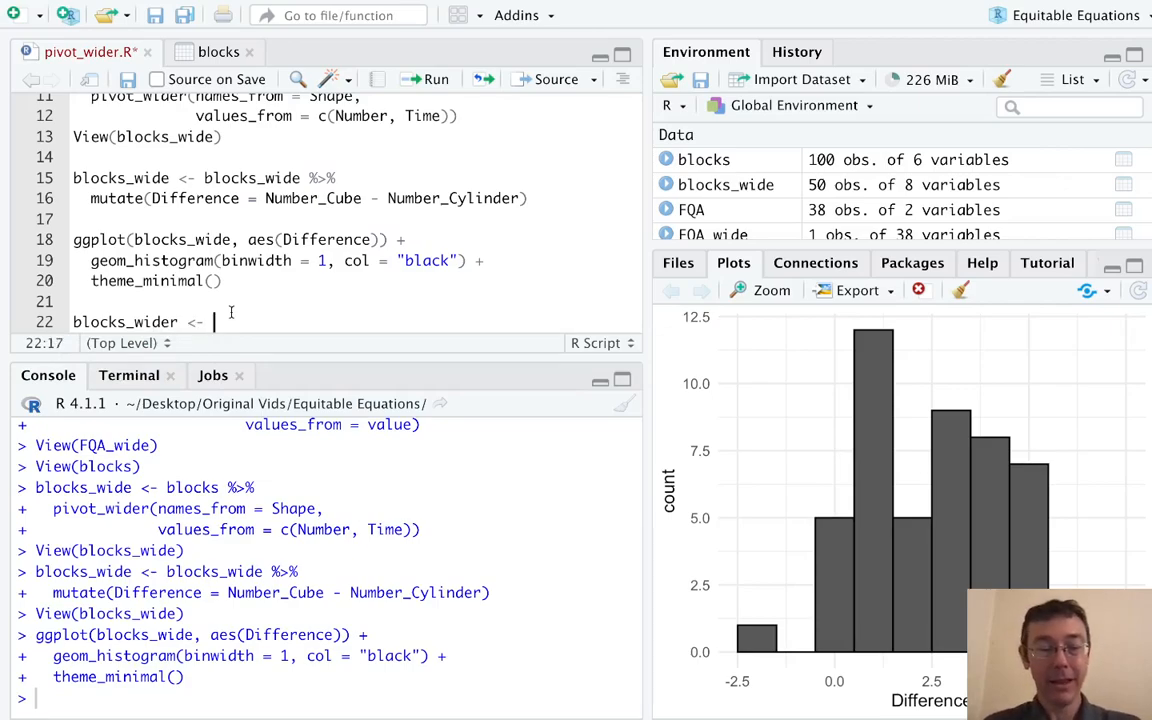
type("blocks")
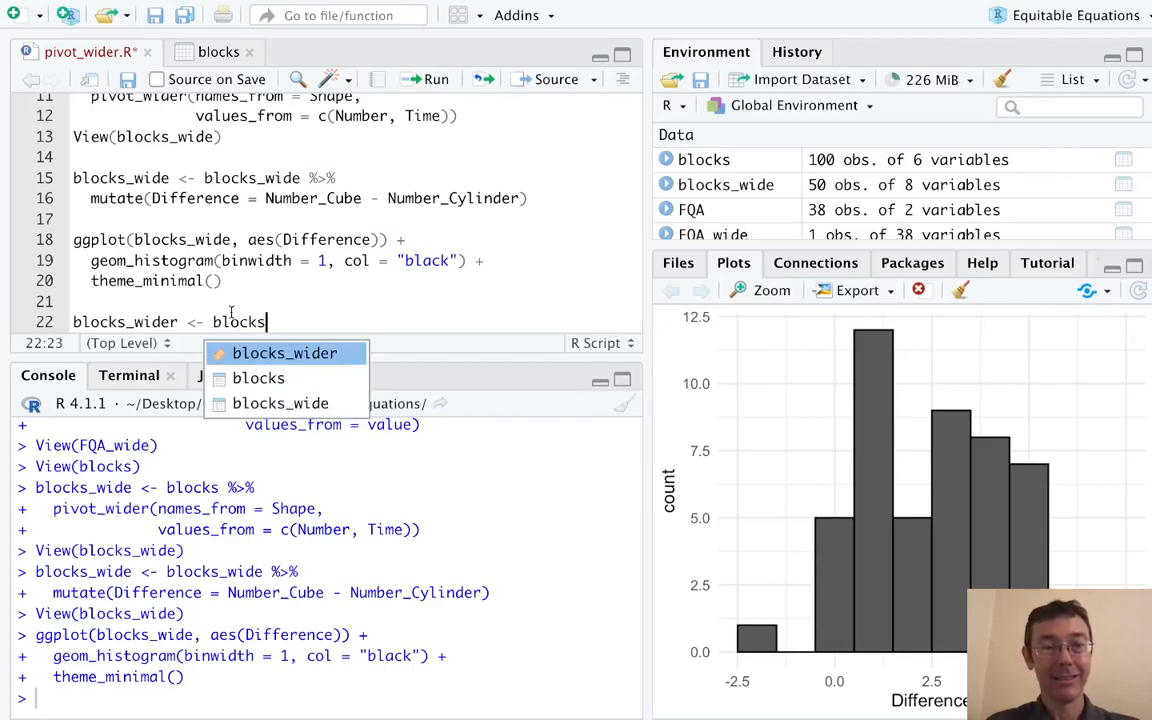
type("%>%")
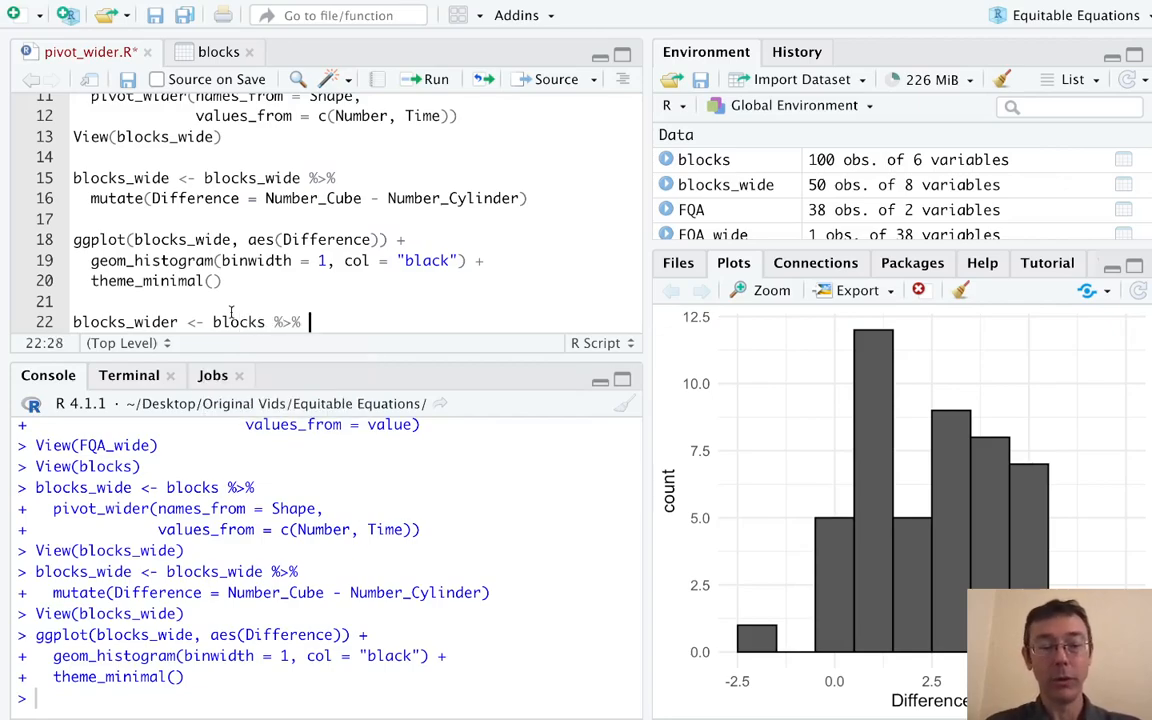
type("pivot)")
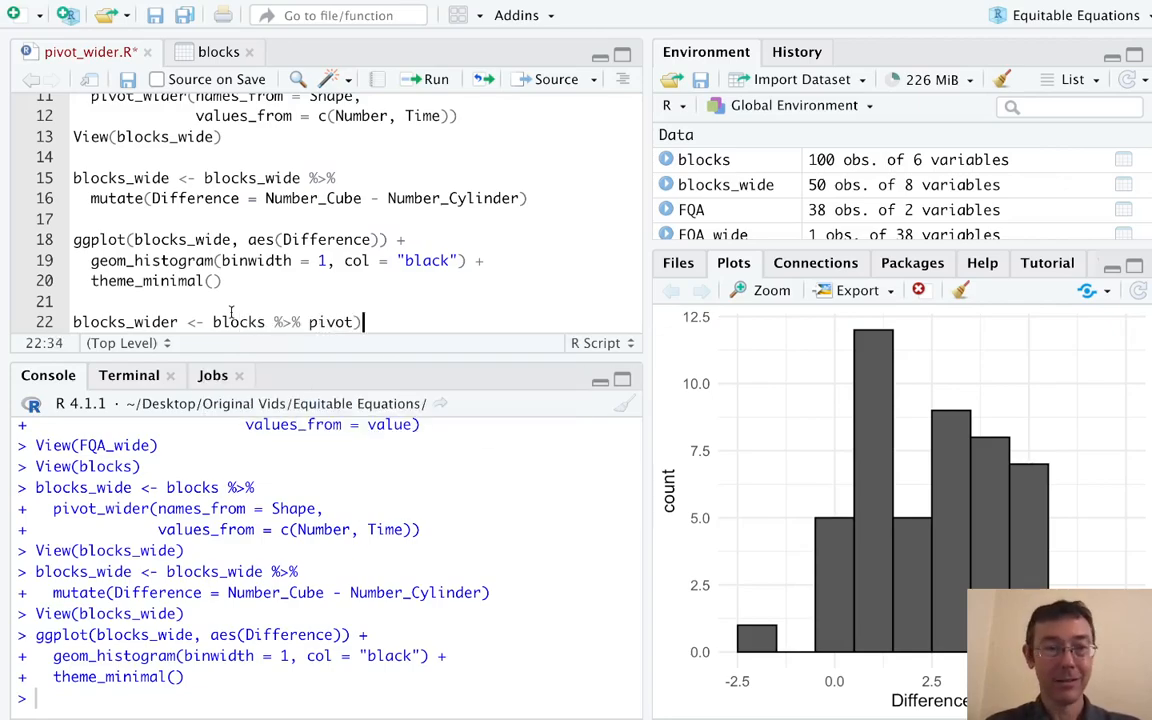
type("_wider")
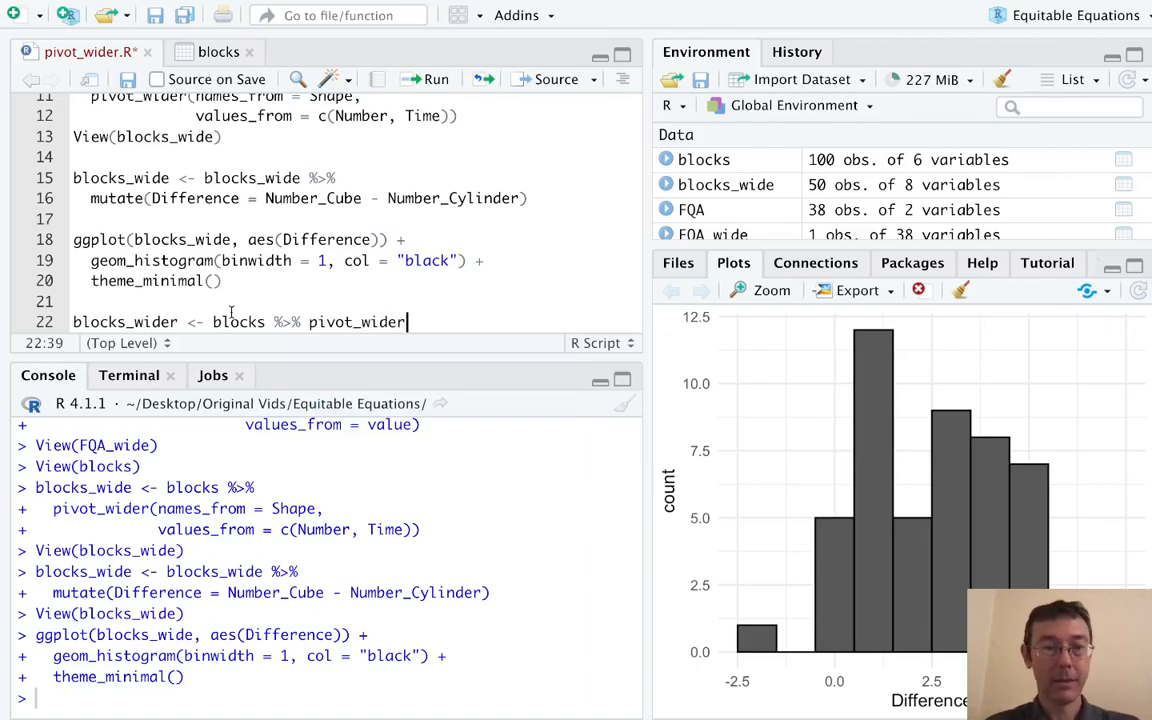
type("(")
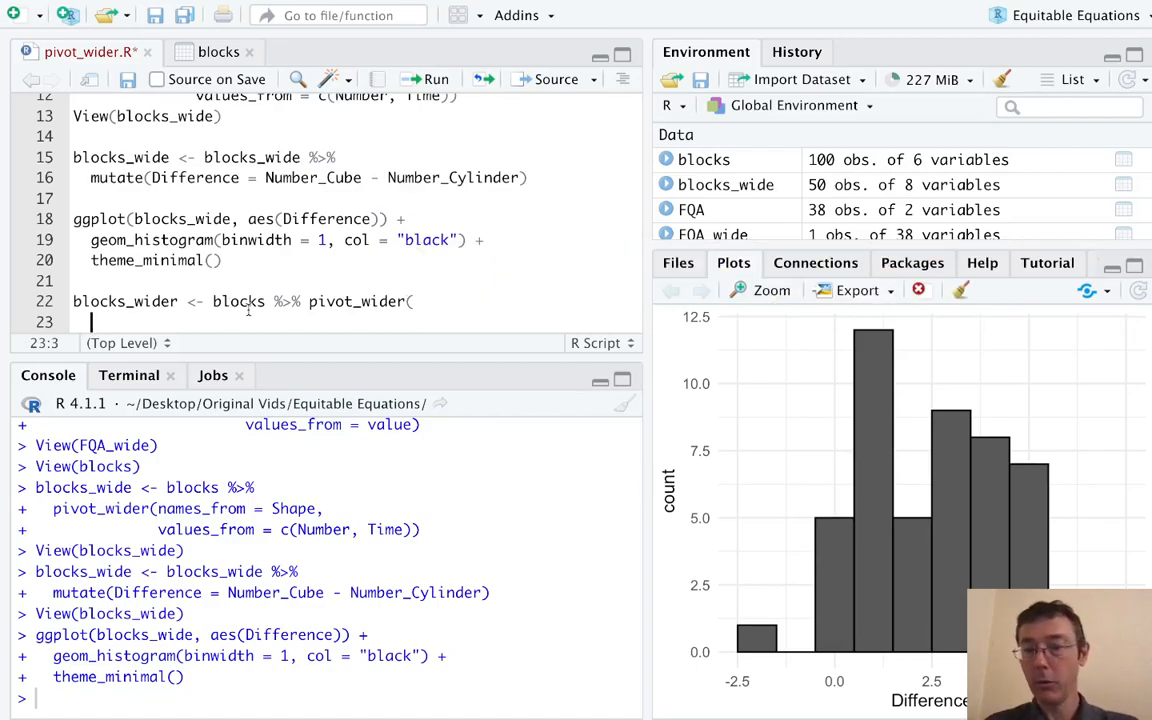
Supply names_from = c(Trial, Shape) and values_from = c(Number, Time) and run to create blocks_wider.
type("names_from =")
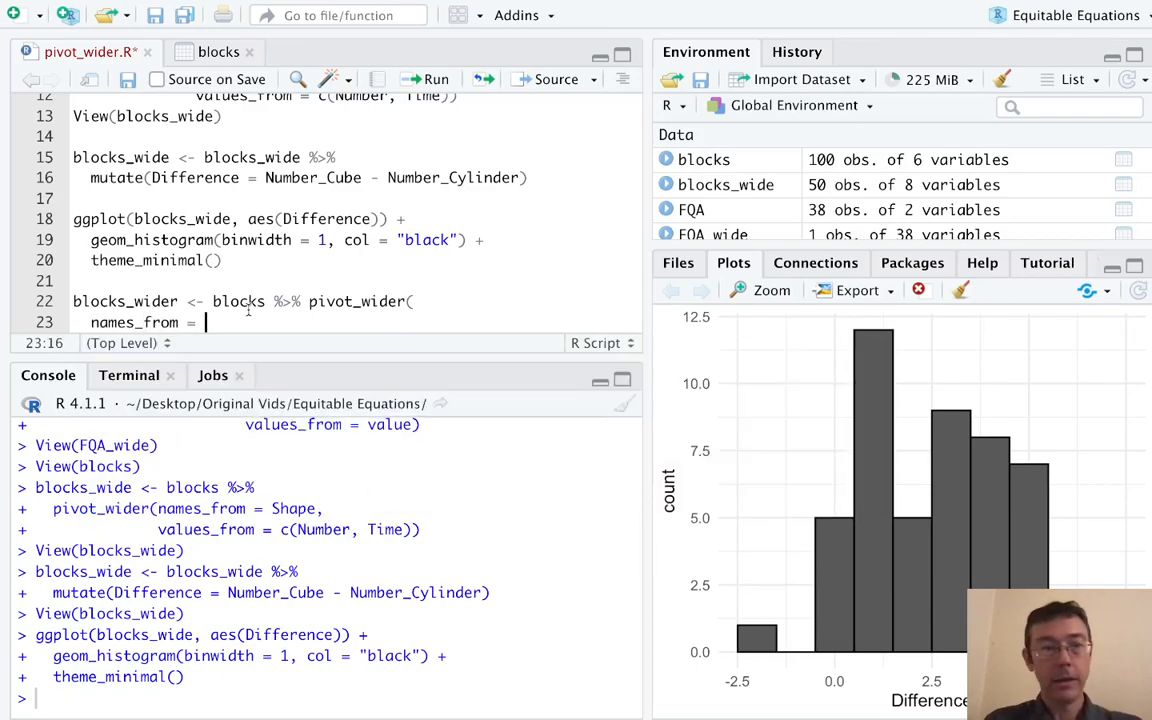
type("c()")
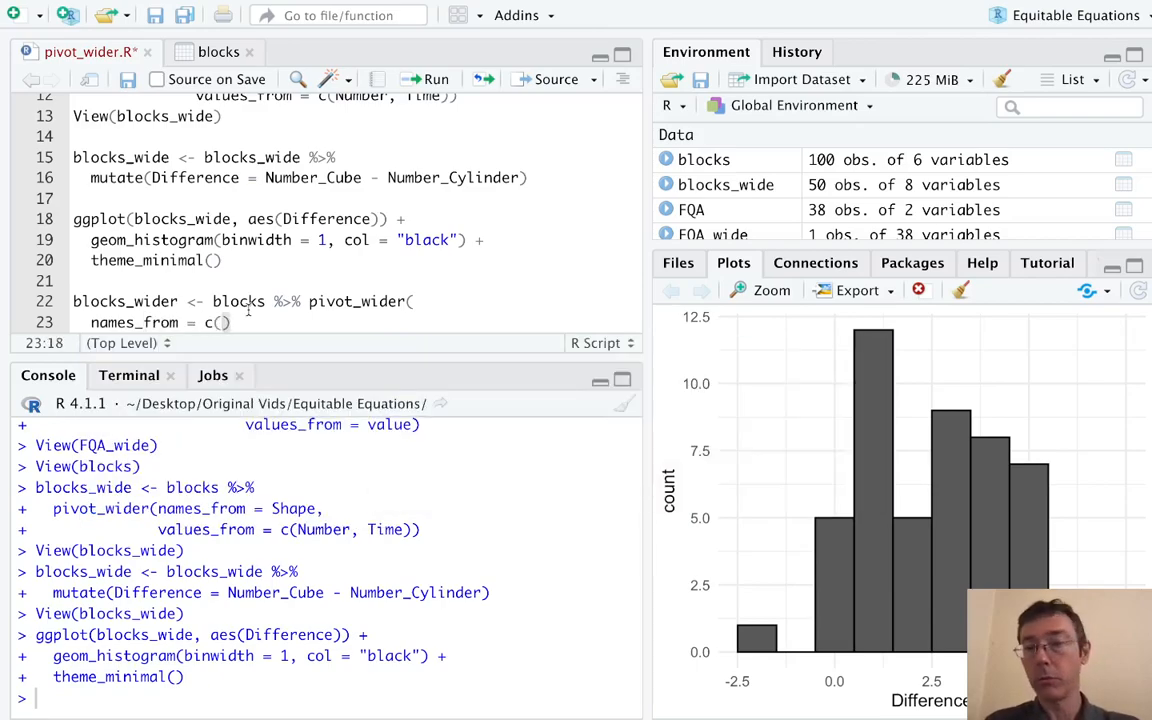
type("TRi")
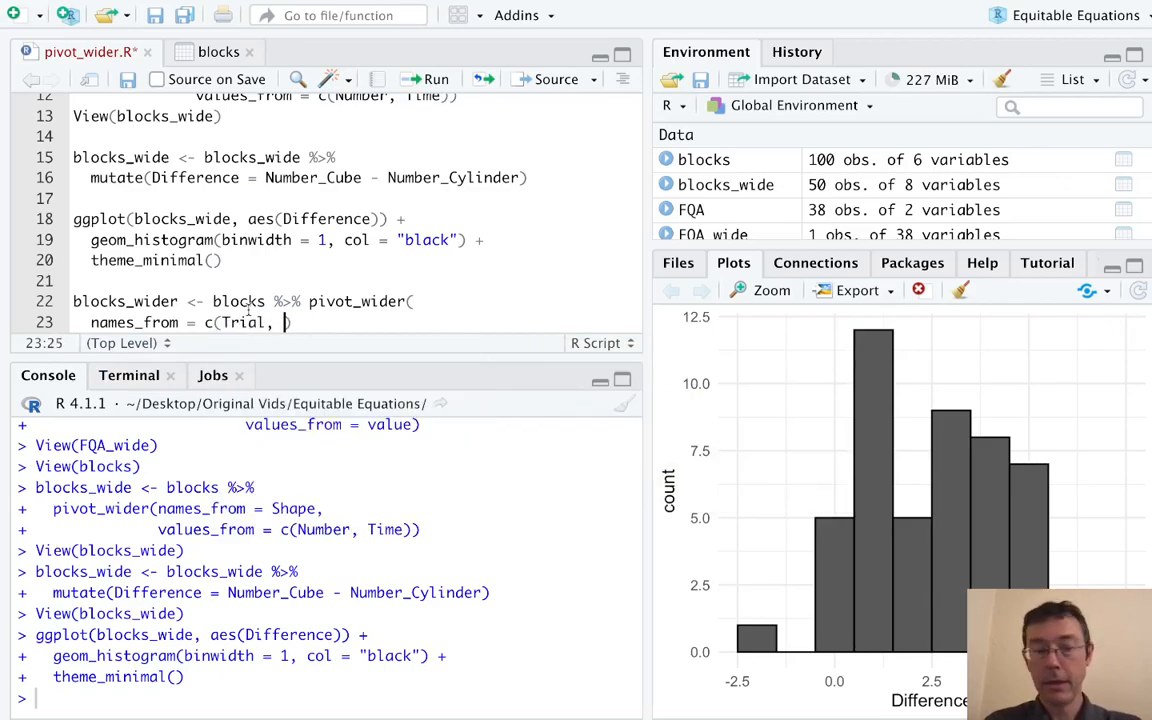
type("Shape)")
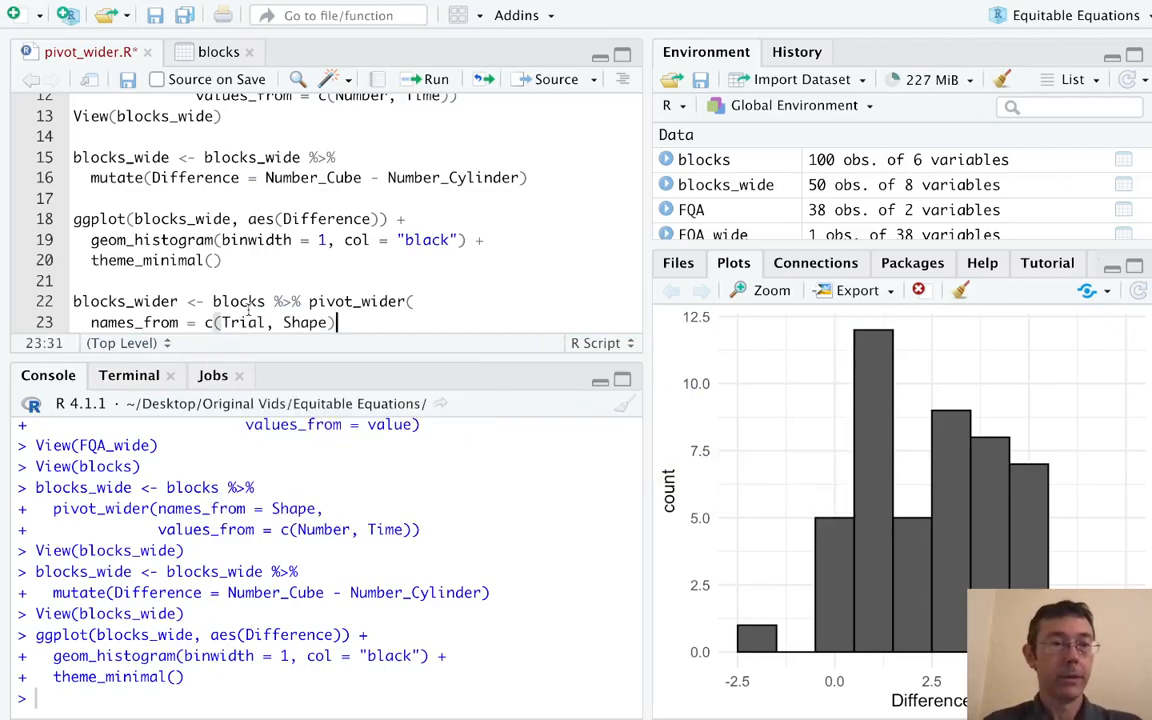
left_click(218, 52)
type("values_from")
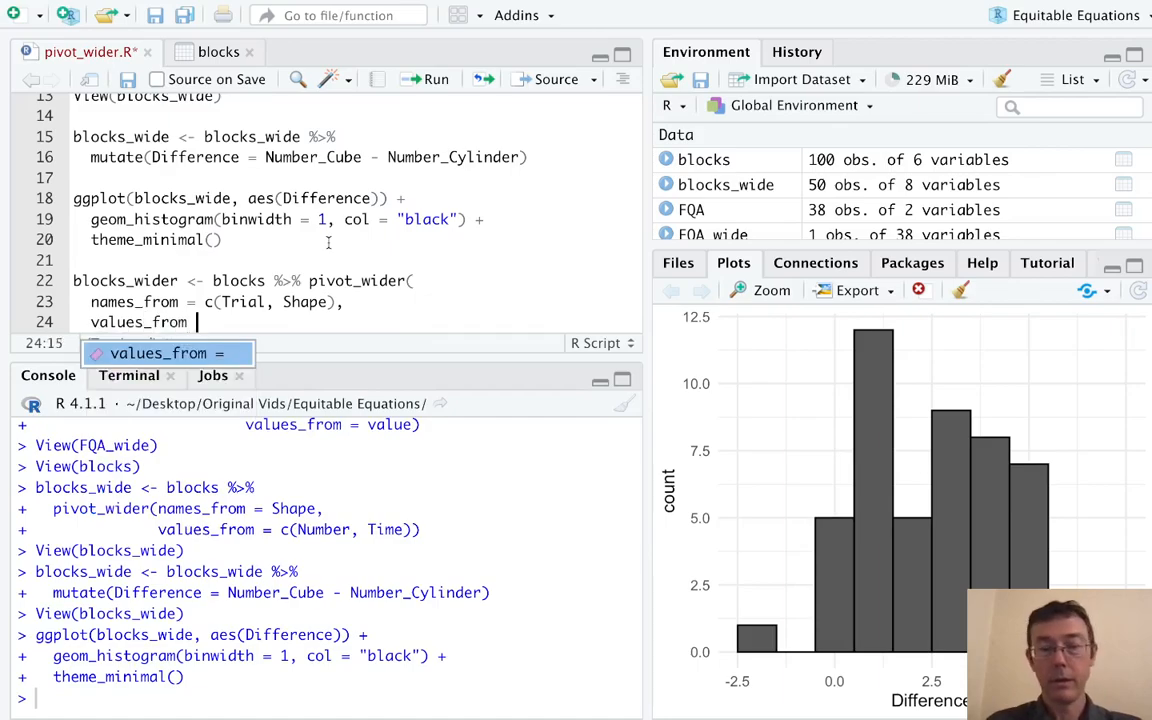
type("c(")
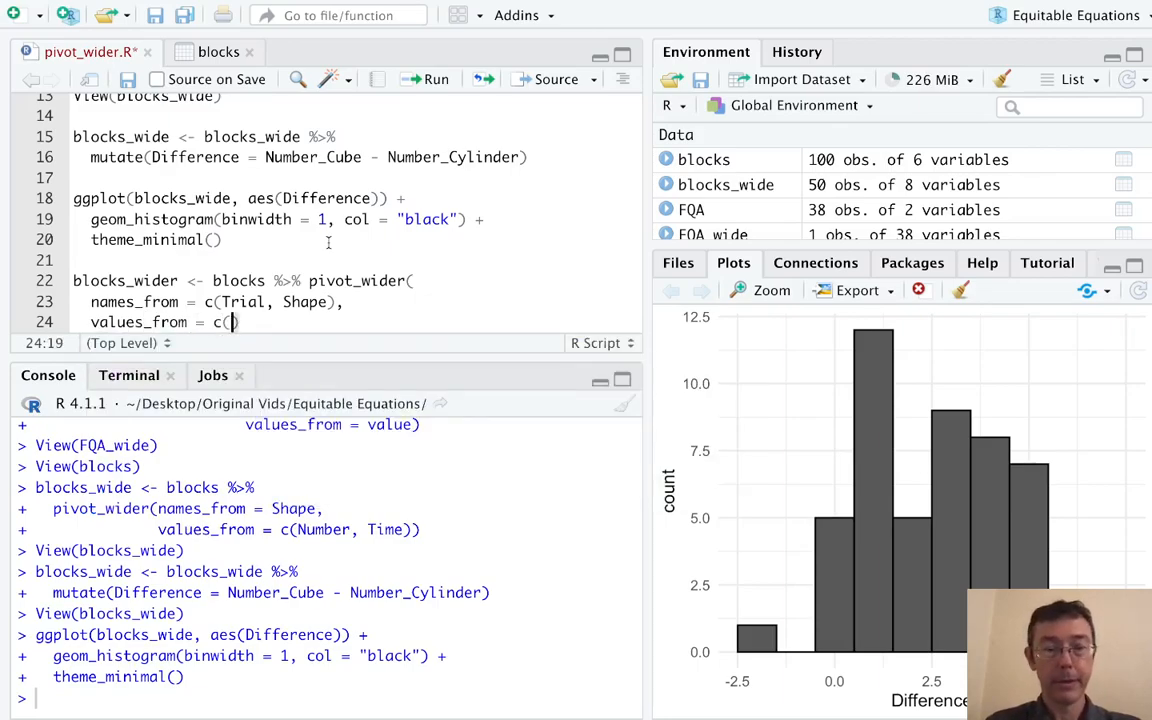
type("Number, Time")
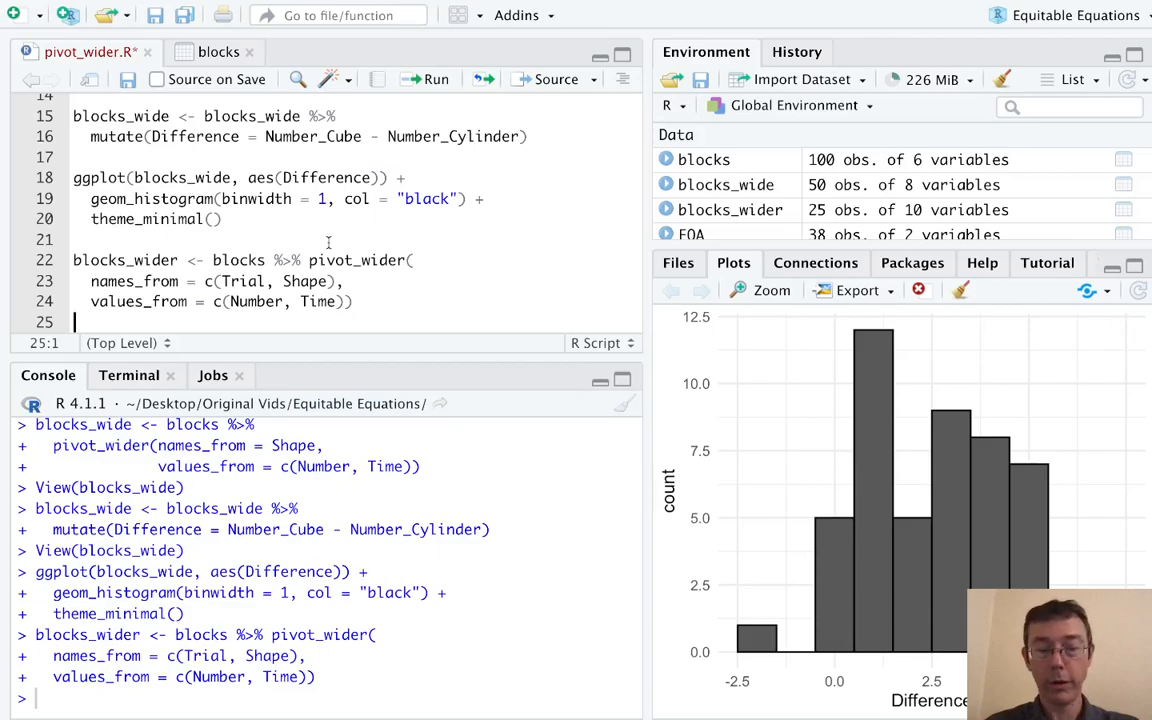
type("View(")
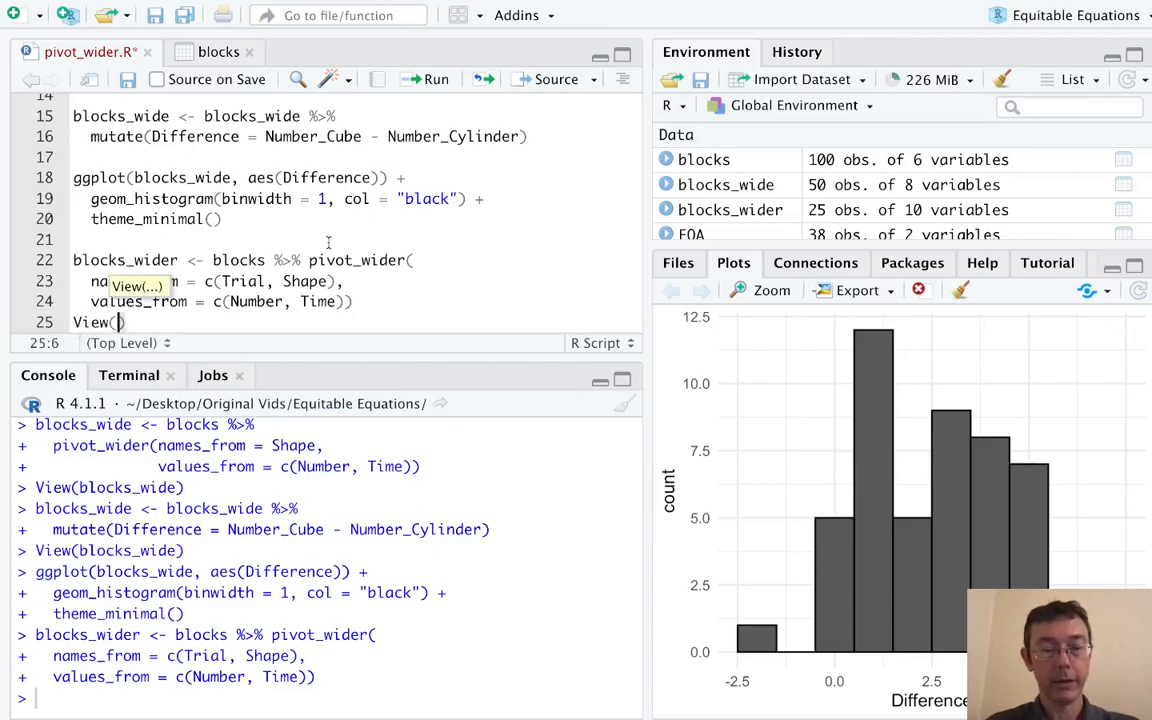
type("bloc")
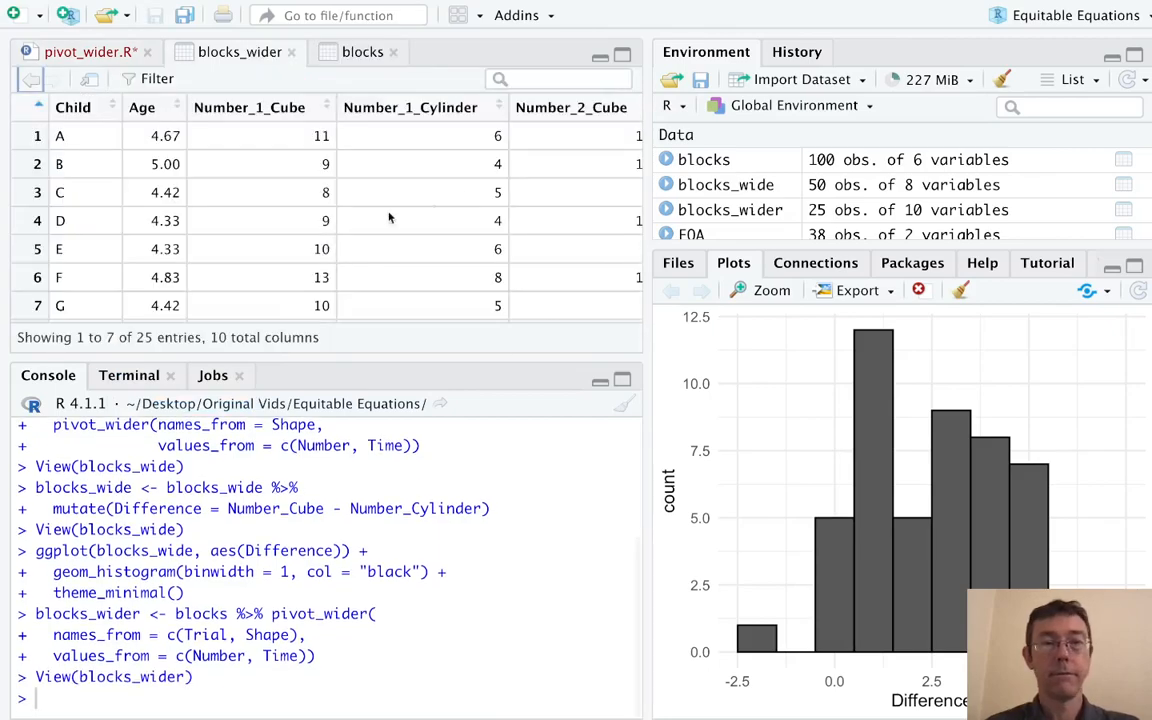
mouse_move(98, 200)
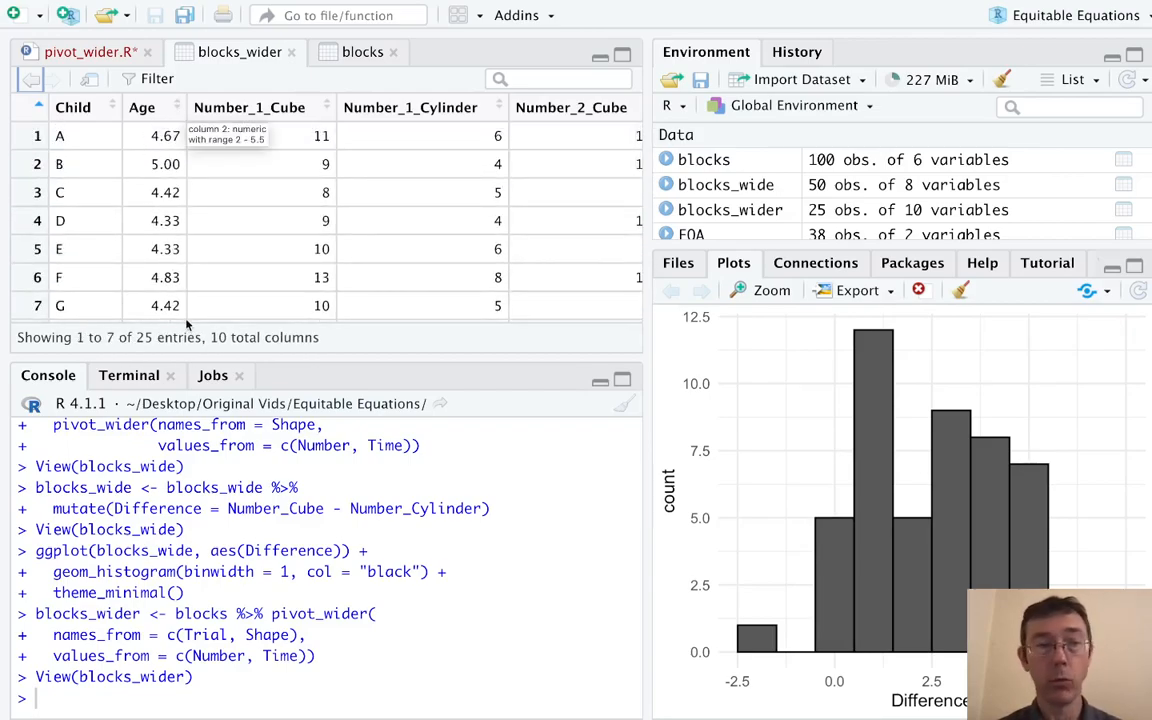
scroll("right", 3)
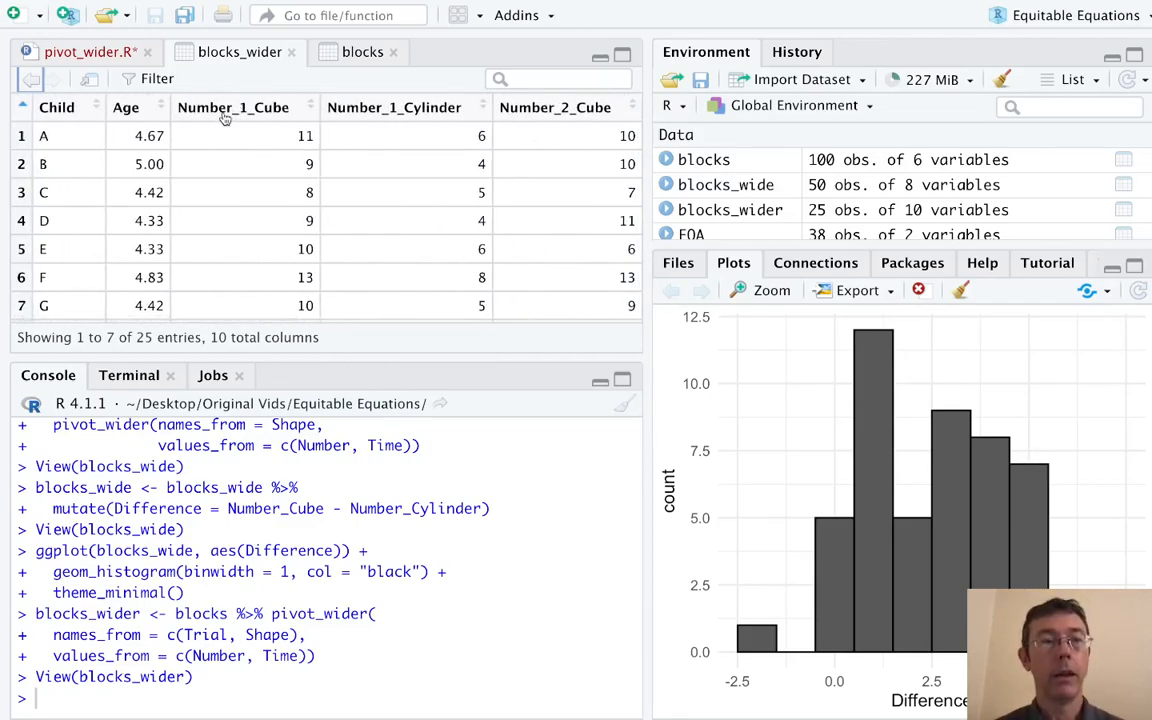
scroll("right", 3)
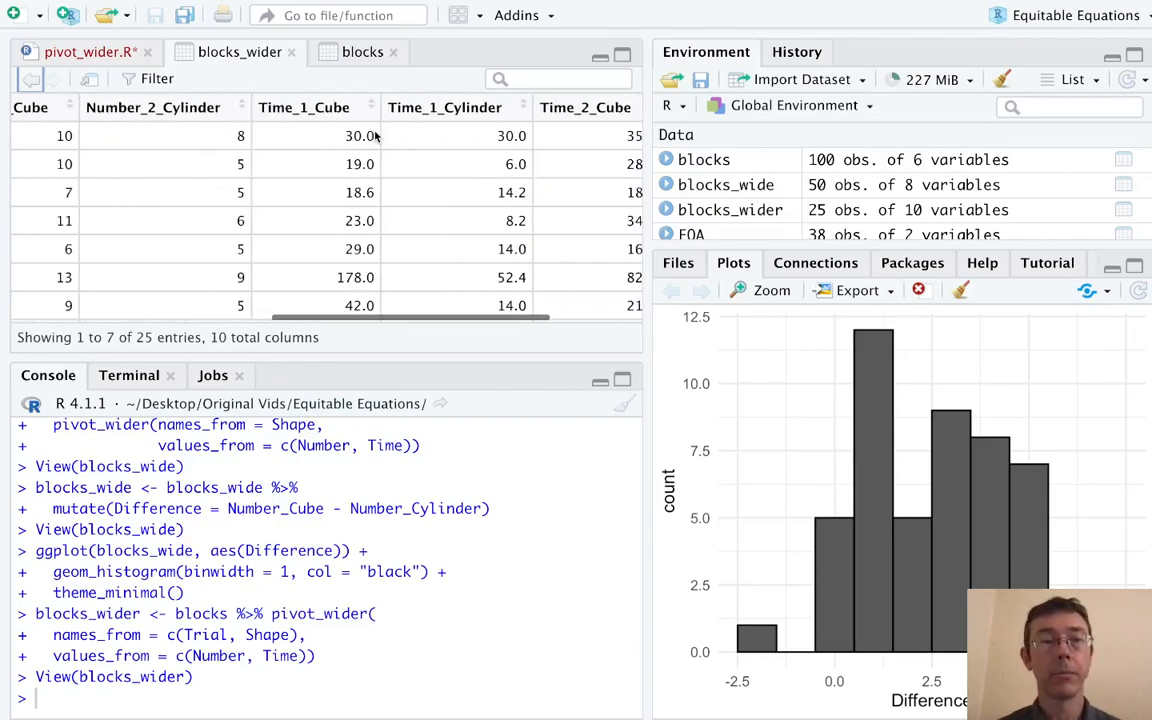
mouse_move(304, 108)
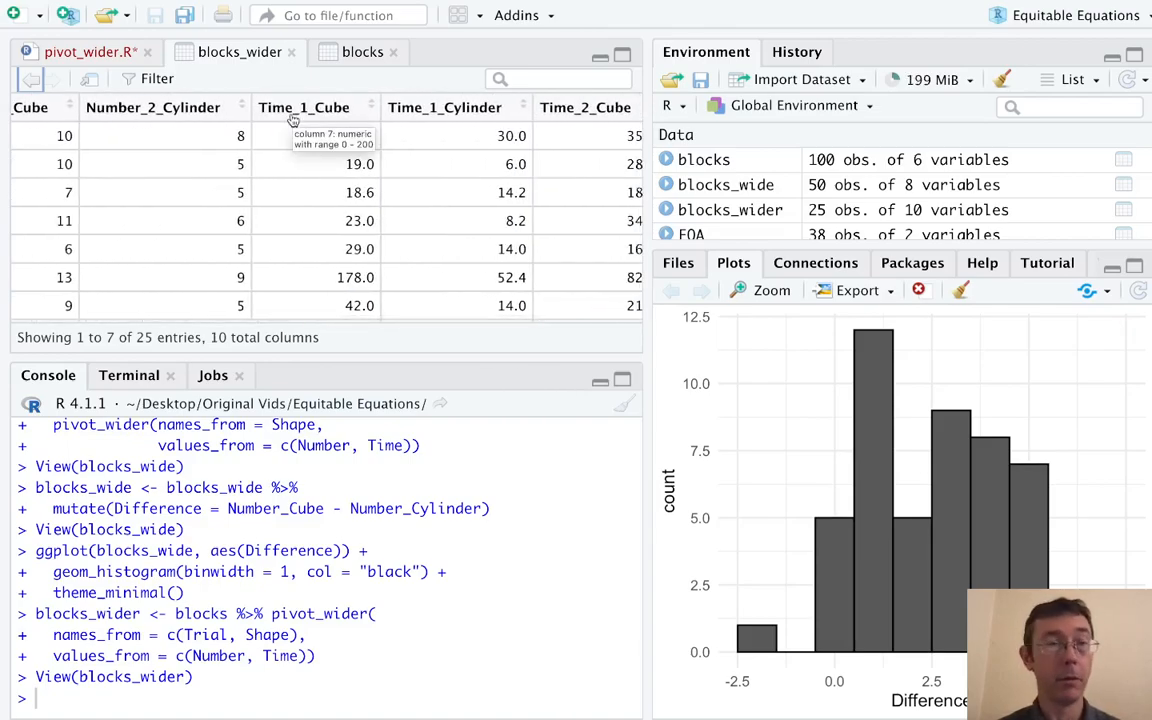
scroll("right", 3)
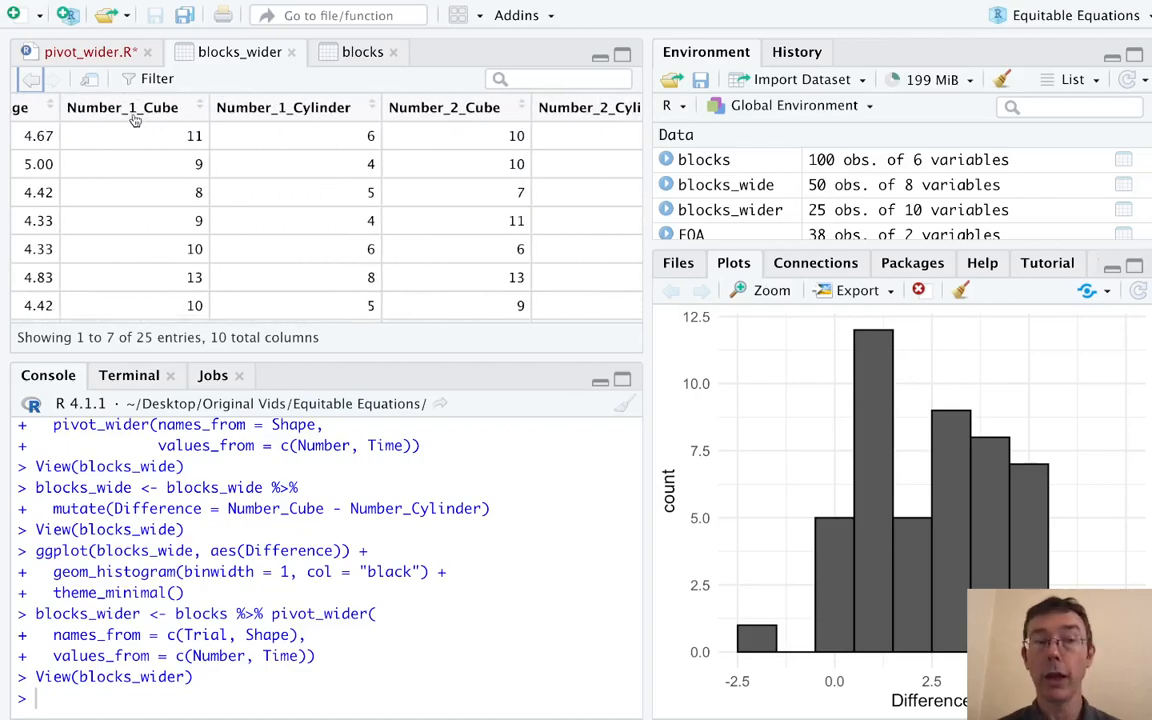
scroll("right", 3)
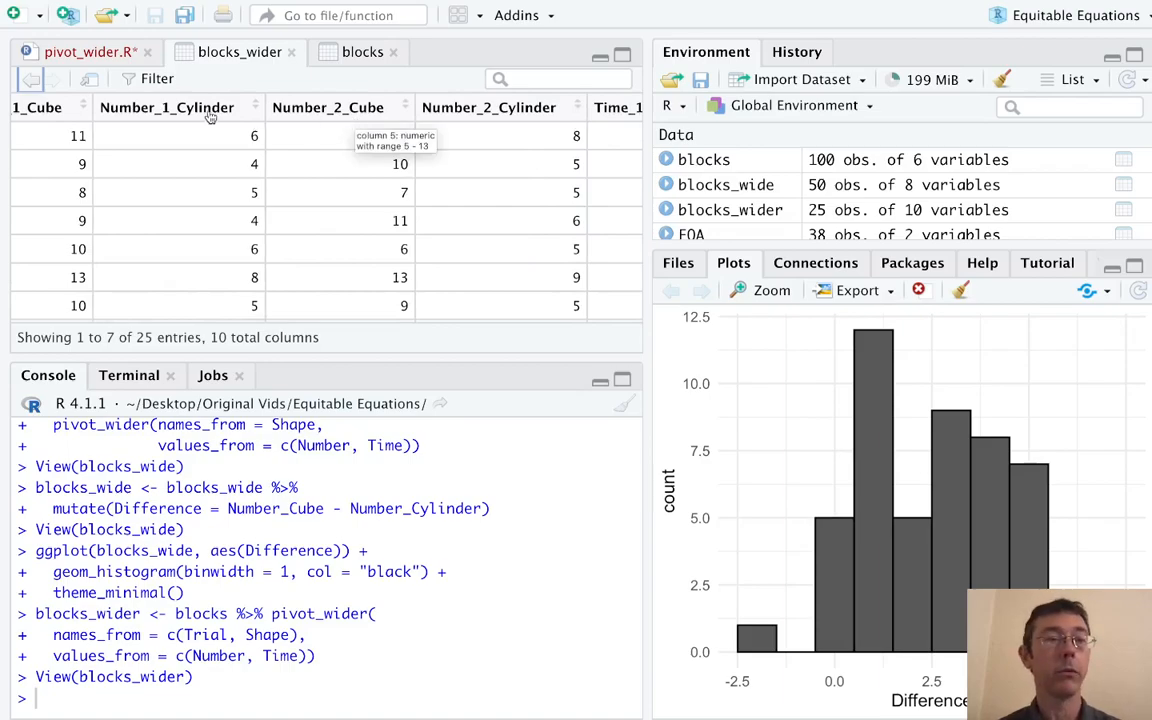
scroll("right", 3)
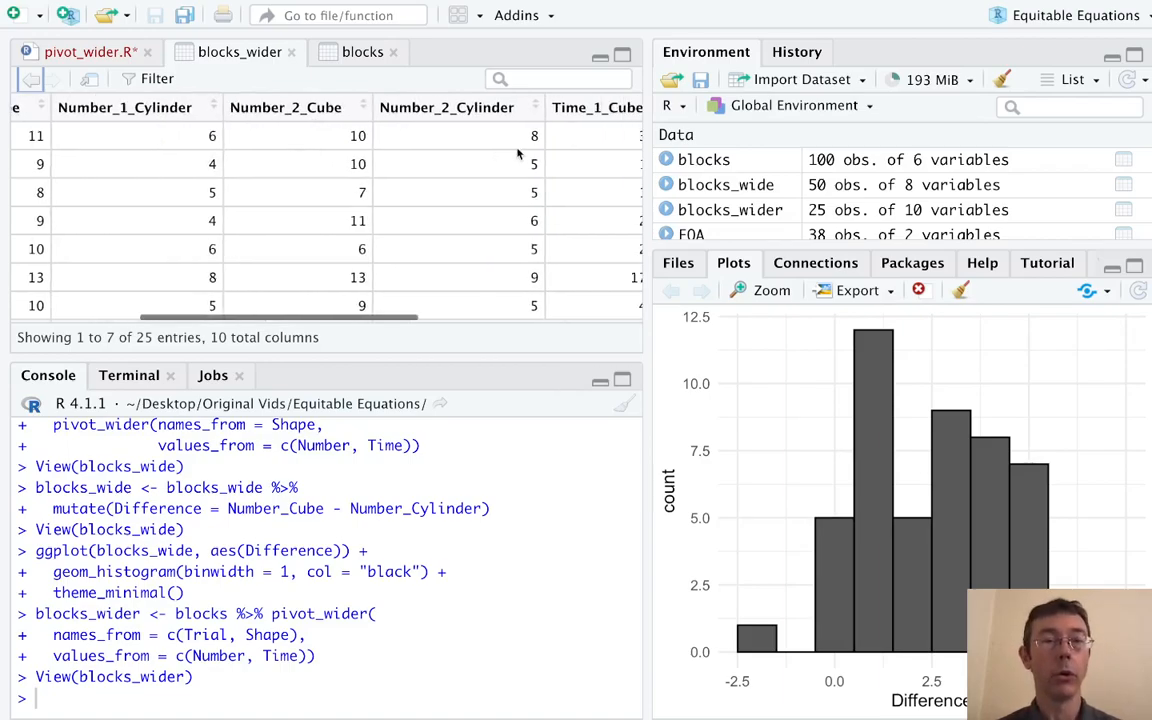
scroll("right", 3)
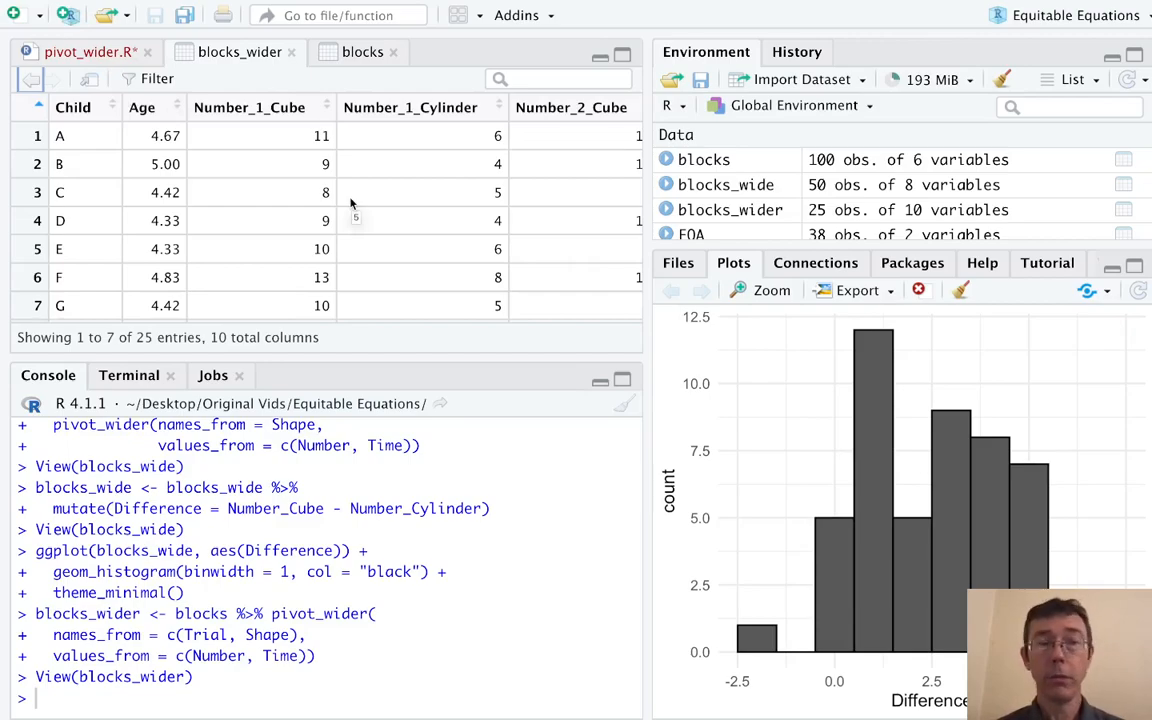
mouse_move(260, 124)
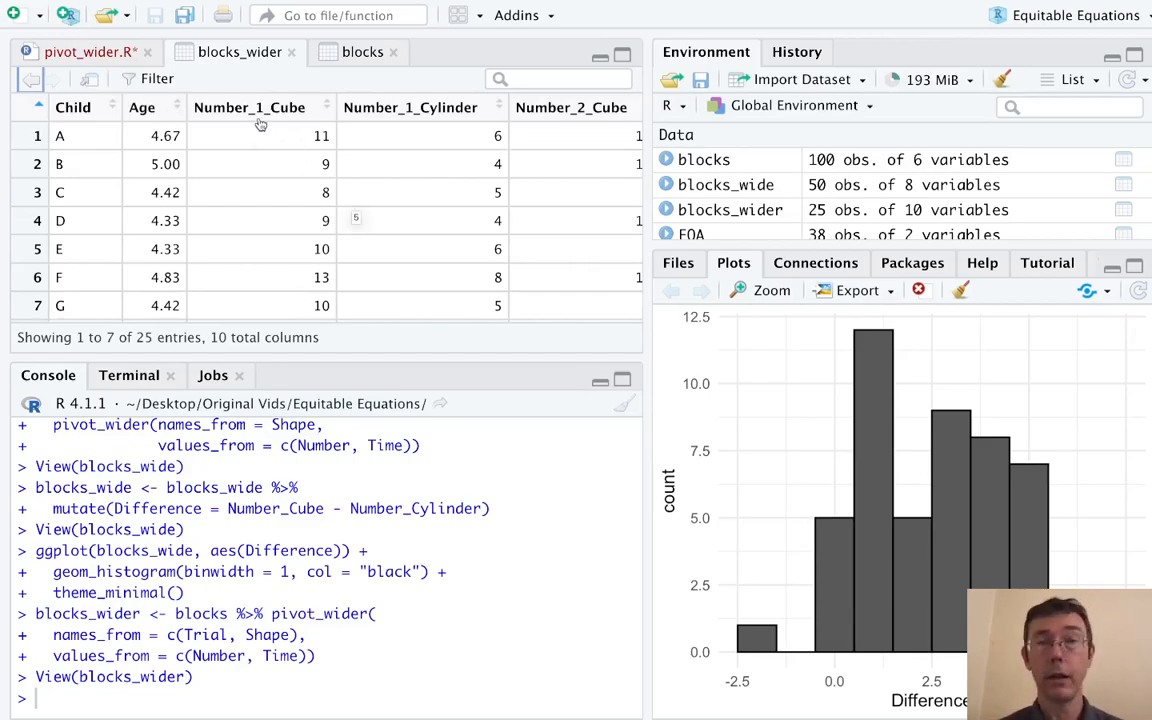
mouse_move(456, 182)
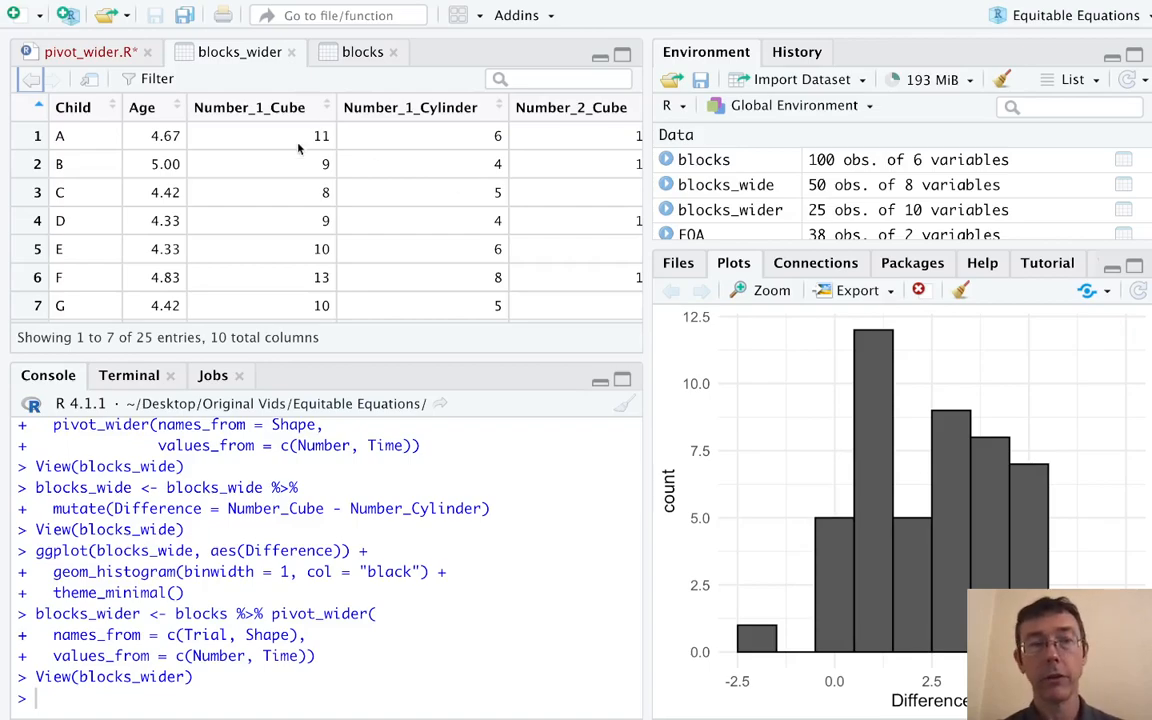
mouse_move(260, 118)
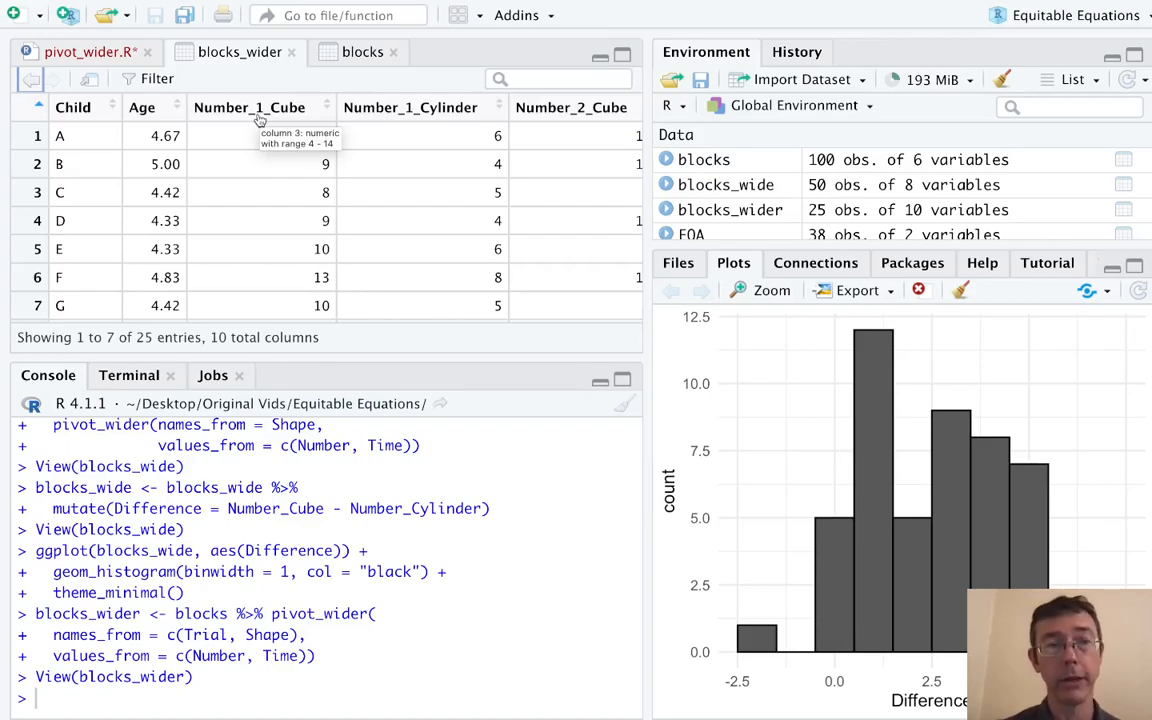
mouse_move(628, 124)
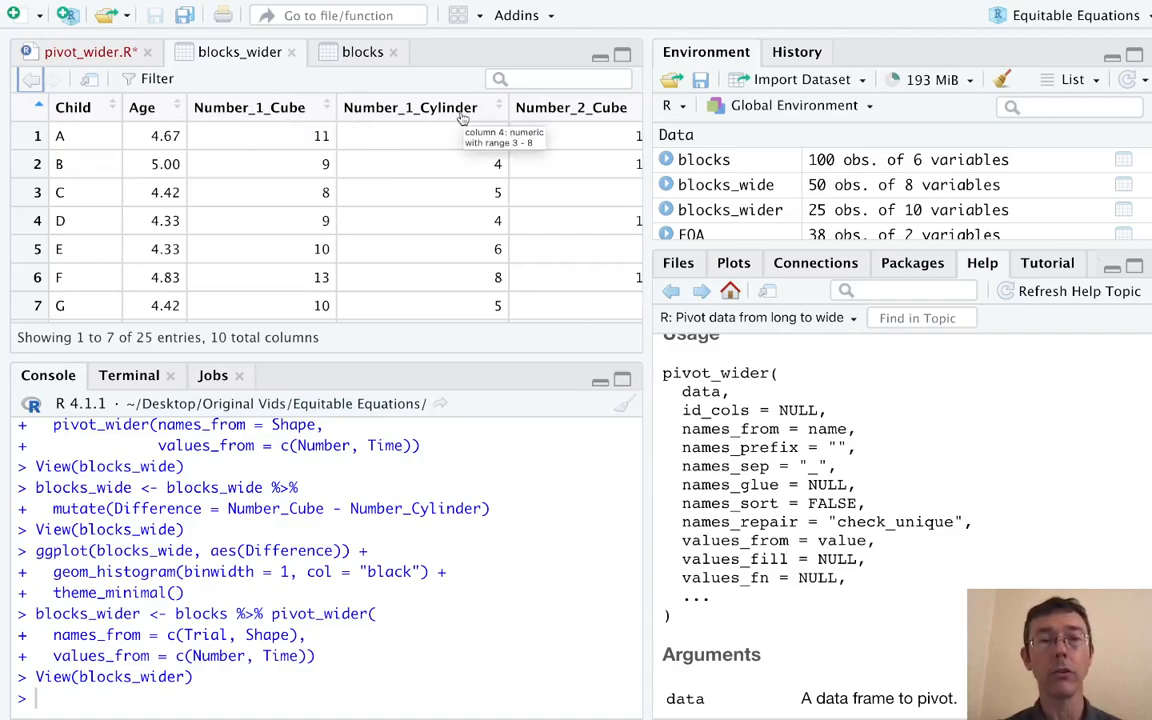
mouse_move(508, 238)
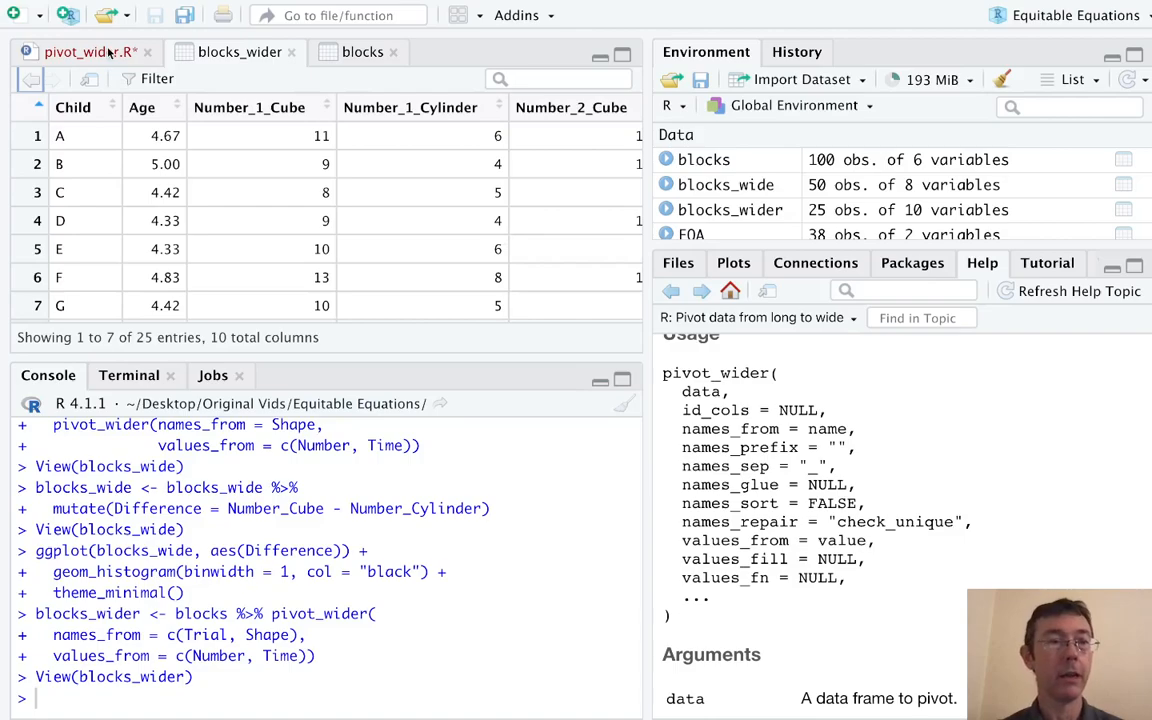
Return from the pivot_wider help page to the pivot_wider.R script.
left_click(80, 52)
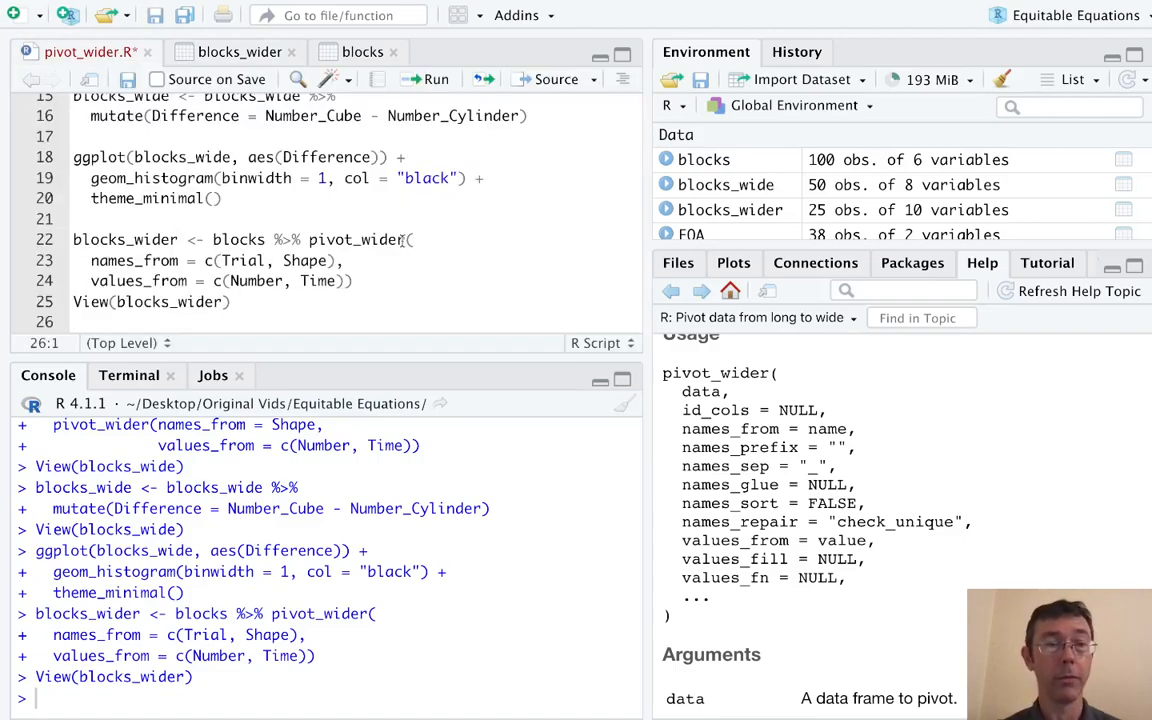
Add names_glue = "Trial.{Trial}" after values_from in the blocks_wider pivot_wider call.
left_click(352, 280)
type(",")
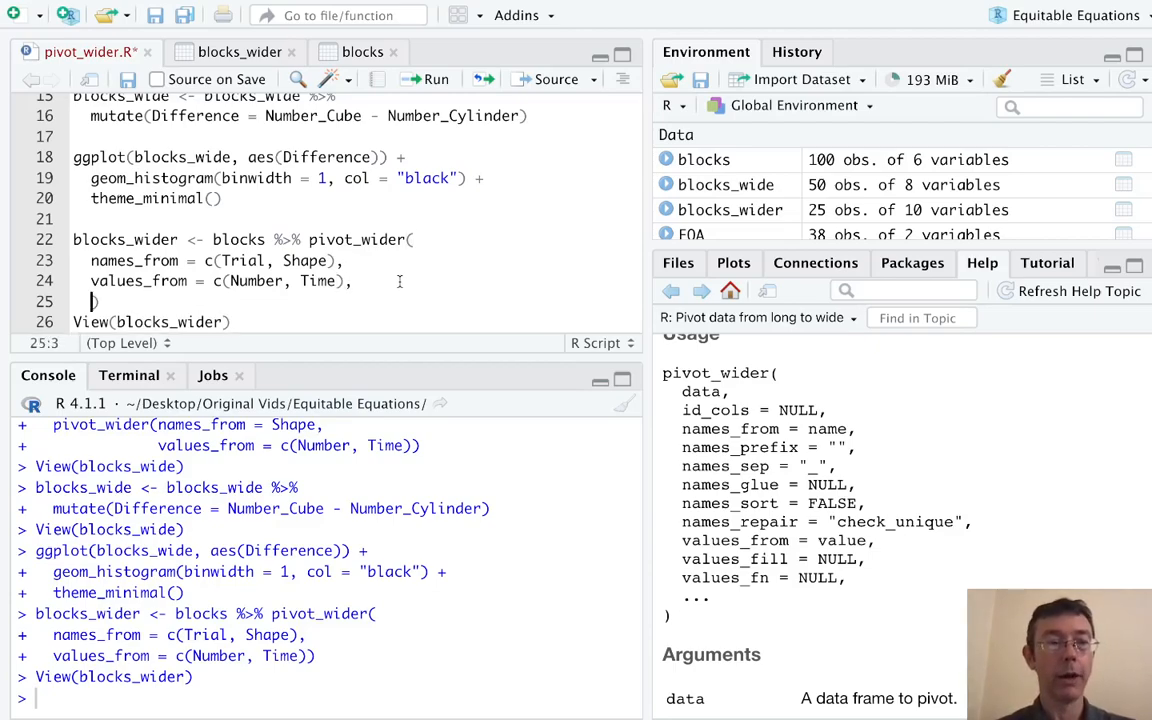
type("names_glue = \"Tri")
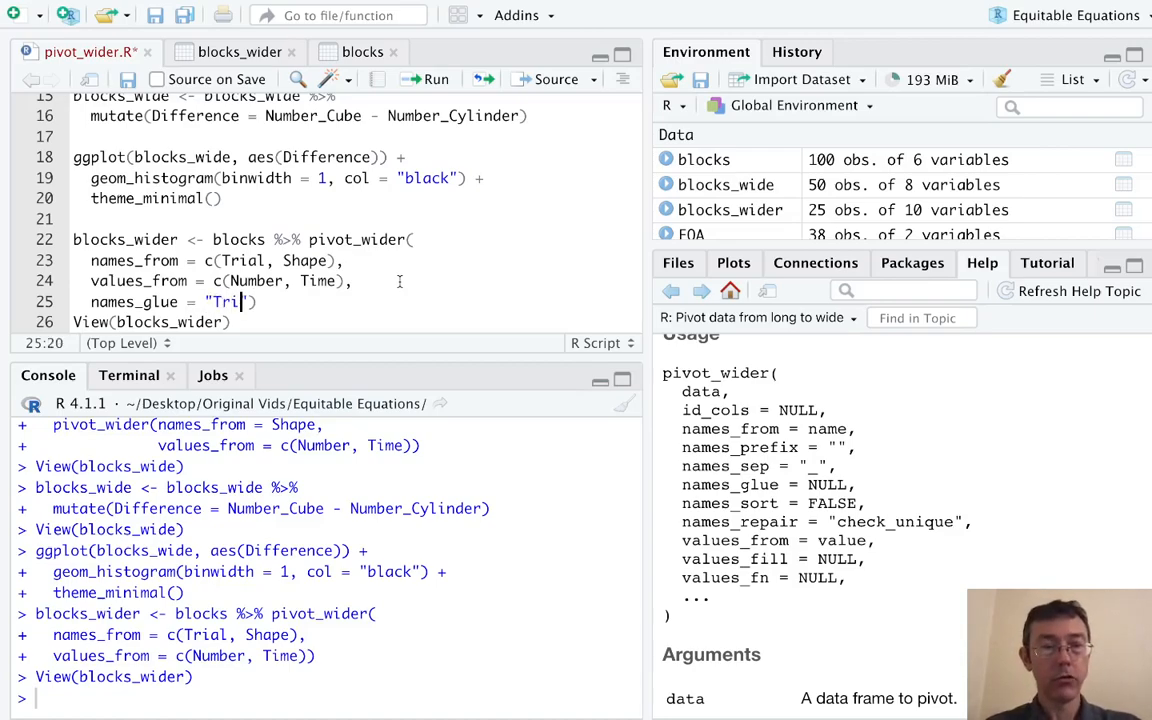
type("al")
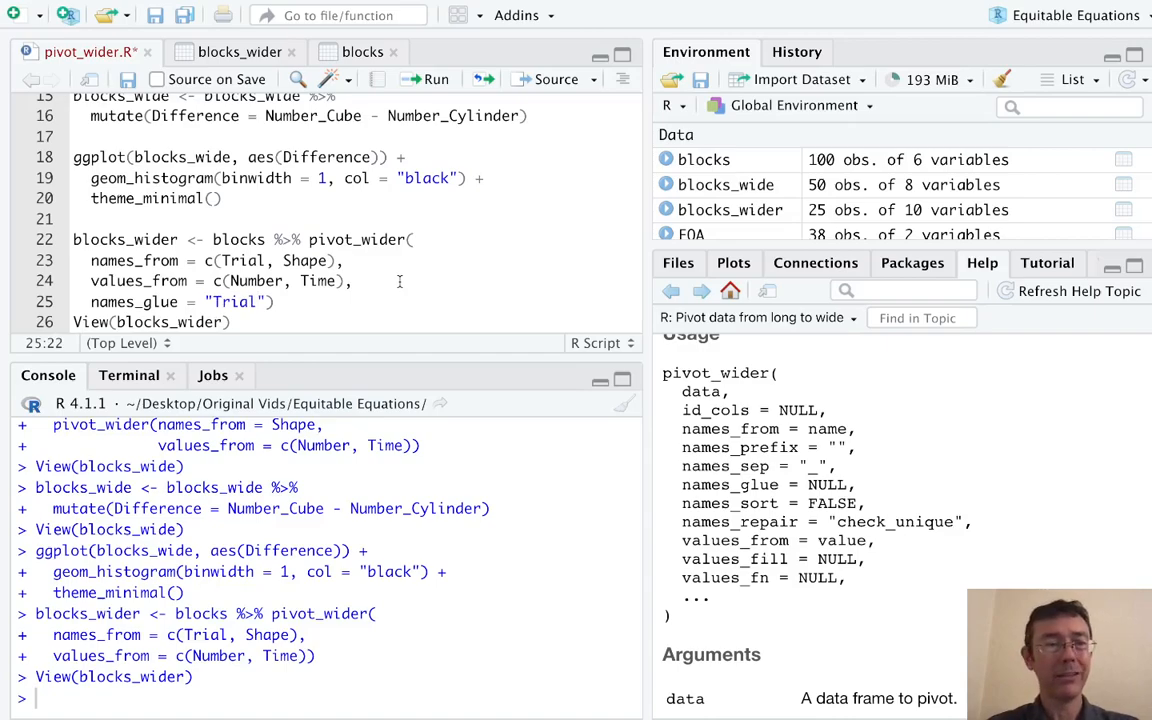
type(".")
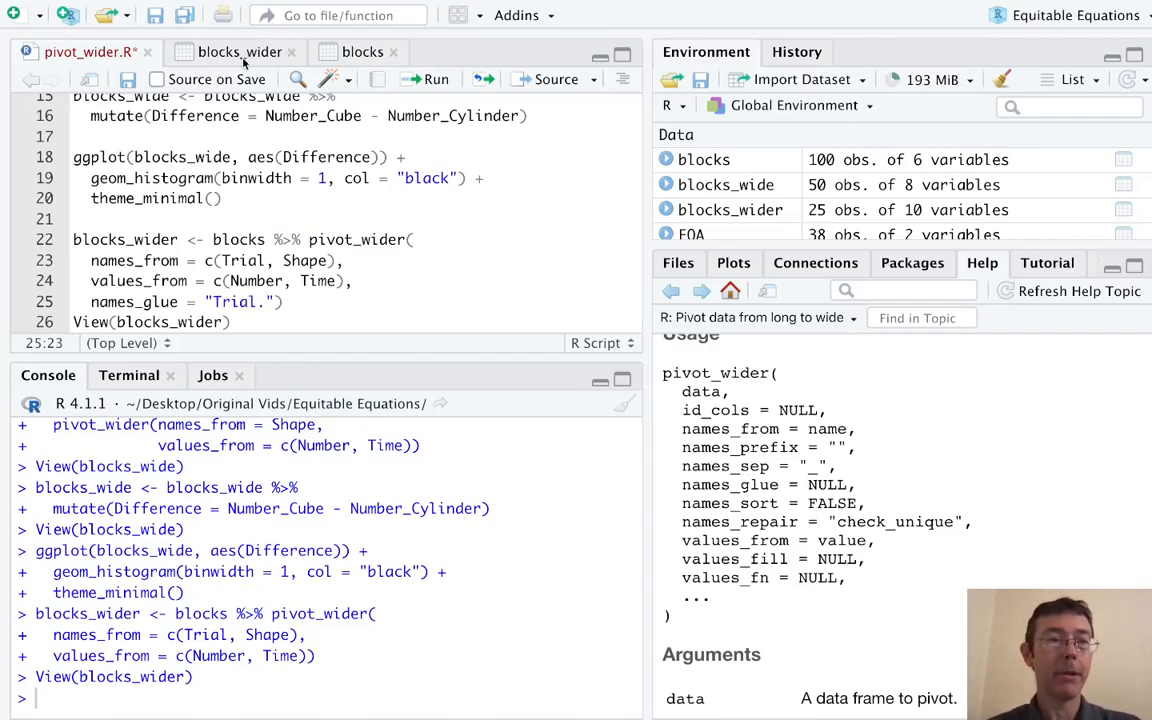
left_click(362, 52)
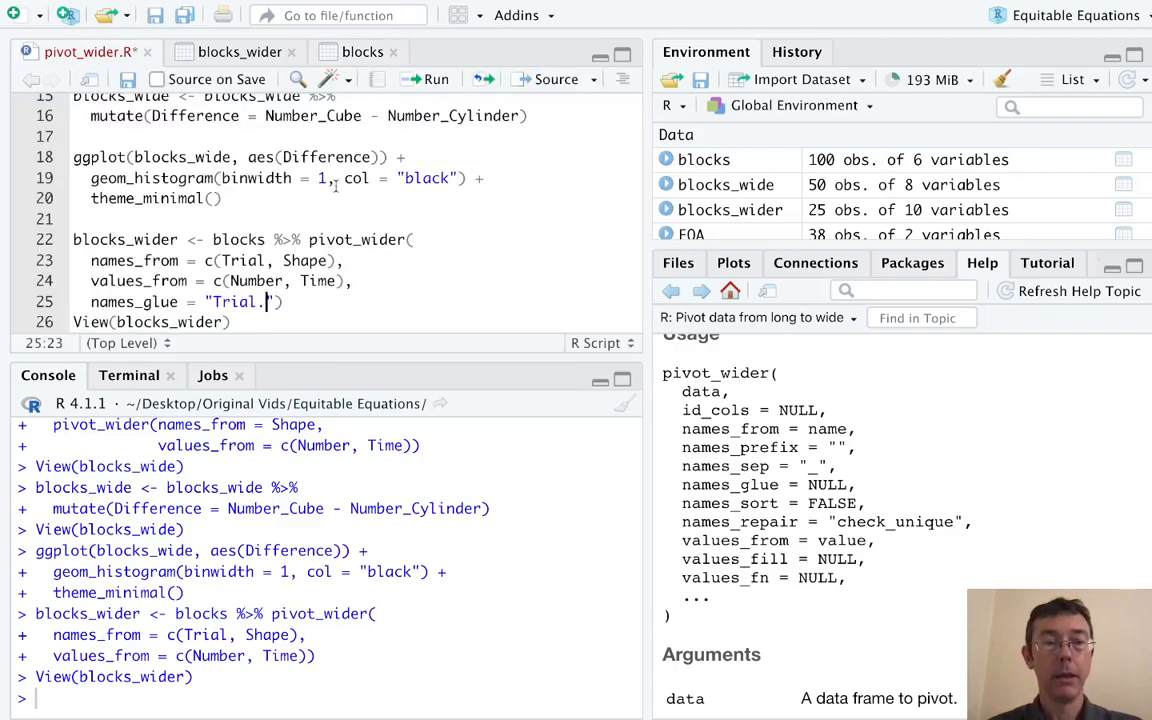
type("{")
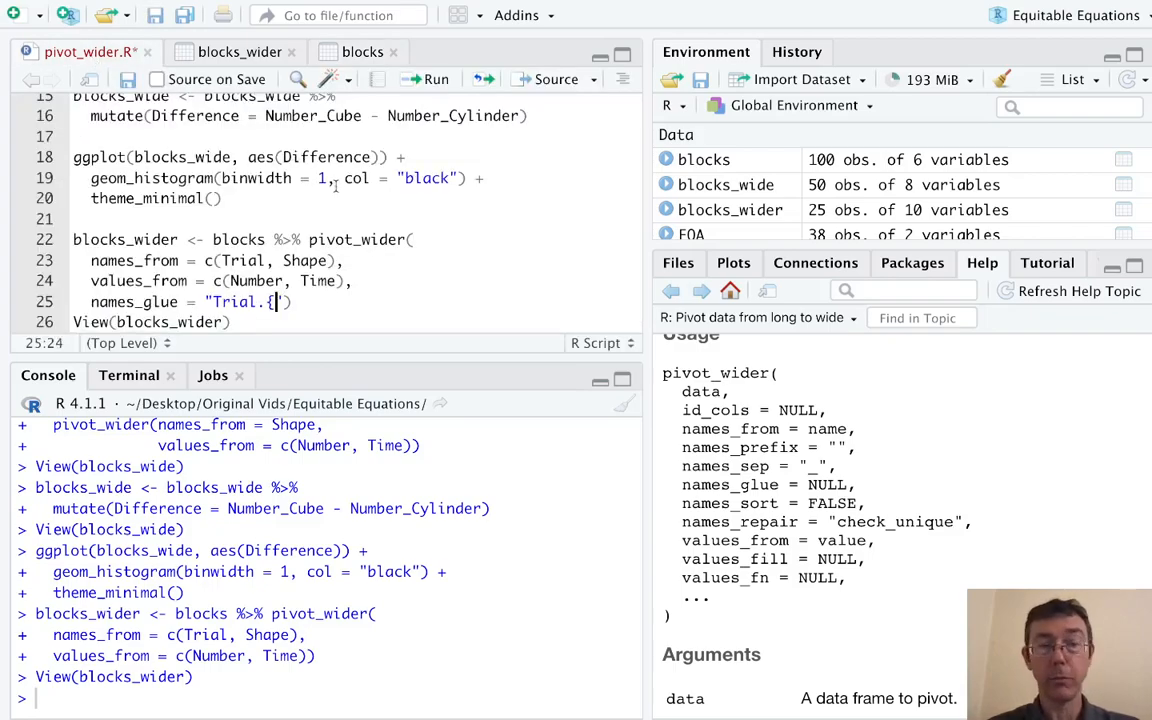
type("Trial")
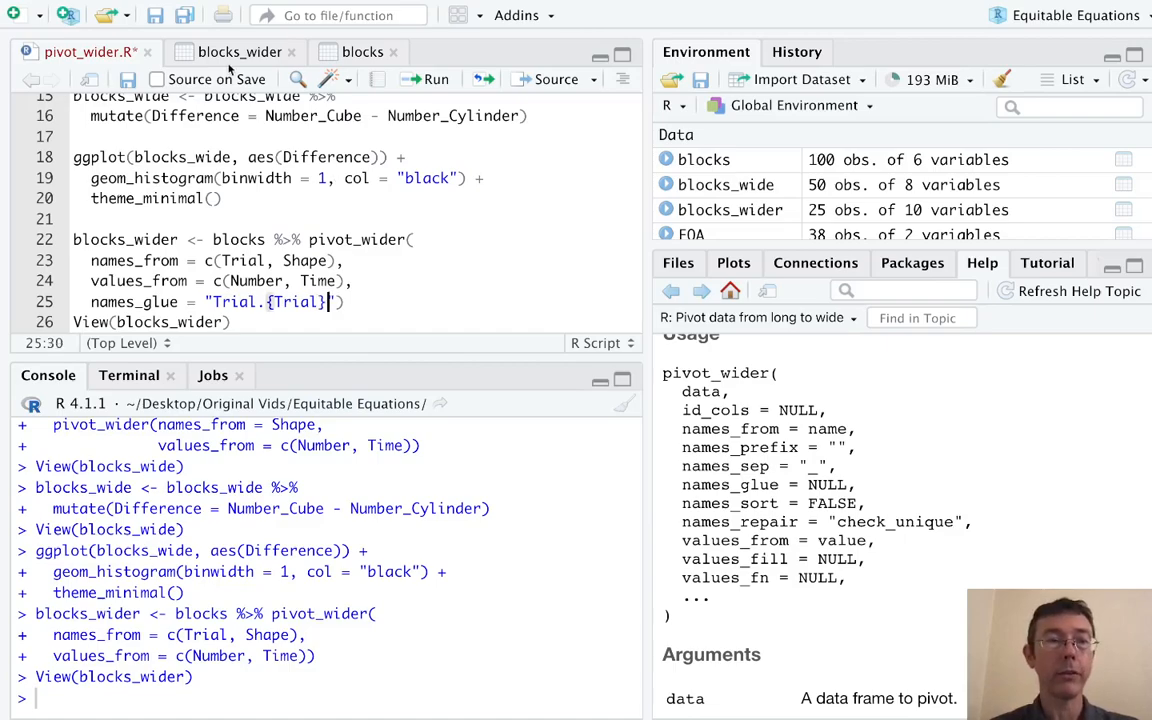
Extend names_glue with a "_{Shape}_" placeholder after checking the blocks_wider table.
left_click(240, 52)
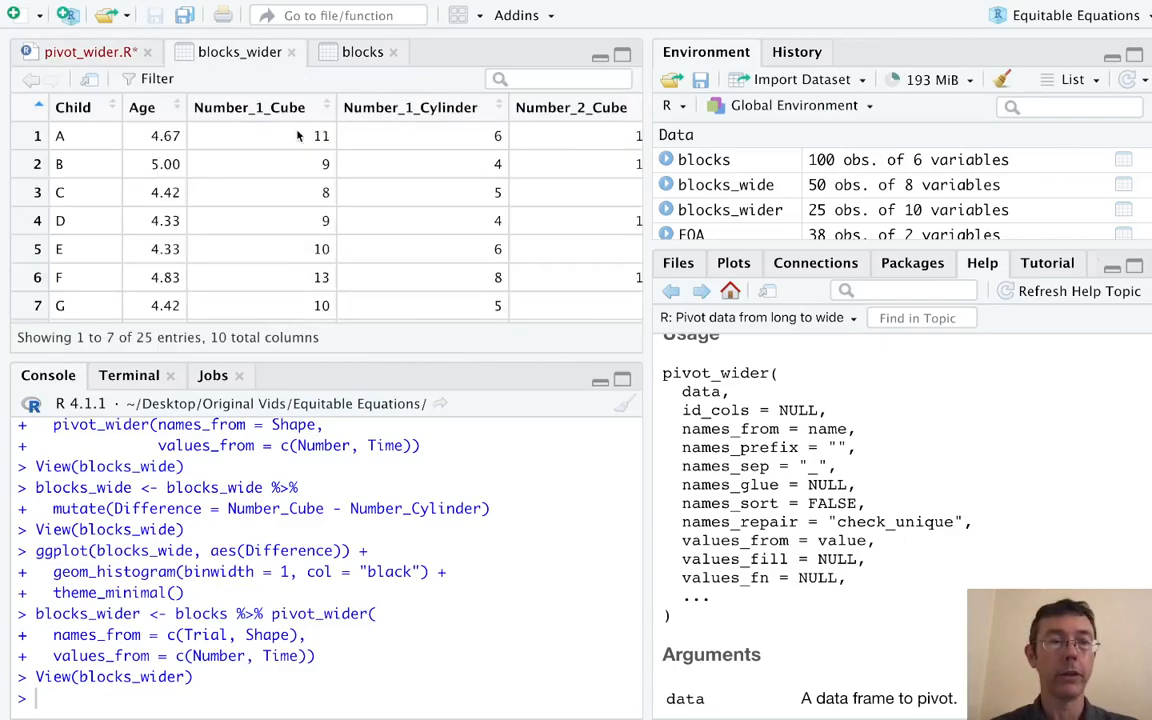
left_click(362, 52)
type("names_glue = \"Trial.{Trial}\")")
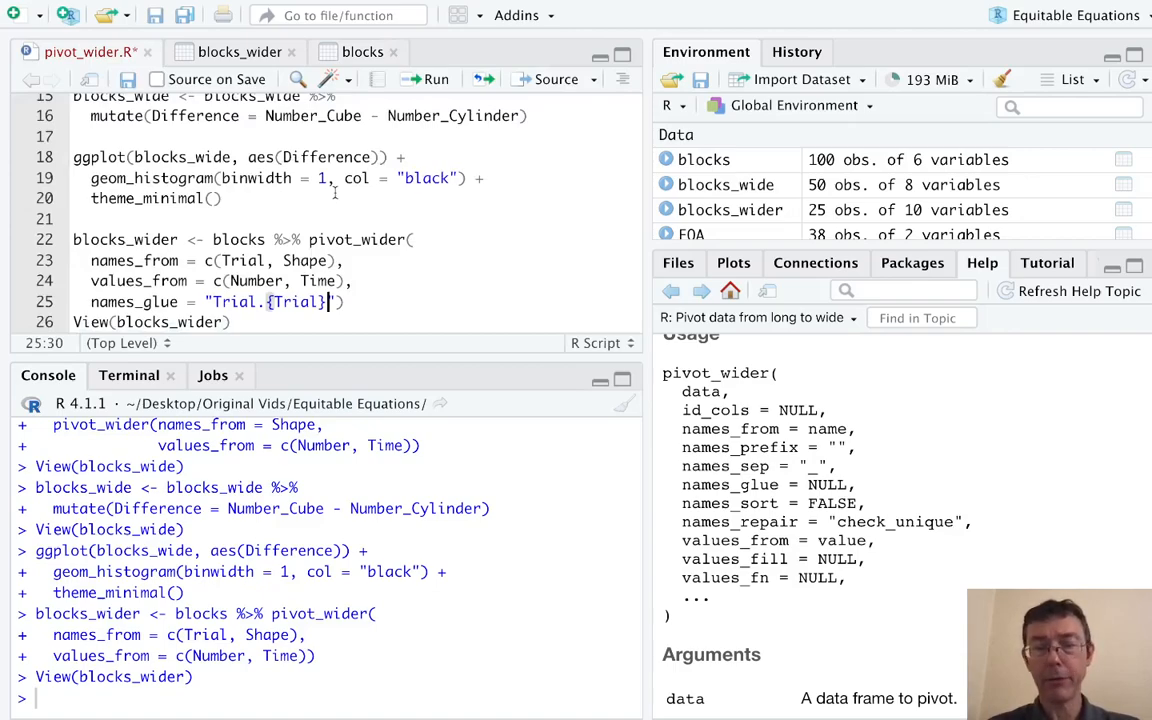
type("_{SH")
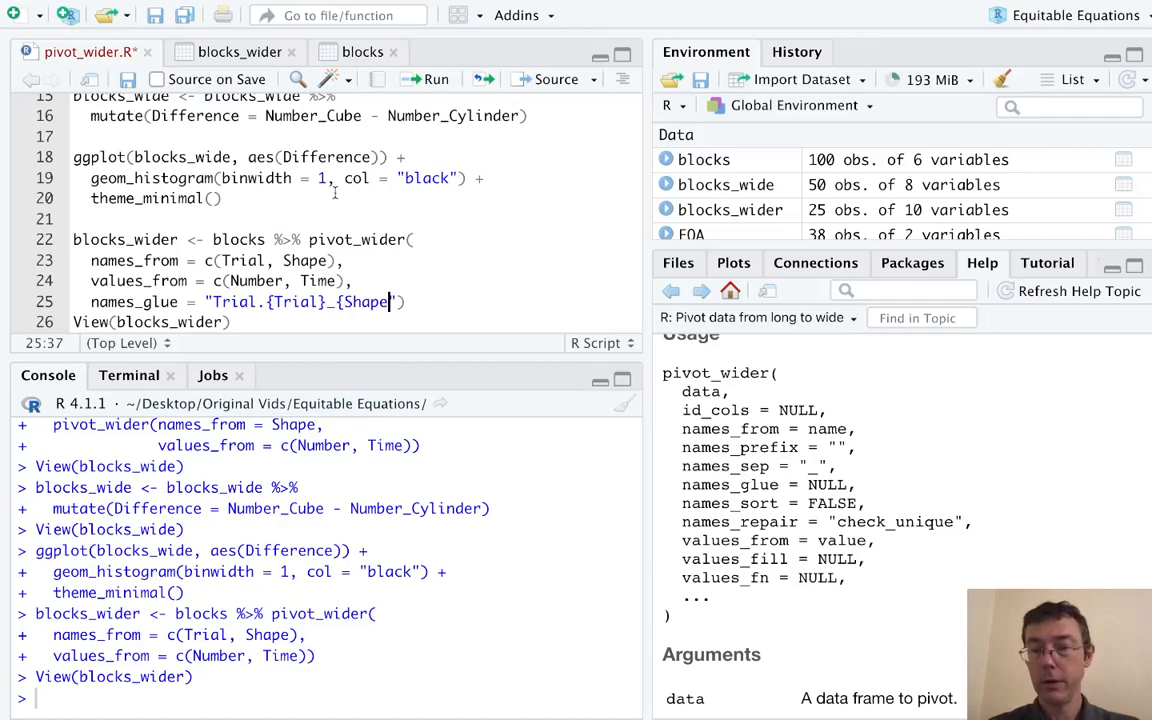
type("\"")
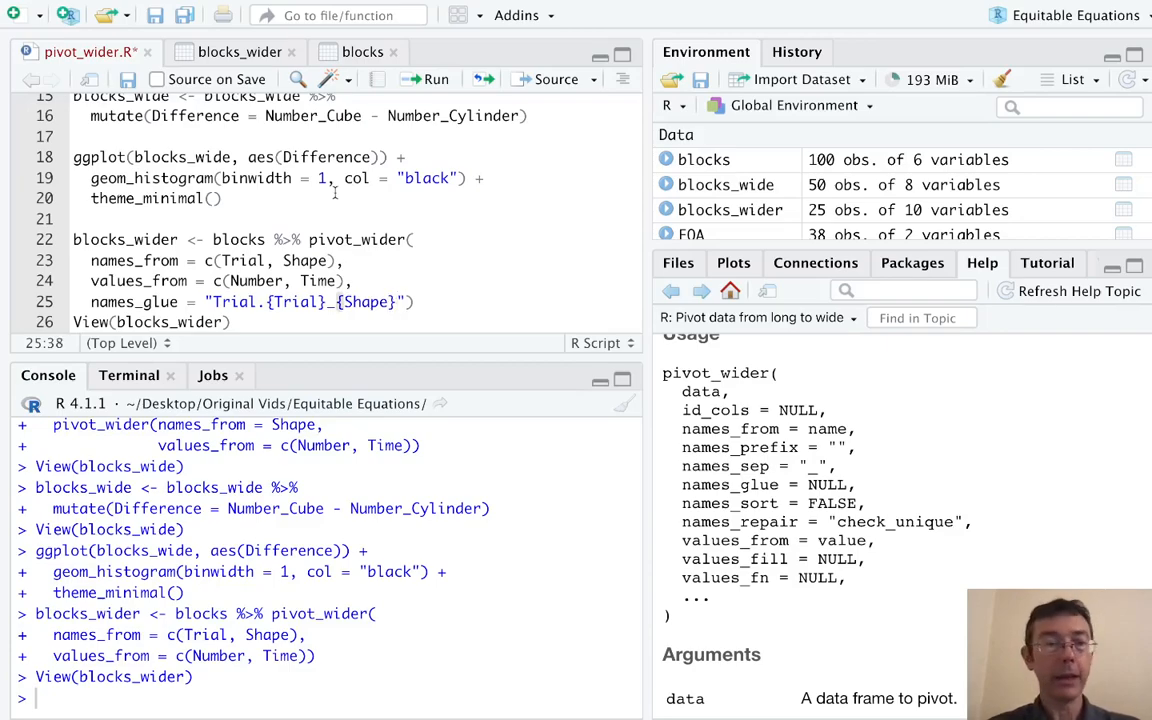
type("_")
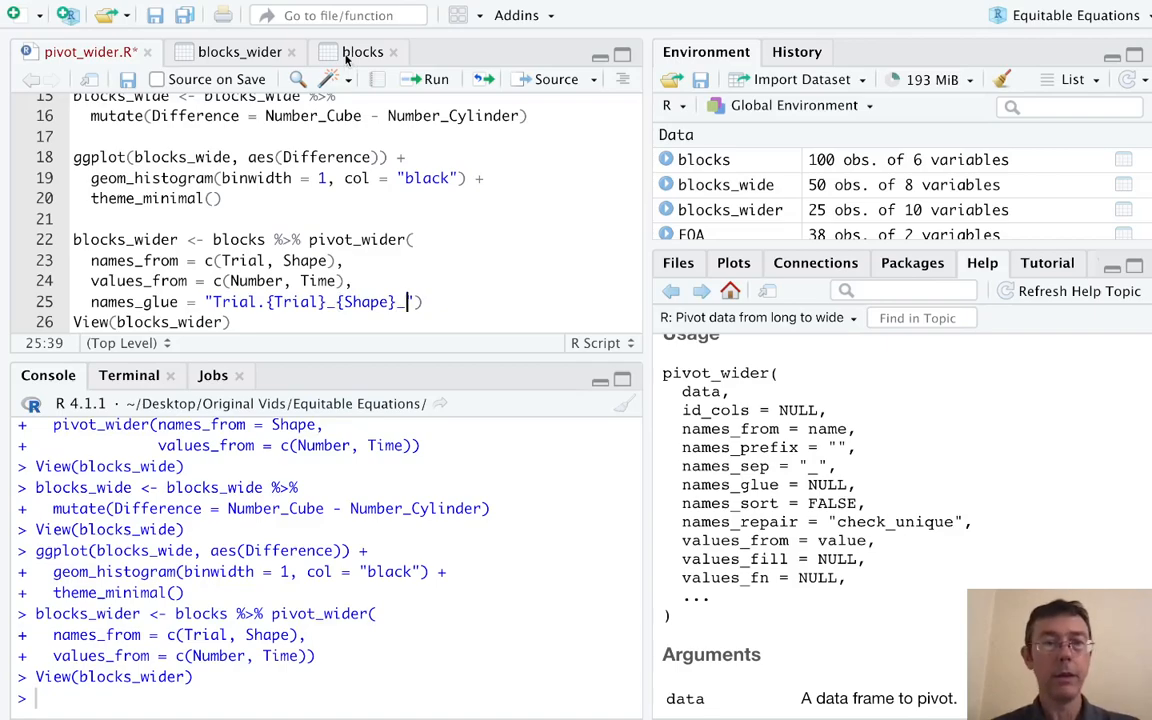
Compare the blocks and blocks_wider tables, then finish the pattern with "{.value}".
left_click(362, 52)
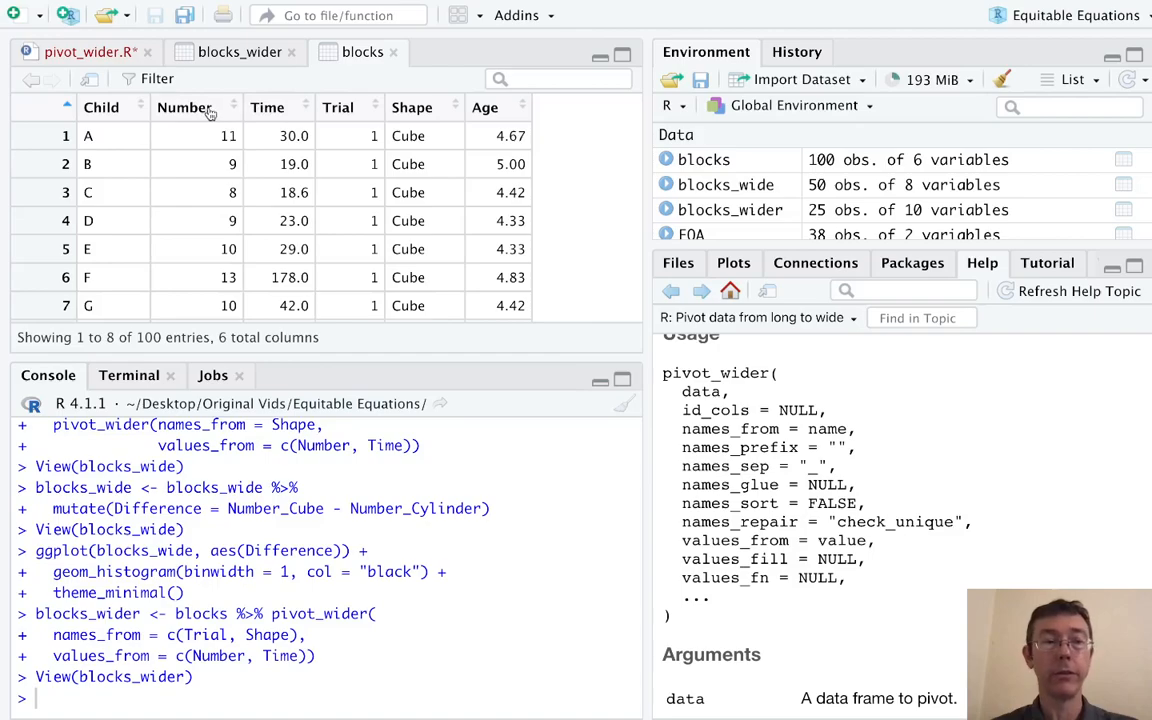
left_click(240, 52)
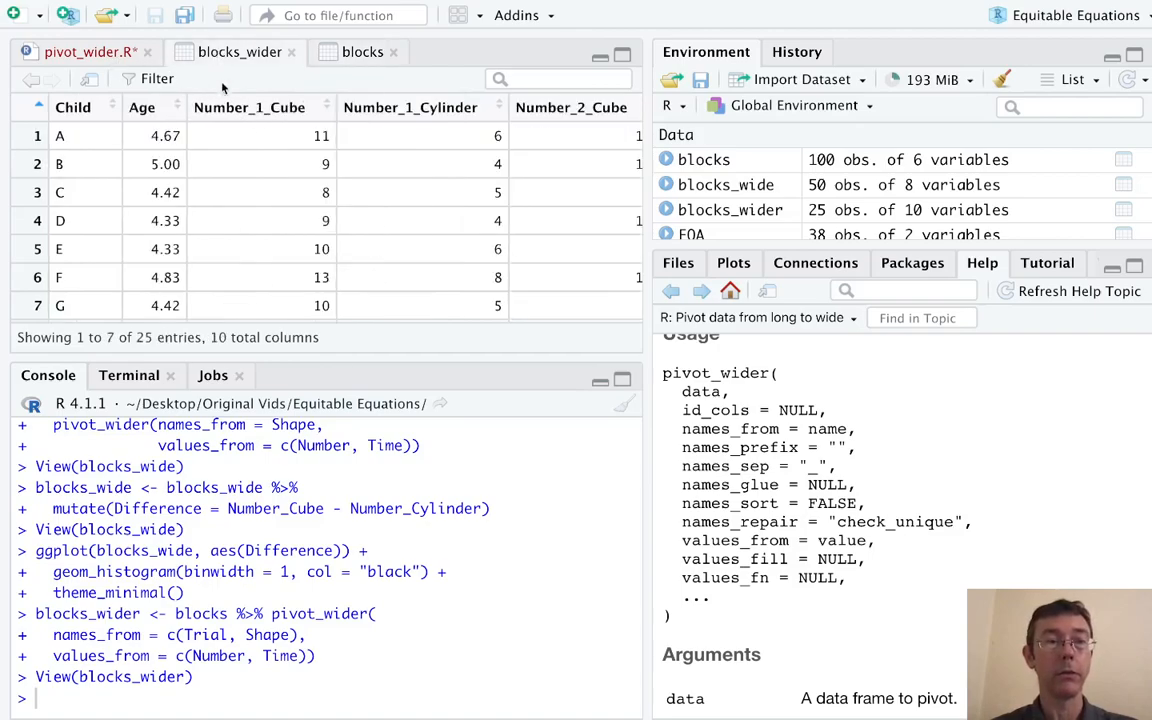
scroll("right", 3)
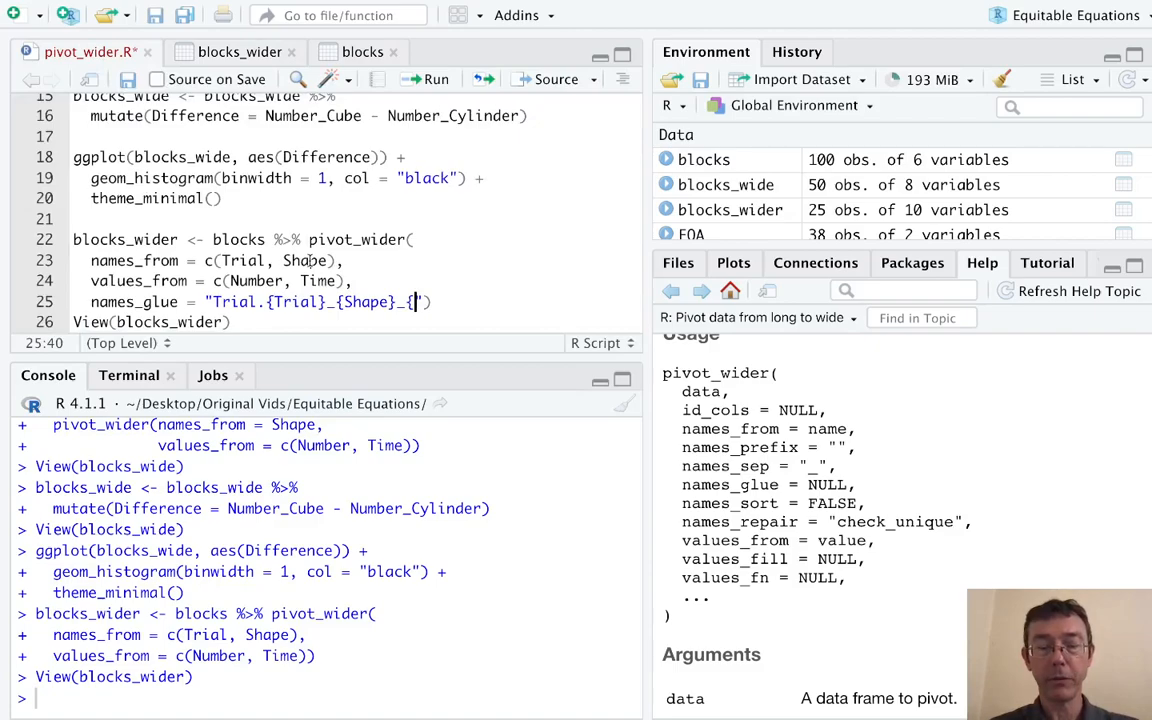
type(".value")
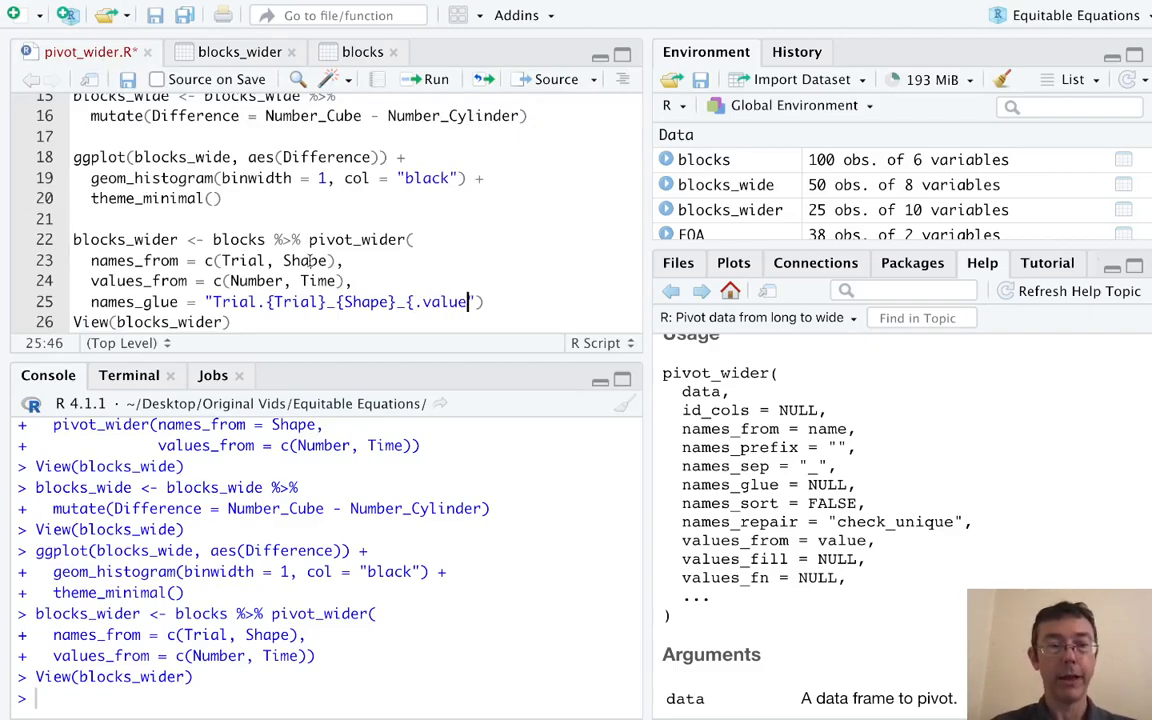